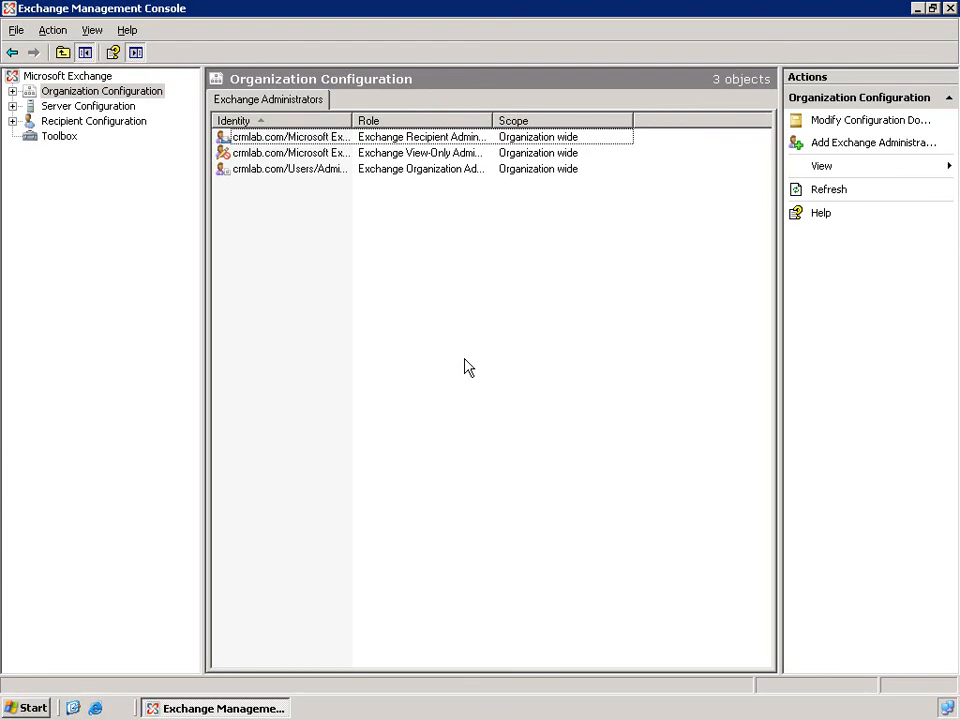
{"action": "mouse_move", "coordinate": [368, 329]}
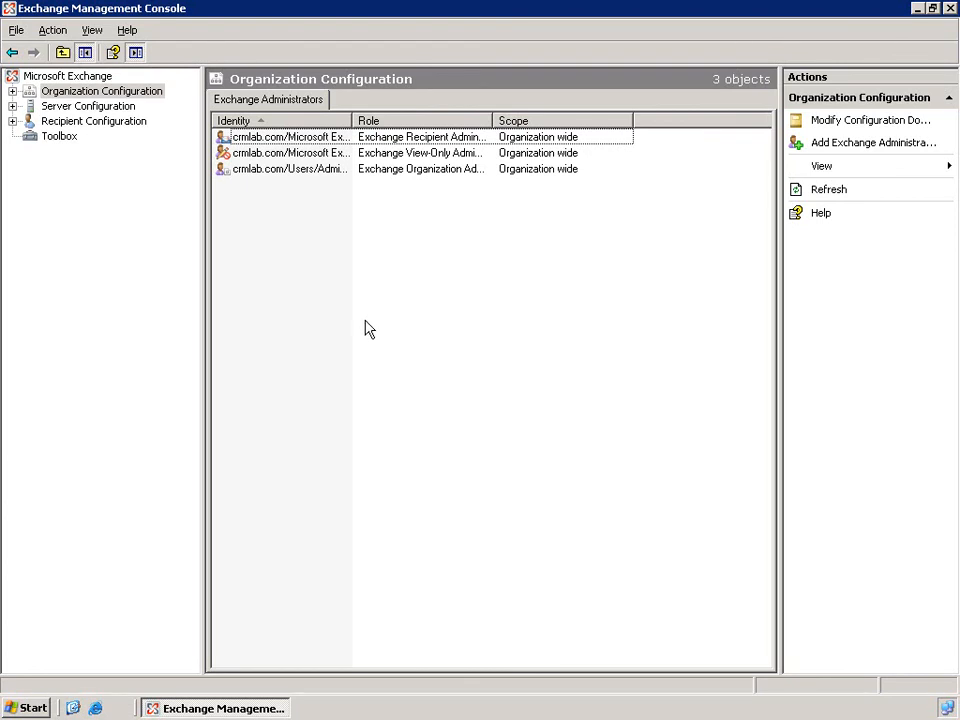
Start a New Mailbox wizard under Recipient Configuration > Mailbox, choosing User Mailbox.
{"action": "left_click", "coordinate": [13, 122]}
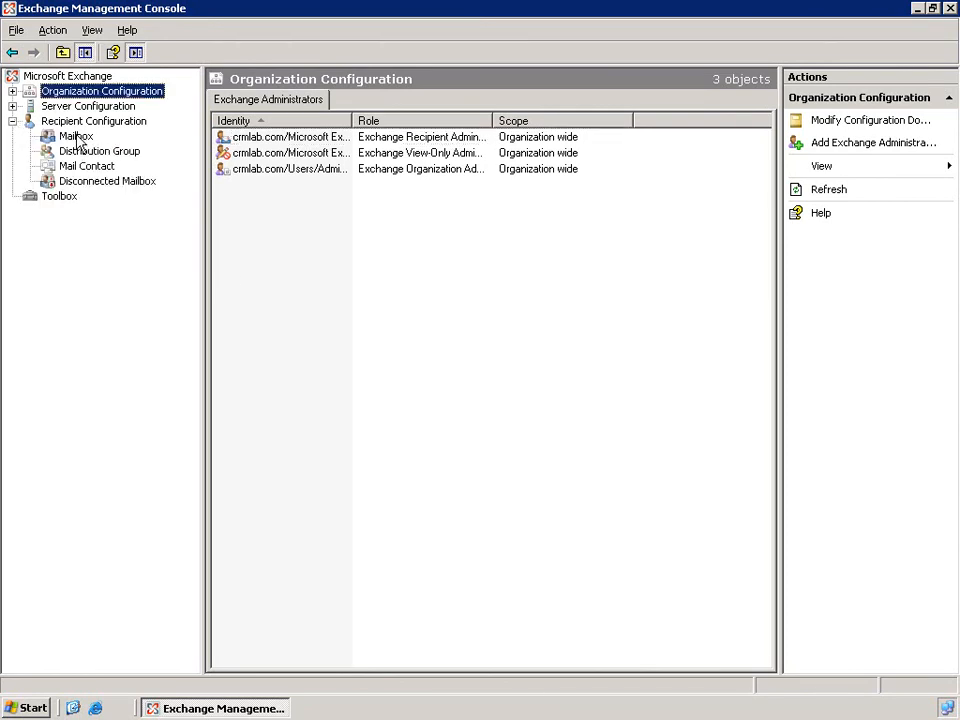
{"action": "left_click", "coordinate": [64, 135]}
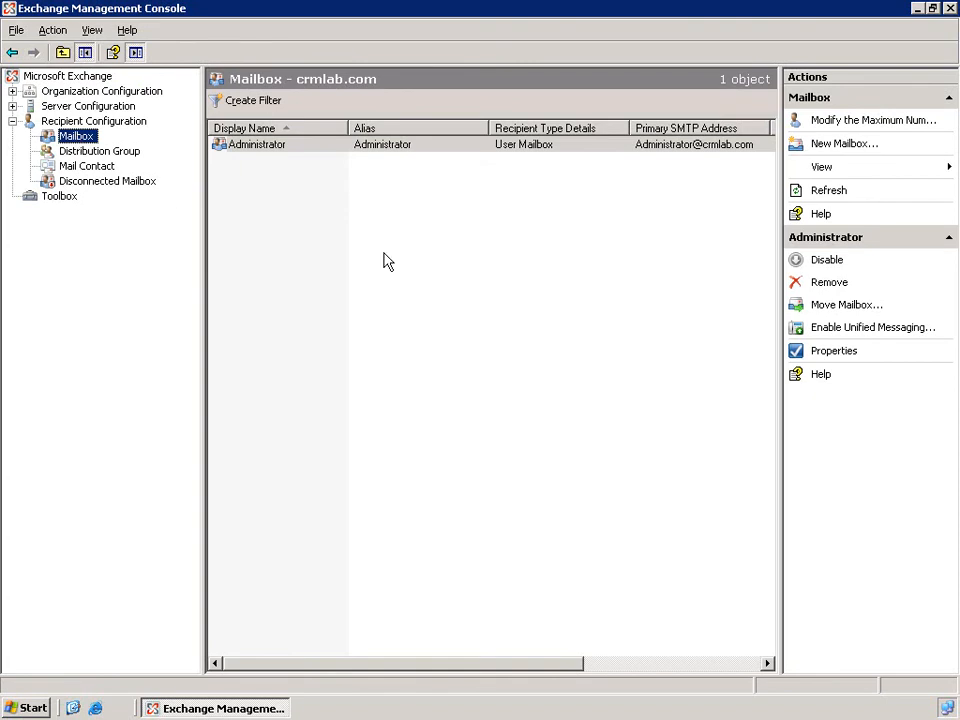
{"action": "mouse_move", "coordinate": [844, 143]}
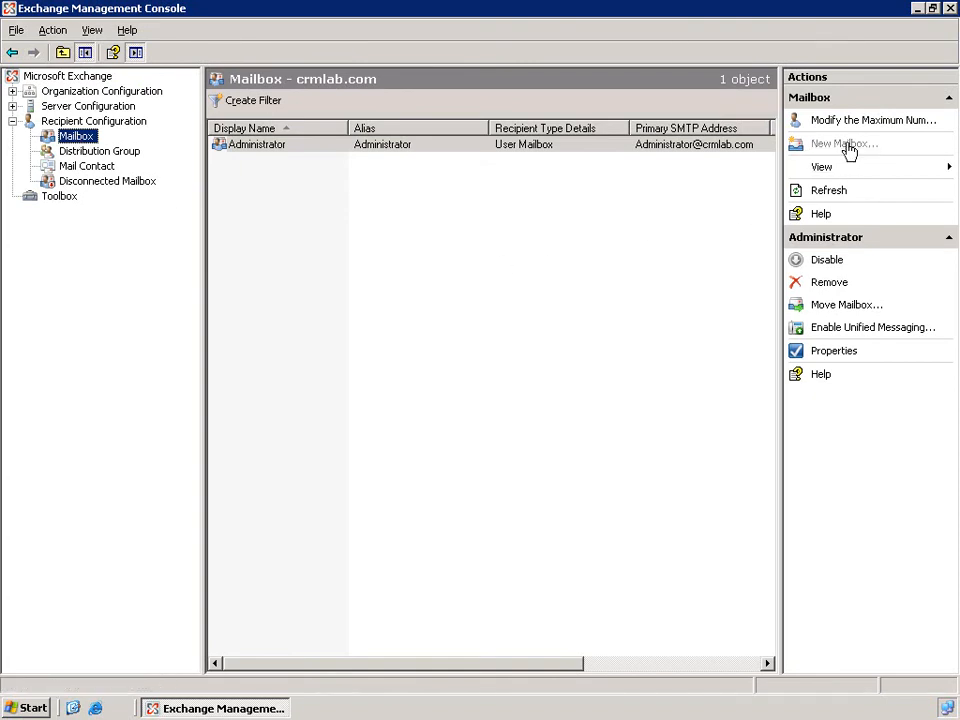
{"action": "left_click", "coordinate": [843, 143]}
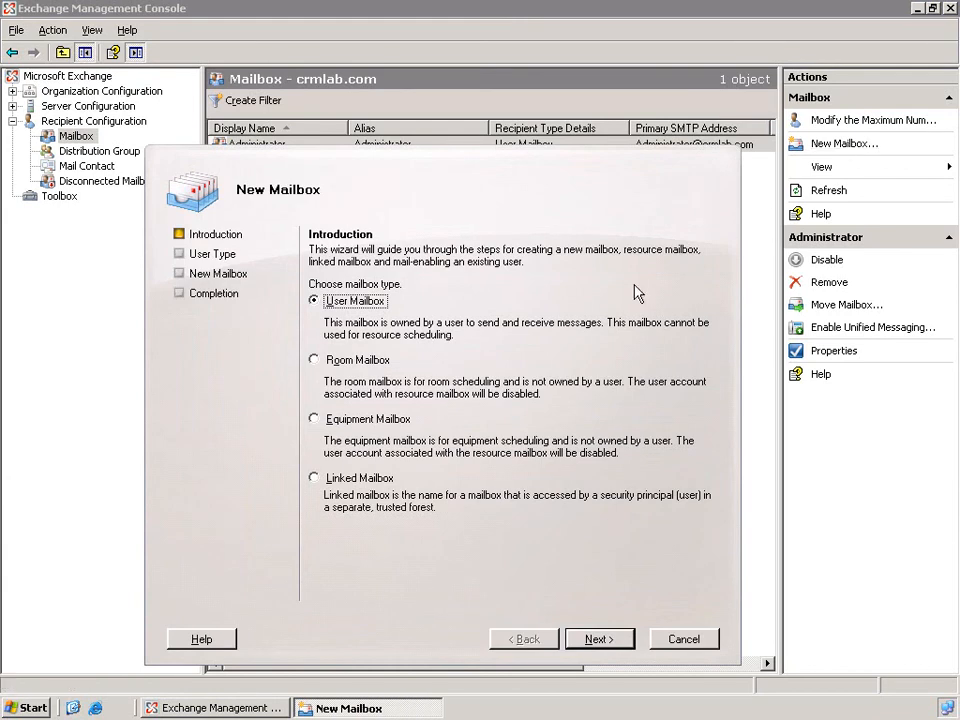
{"action": "mouse_move", "coordinate": [400, 318]}
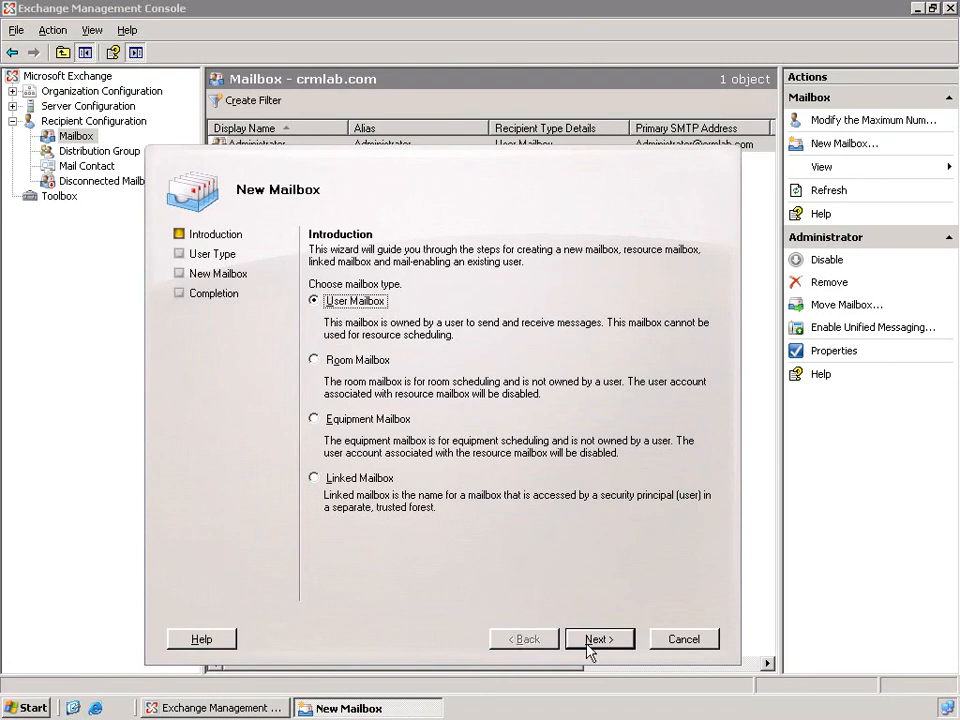
{"action": "left_click", "coordinate": [598, 638]}
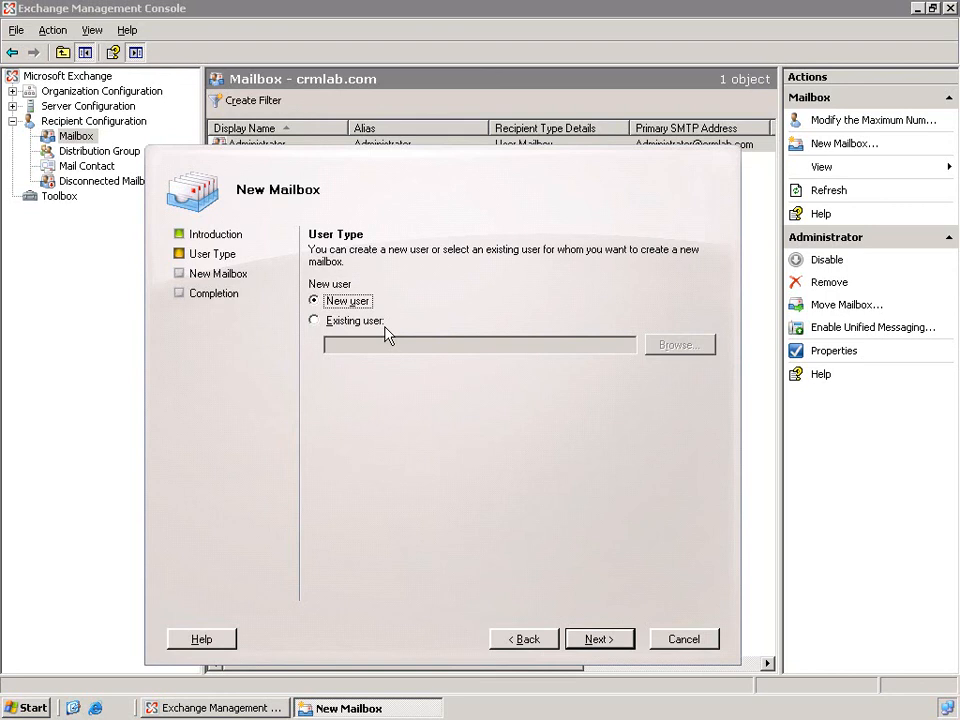
{"action": "mouse_move", "coordinate": [345, 333]}
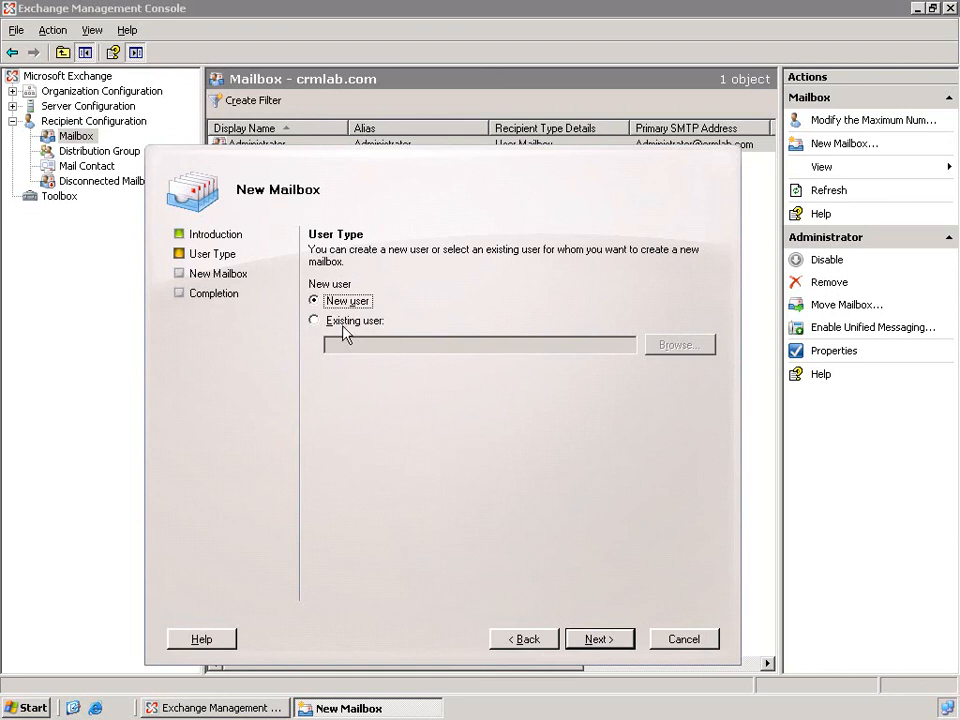
Create a mailbox for existing user Bob Jones with default server and database settings.
{"action": "left_click", "coordinate": [314, 320]}
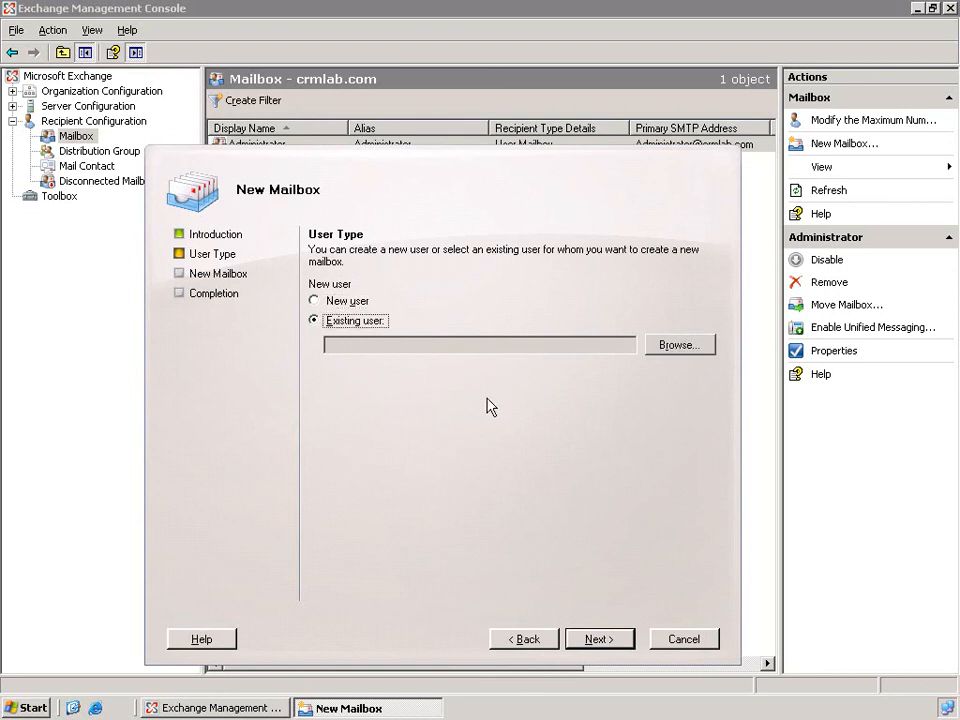
{"action": "left_click", "coordinate": [679, 344]}
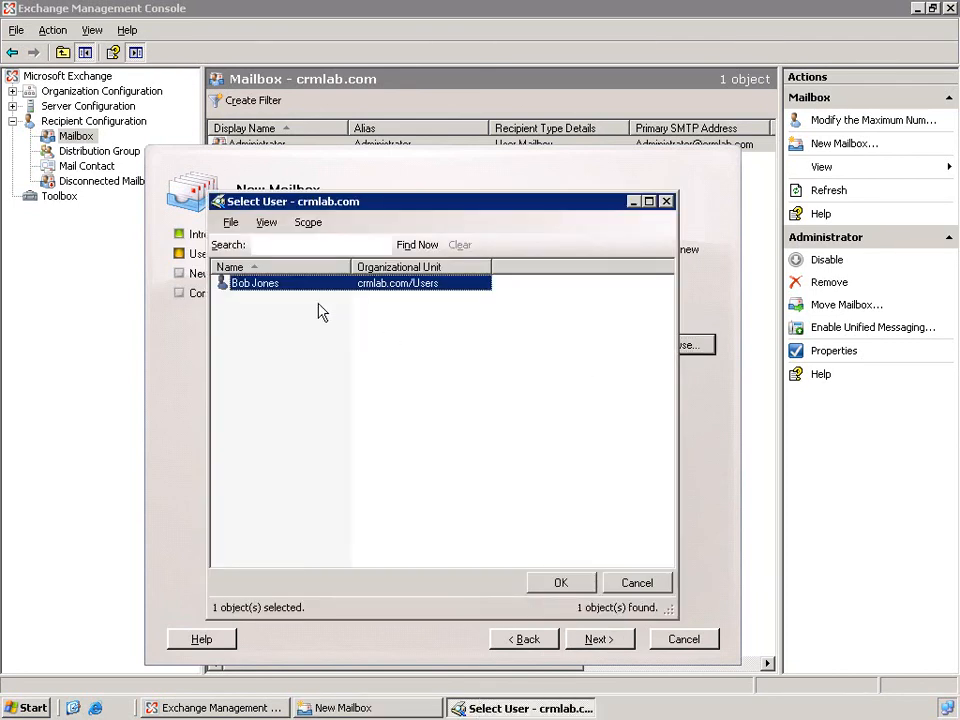
{"action": "left_click", "coordinate": [561, 582]}
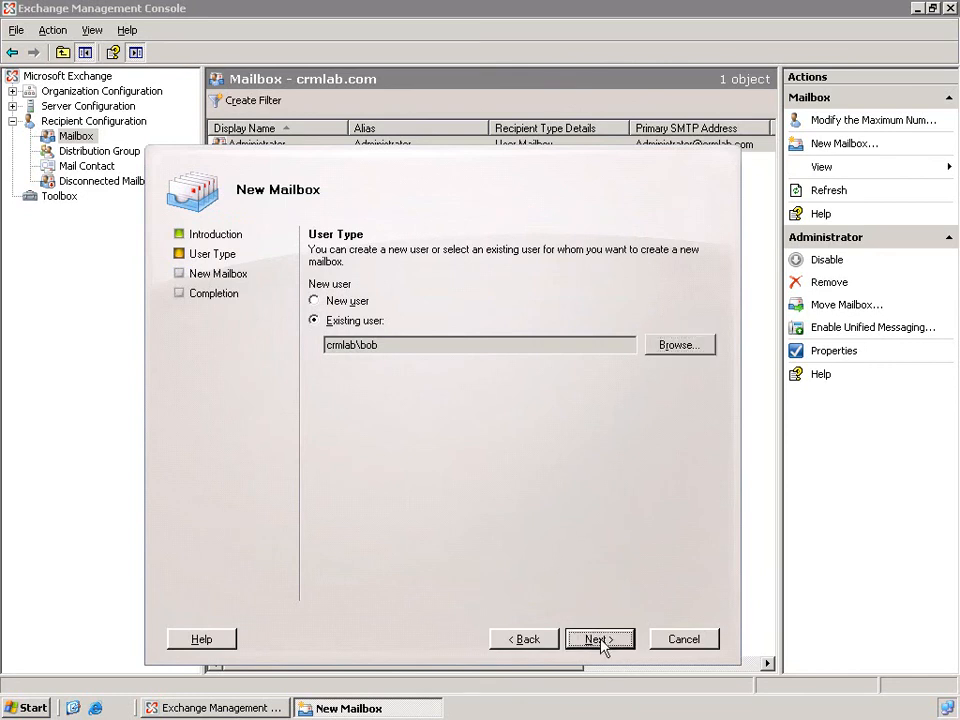
{"action": "left_click", "coordinate": [599, 638]}
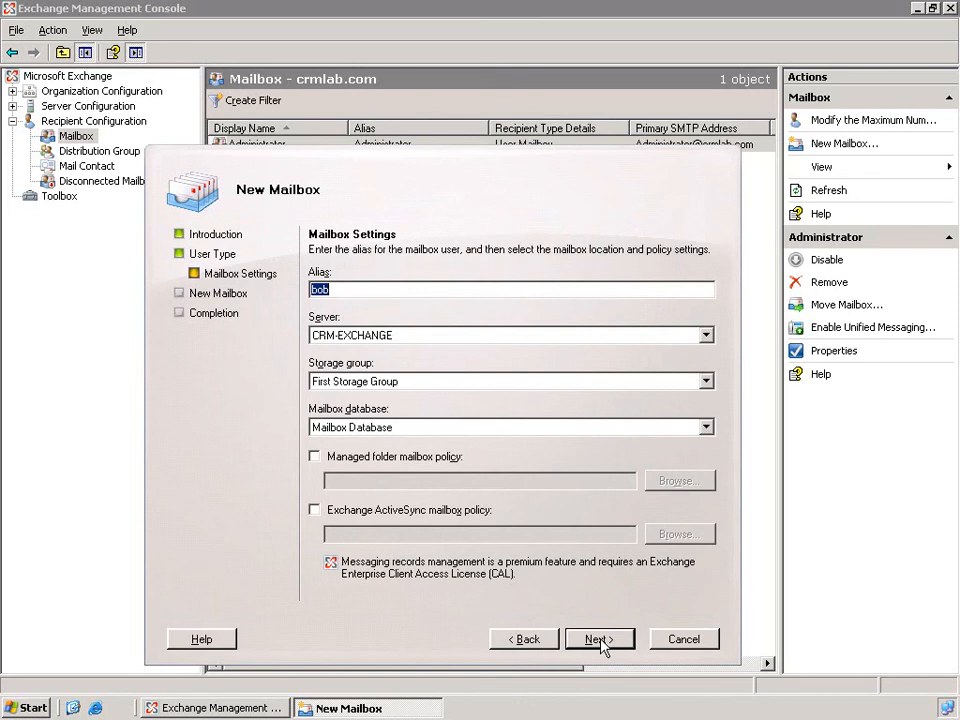
{"action": "mouse_move", "coordinate": [420, 440]}
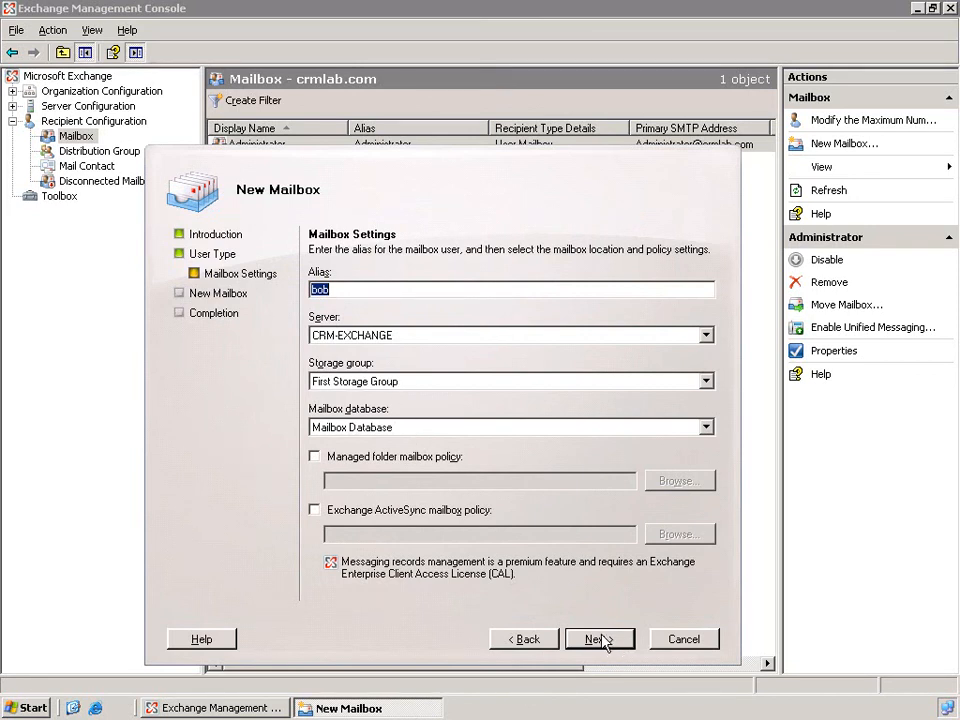
{"action": "left_click", "coordinate": [598, 639]}
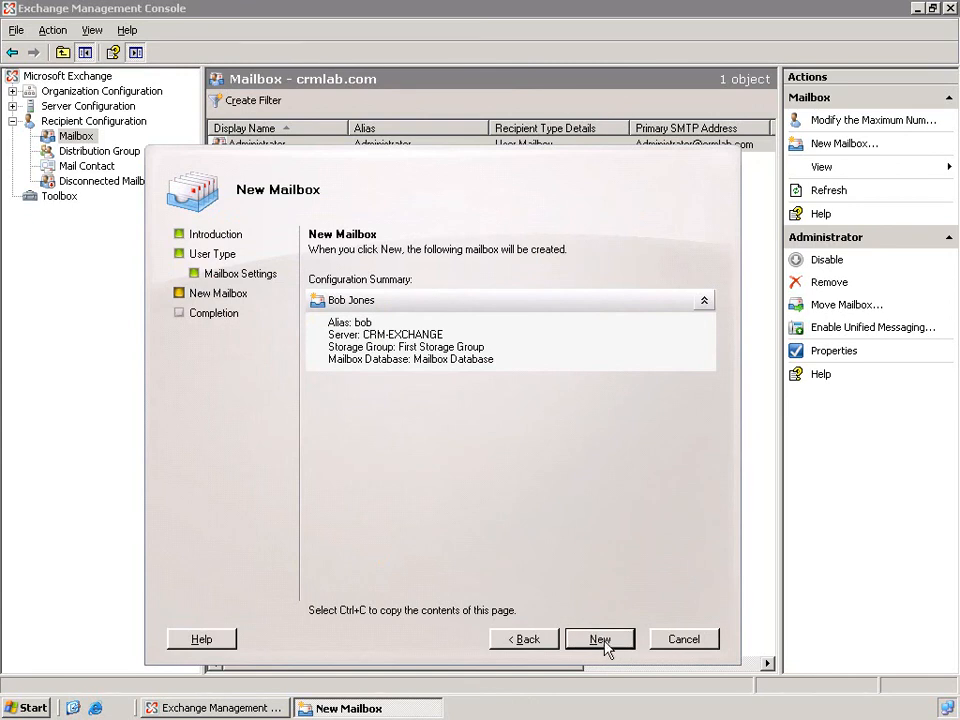
{"action": "left_click", "coordinate": [599, 639]}
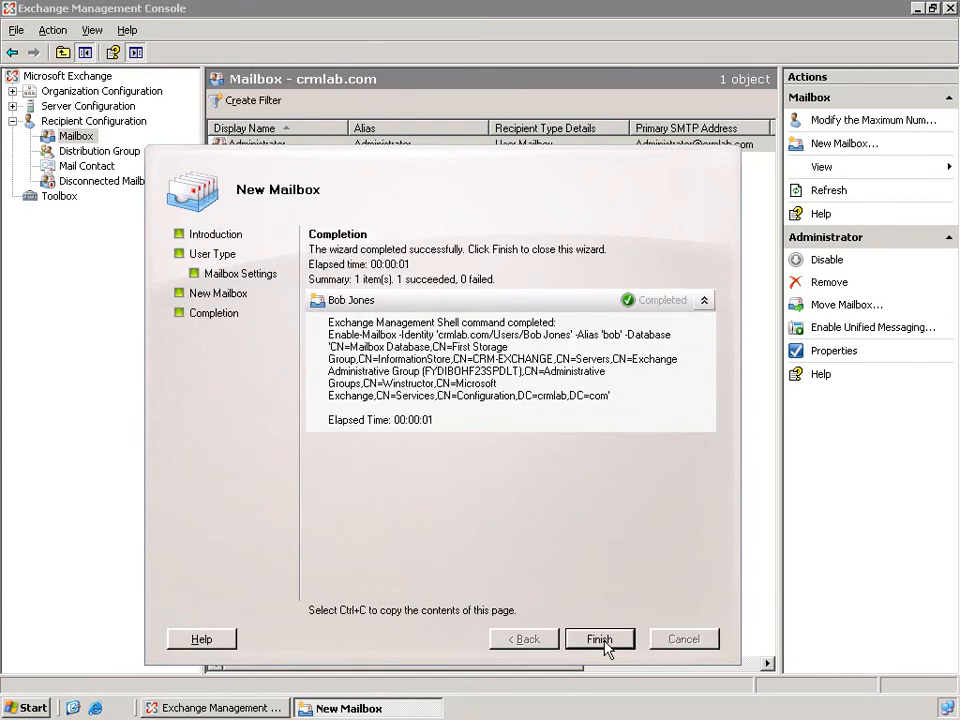
{"action": "left_click", "coordinate": [599, 639]}
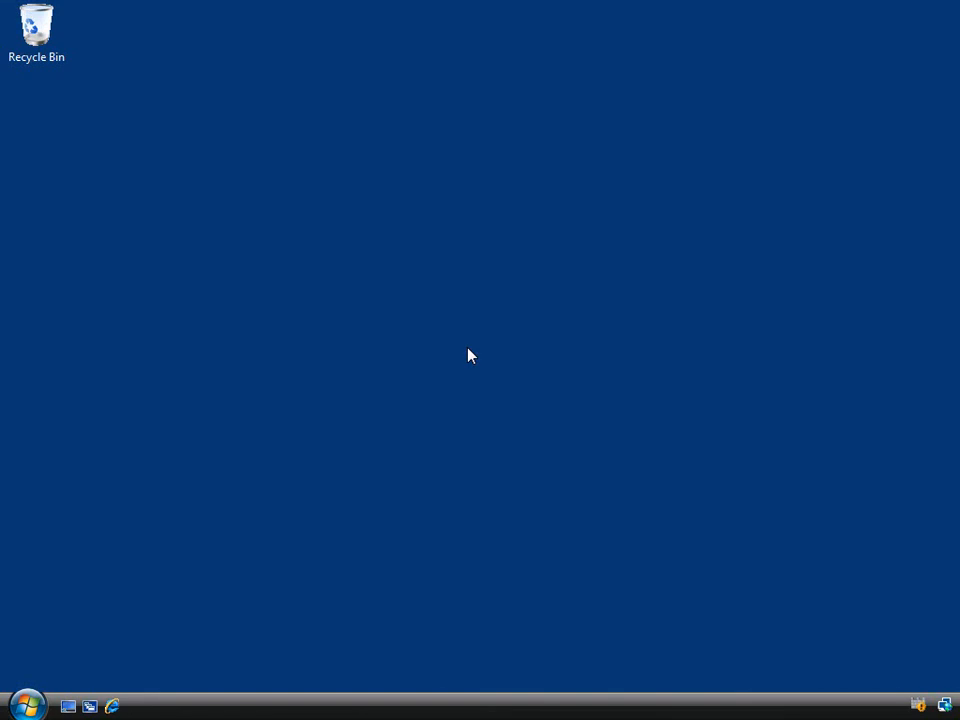
{"action": "left_click", "coordinate": [27, 700]}
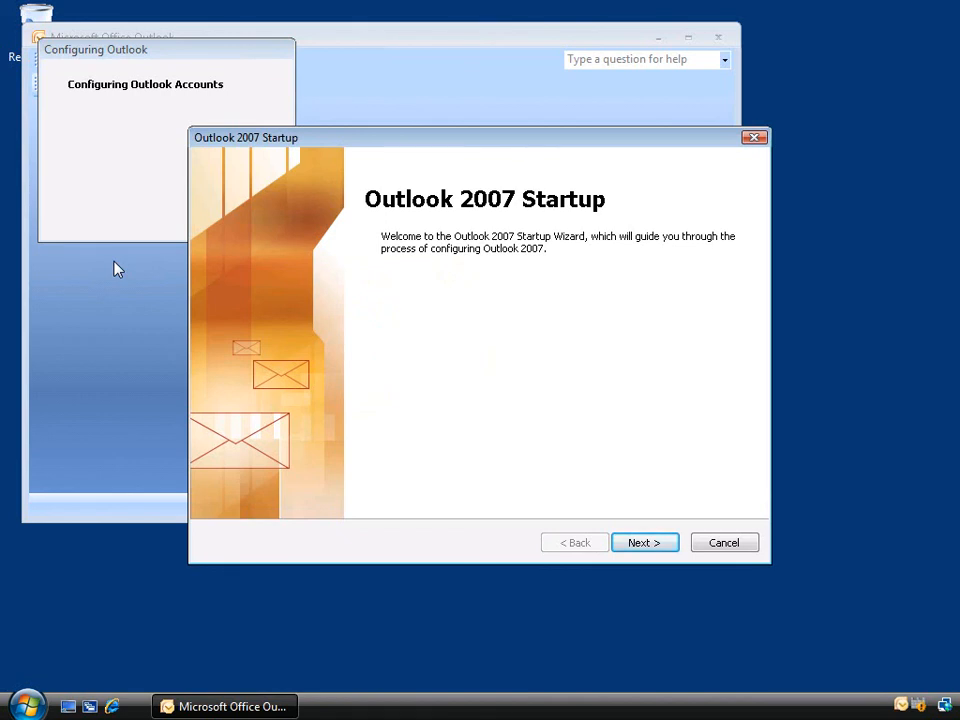
{"action": "mouse_move", "coordinate": [131, 290]}
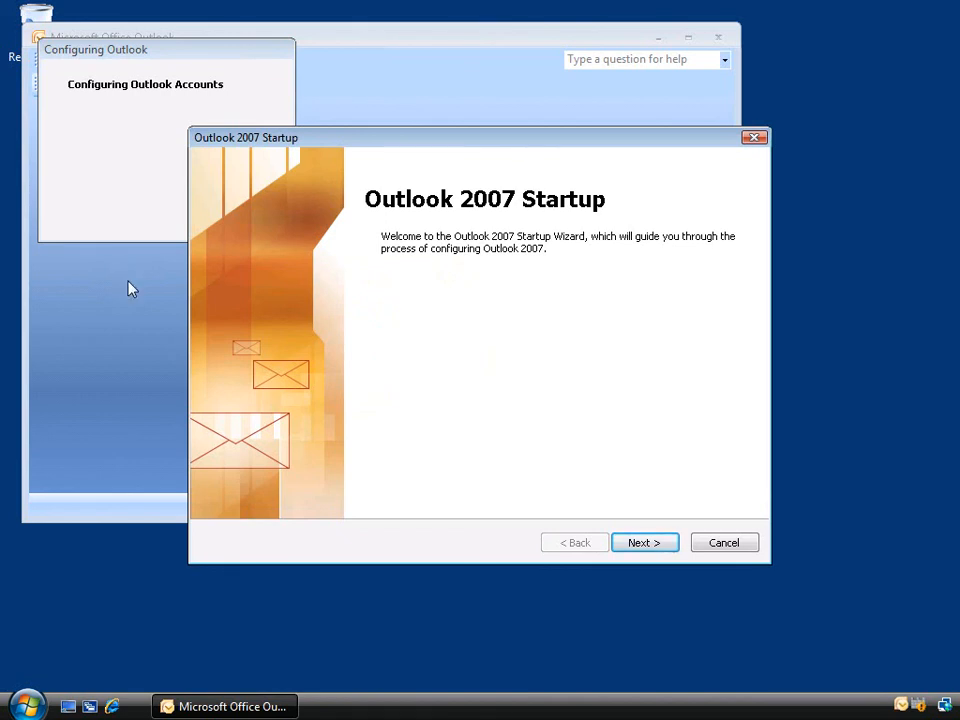
{"action": "mouse_move", "coordinate": [506, 399]}
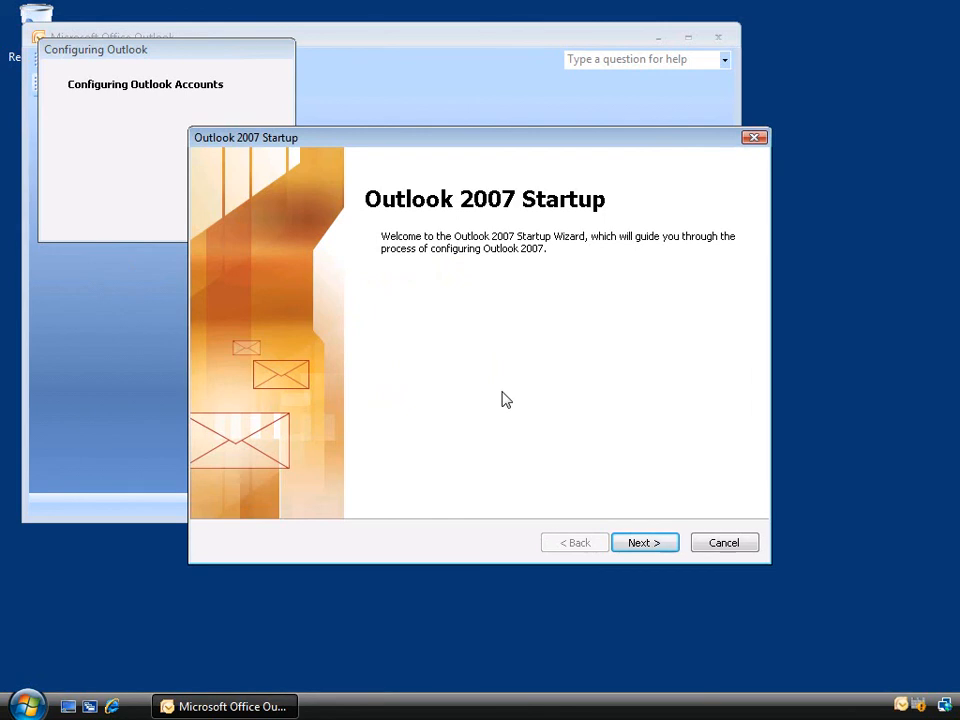
{"action": "left_click", "coordinate": [644, 542]}
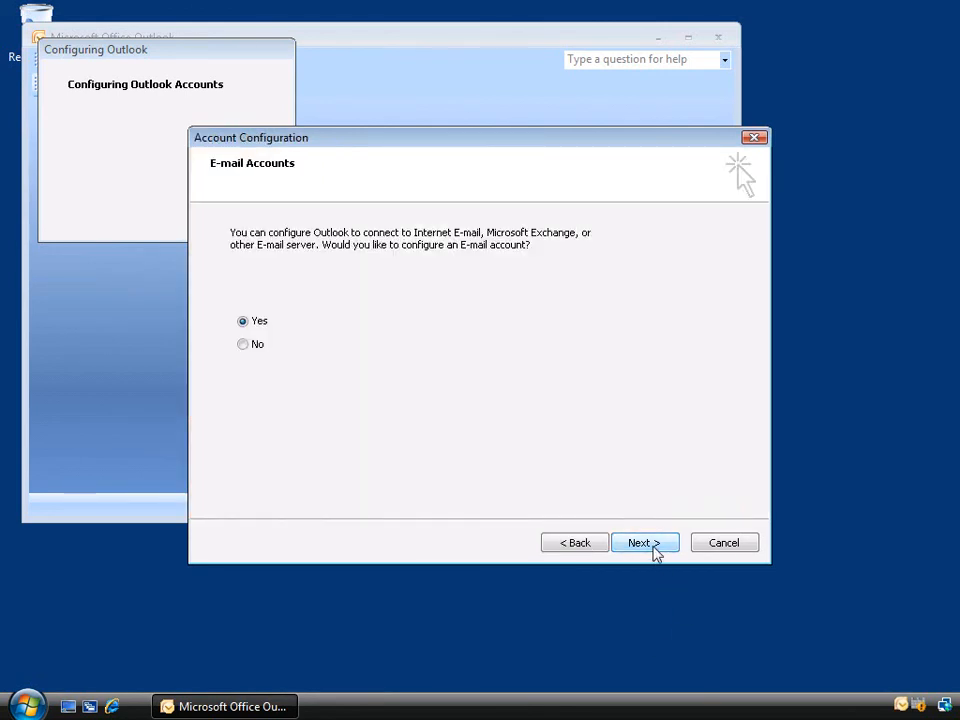
{"action": "mouse_move", "coordinate": [294, 331]}
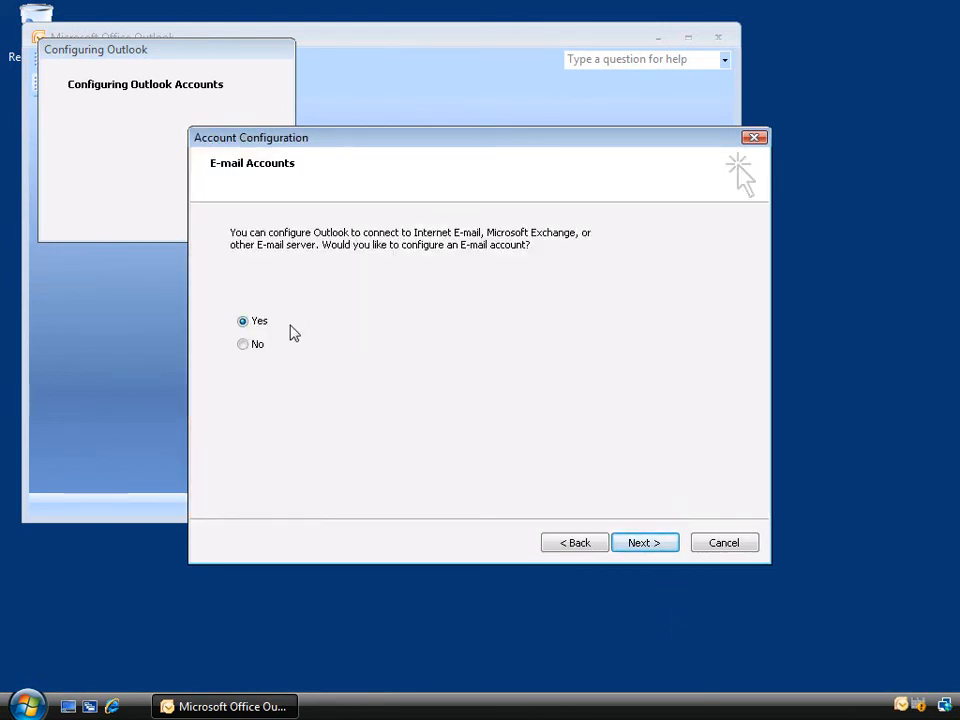
{"action": "mouse_move", "coordinate": [265, 330]}
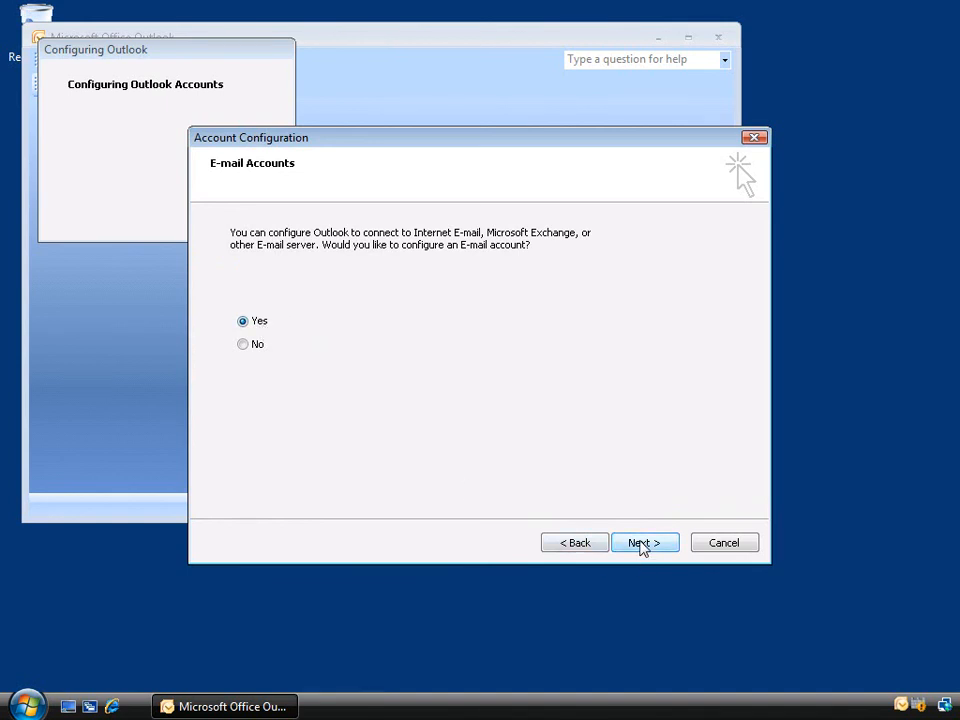
{"action": "left_click", "coordinate": [644, 542]}
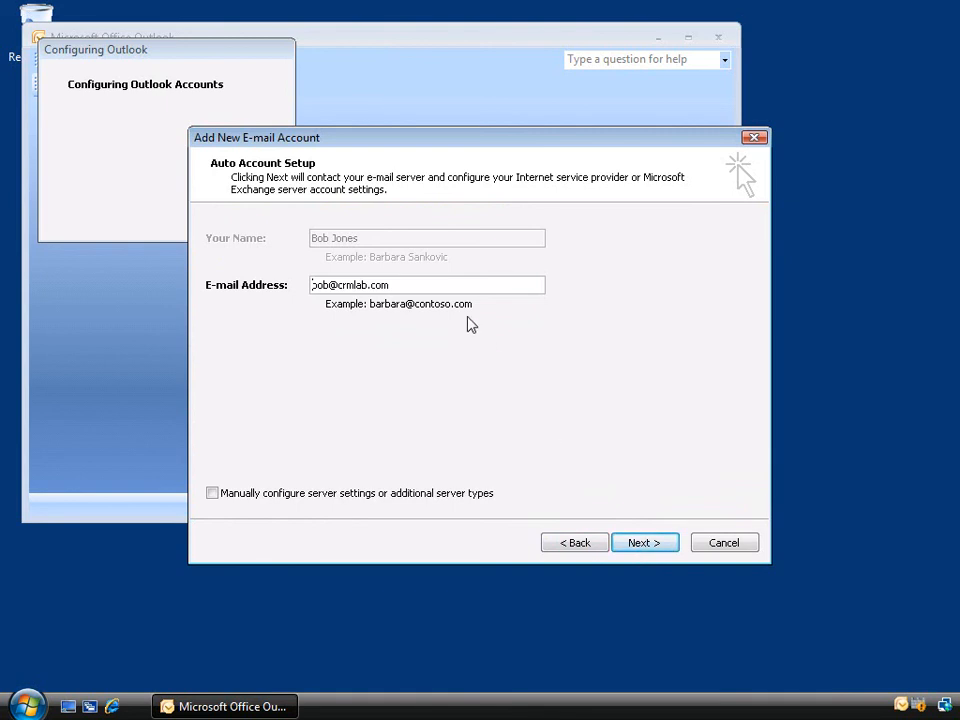
{"action": "mouse_move", "coordinate": [368, 310]}
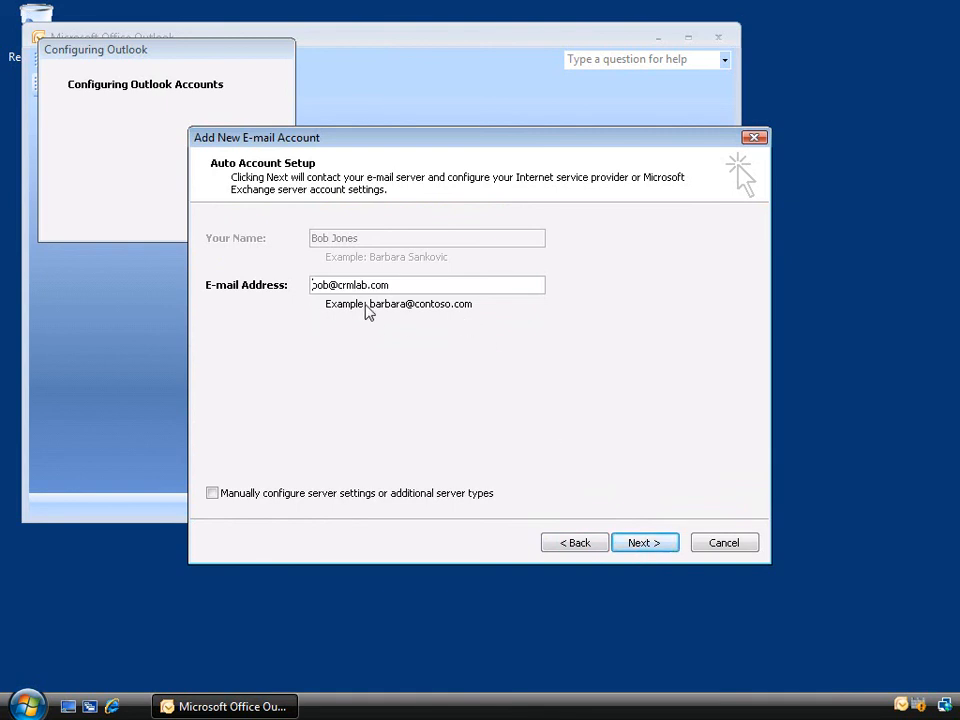
{"action": "mouse_move", "coordinate": [389, 311]}
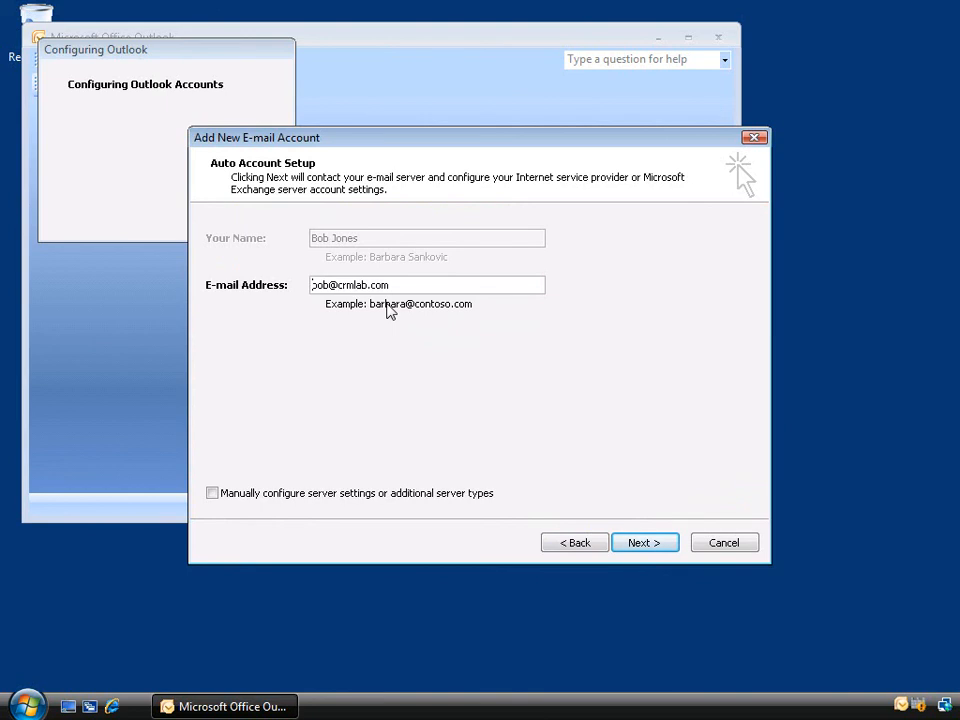
{"action": "left_click", "coordinate": [644, 542]}
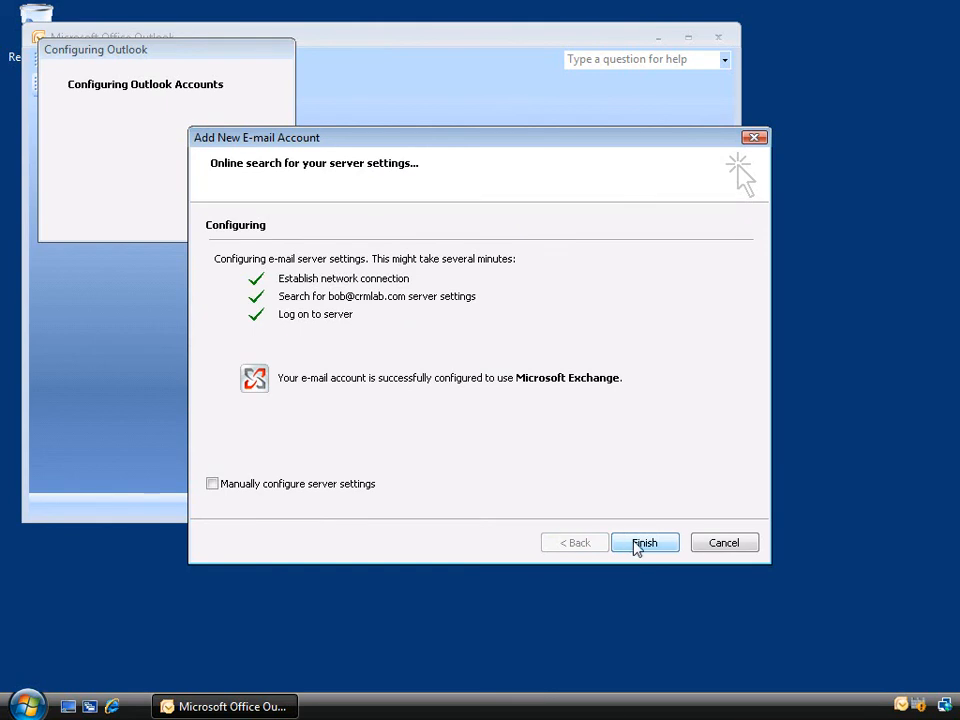
Finish Outlook setup, maximize the window and widen the Inbox message list.
{"action": "left_click", "coordinate": [645, 542]}
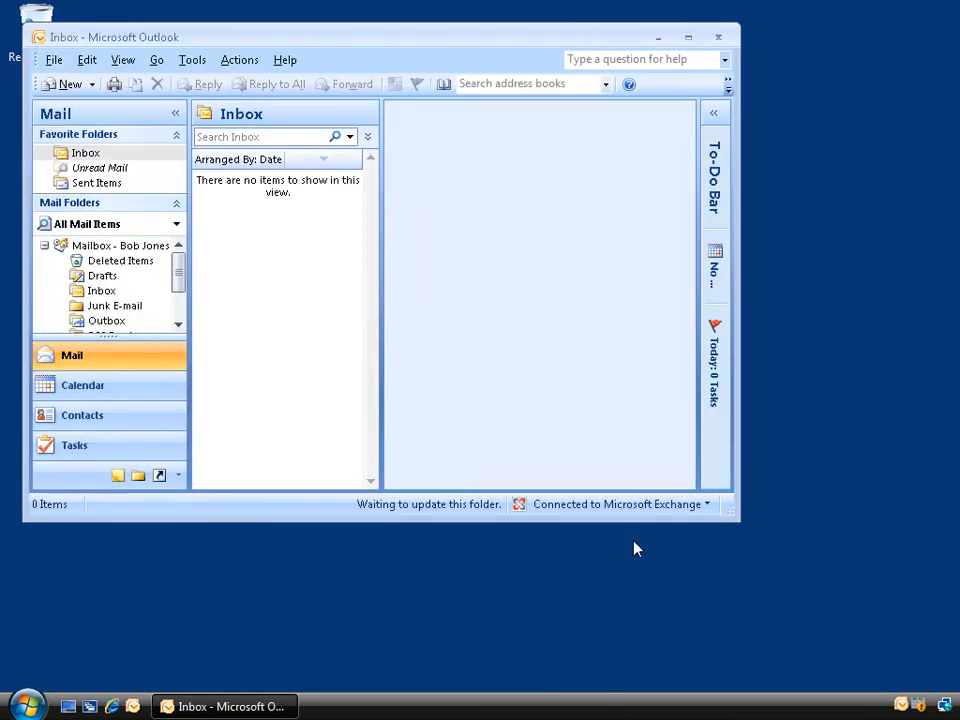
{"action": "left_click", "coordinate": [690, 37]}
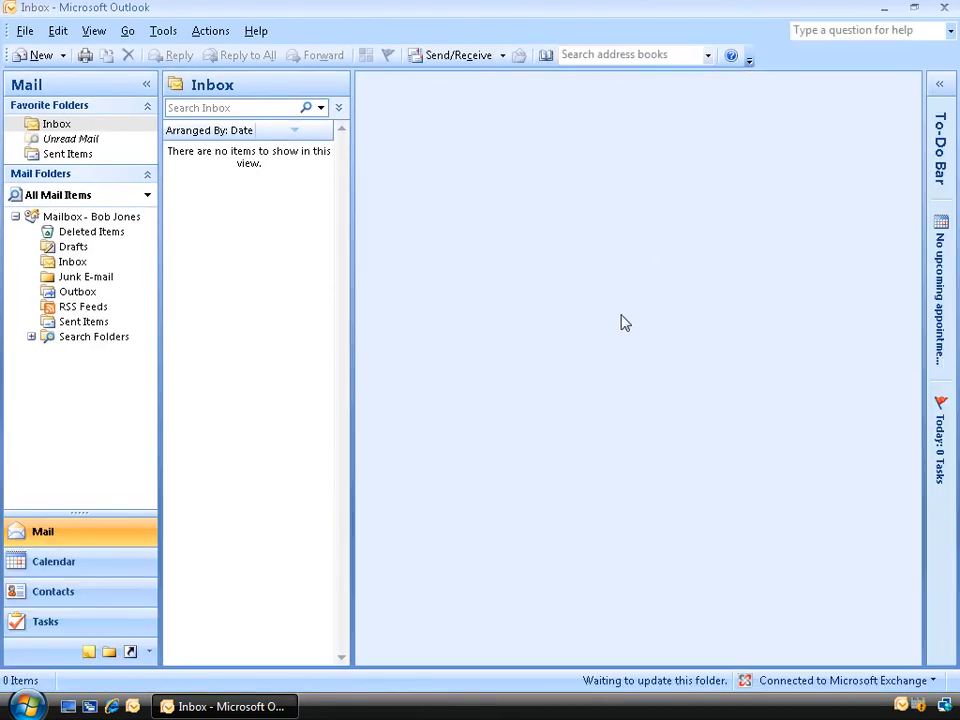
{"action": "left_click_drag", "start_coordinate": [343, 410], "coordinate": [486, 410]}
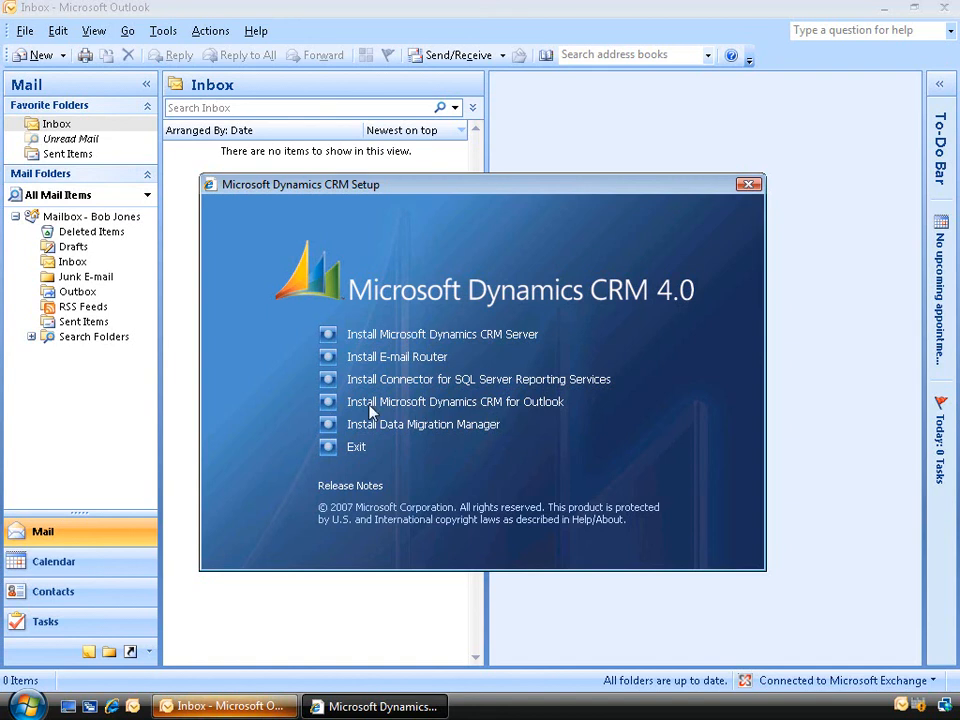
{"action": "mouse_move", "coordinate": [505, 408]}
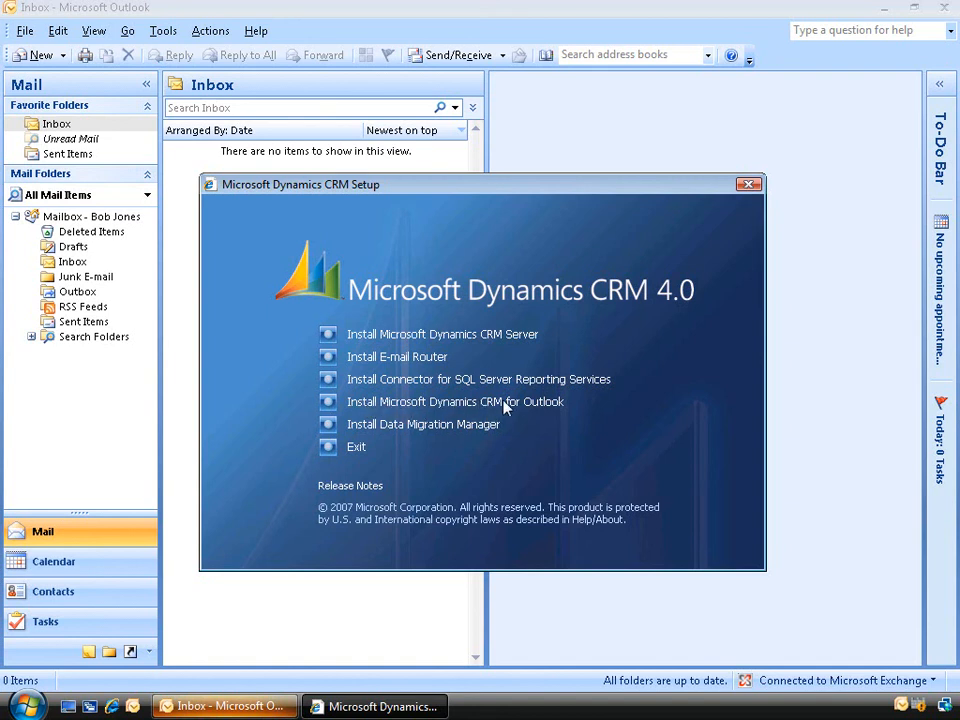
Choose Install Microsoft Dynamics CRM for Outlook in the CRM 4.0 launcher.
{"action": "left_click", "coordinate": [455, 401]}
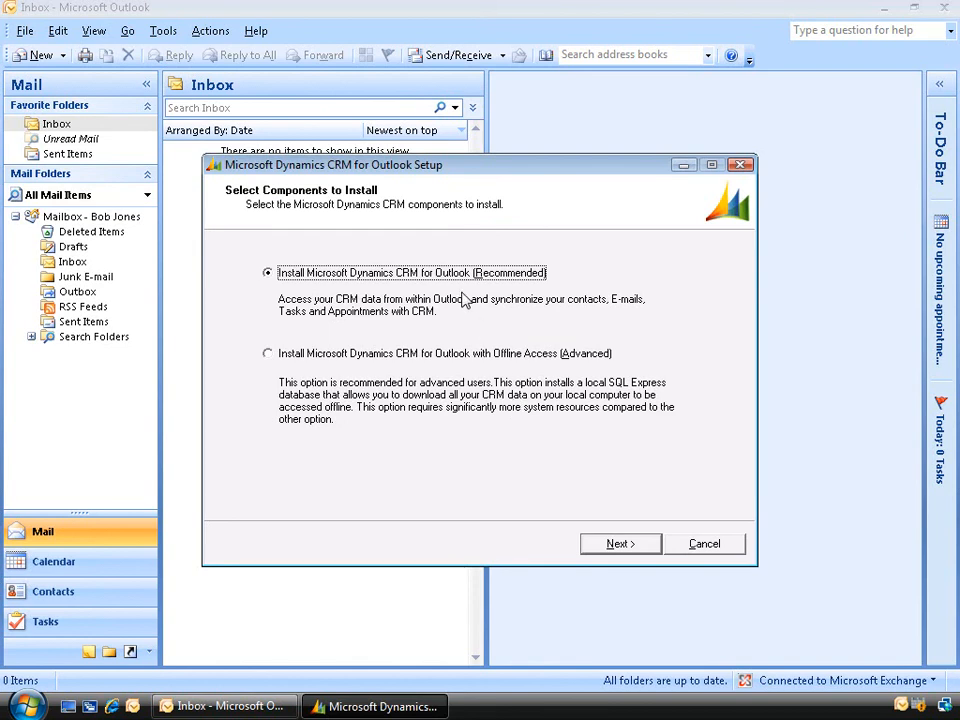
{"action": "mouse_move", "coordinate": [482, 463]}
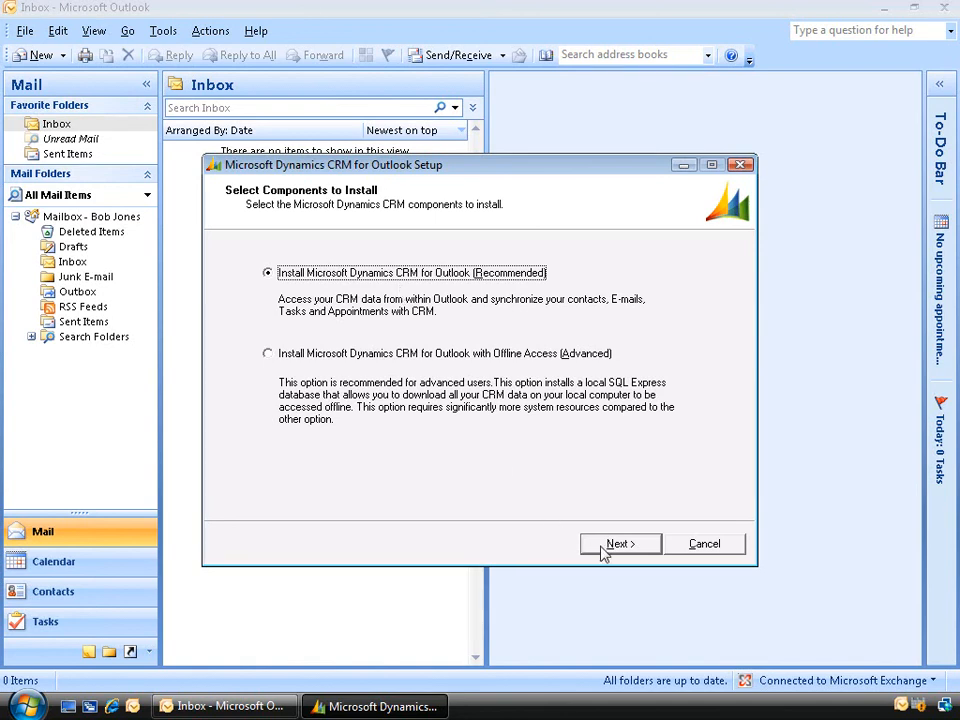
Accept the licence and install Application Error Reporting and Visual C++ Runtime.
{"action": "left_click", "coordinate": [619, 544]}
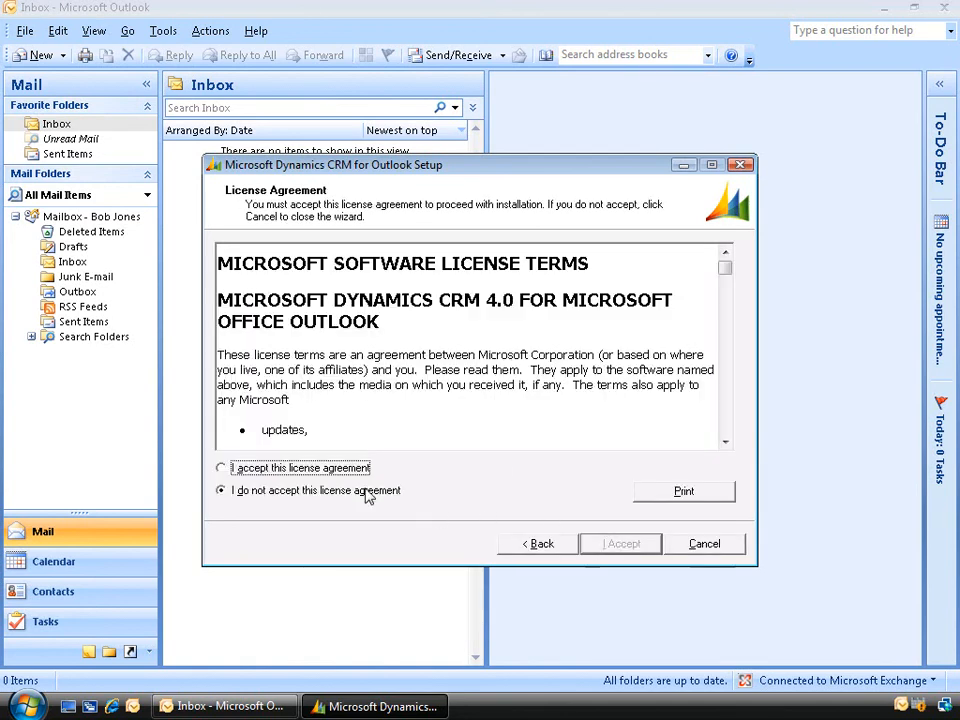
{"action": "left_click", "coordinate": [221, 467]}
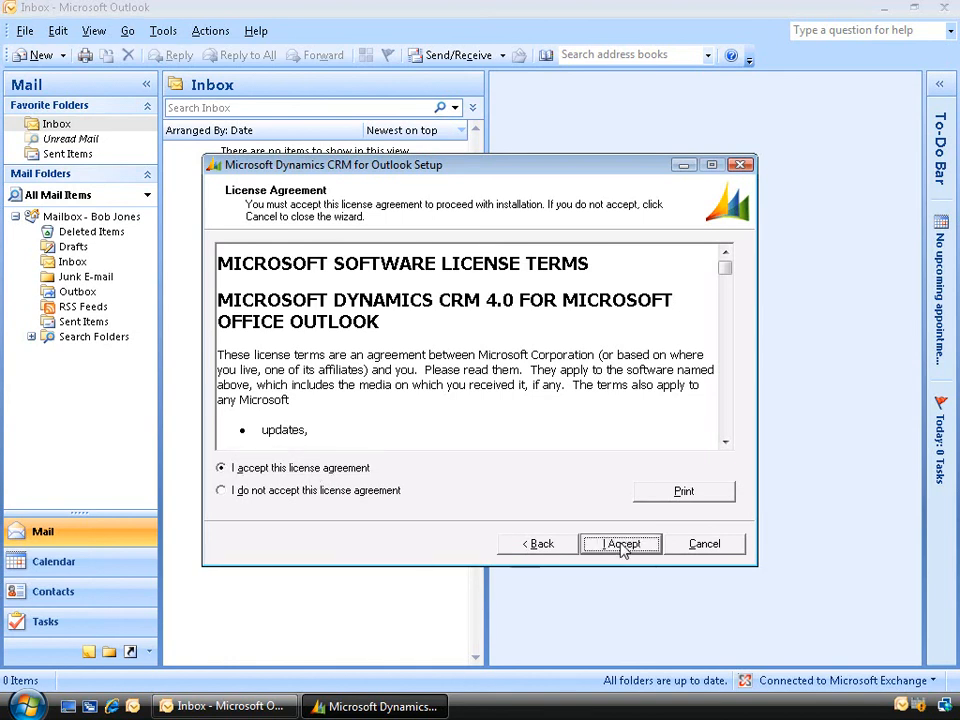
{"action": "left_click", "coordinate": [620, 543]}
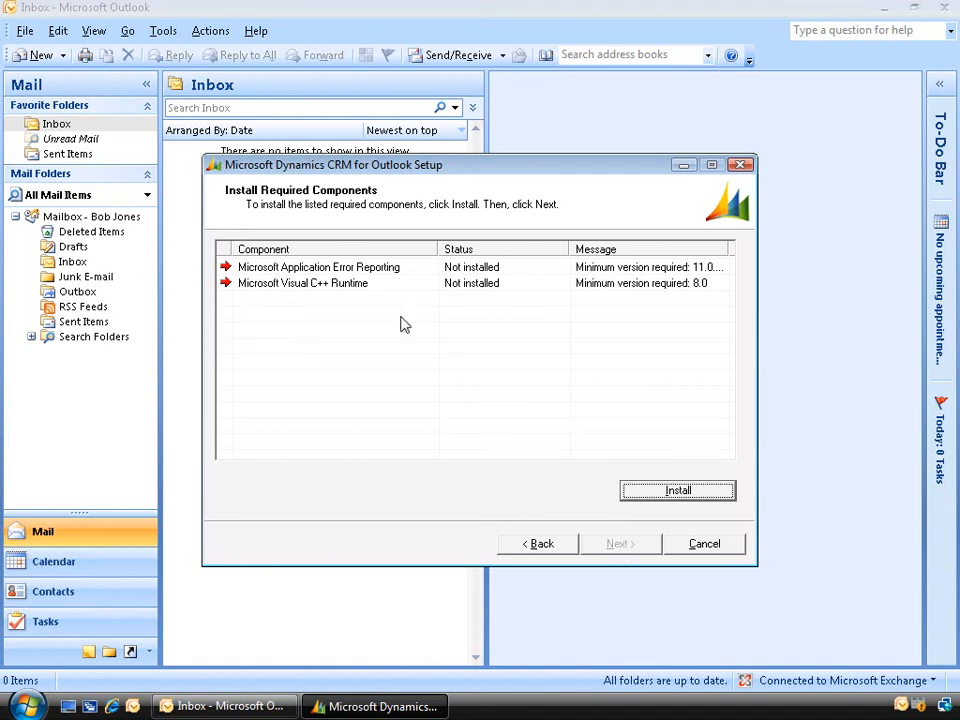
{"action": "mouse_move", "coordinate": [383, 288]}
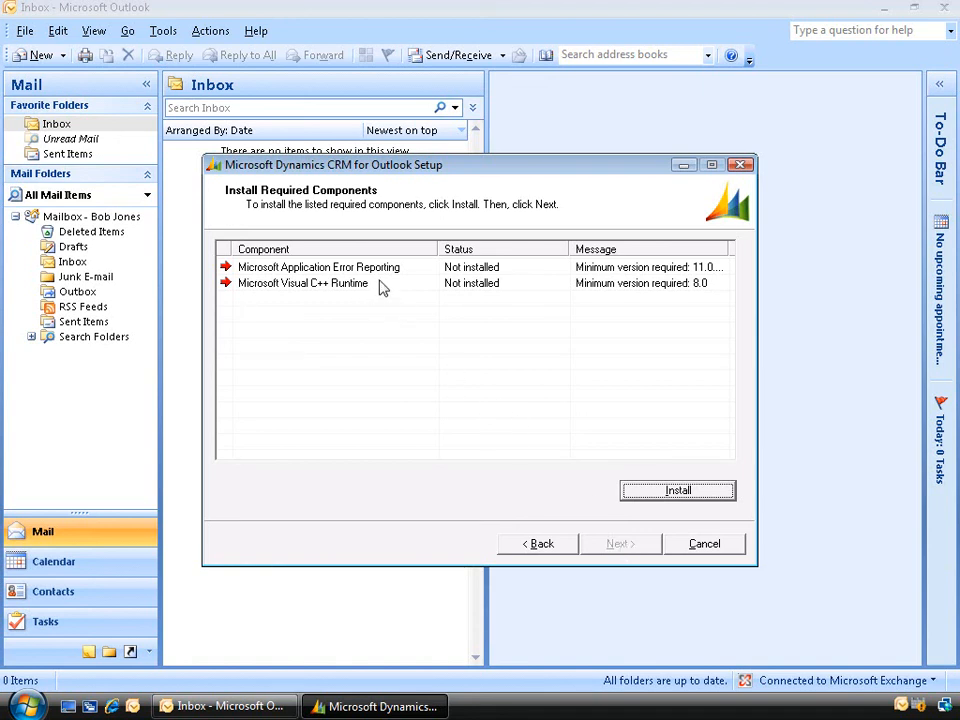
{"action": "mouse_move", "coordinate": [366, 291]}
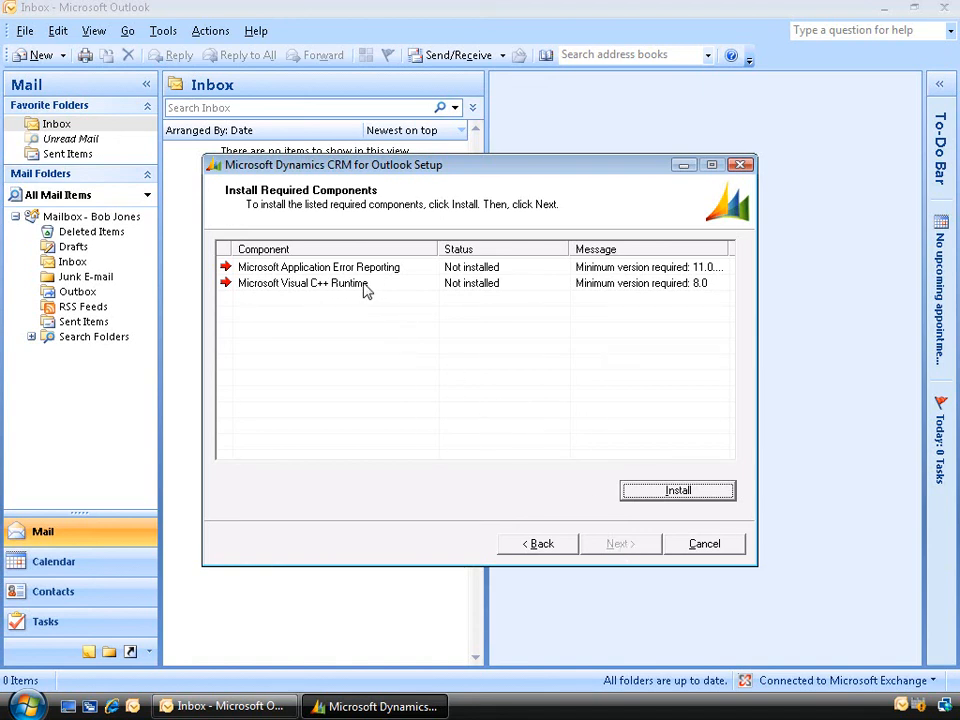
{"action": "mouse_move", "coordinate": [478, 445]}
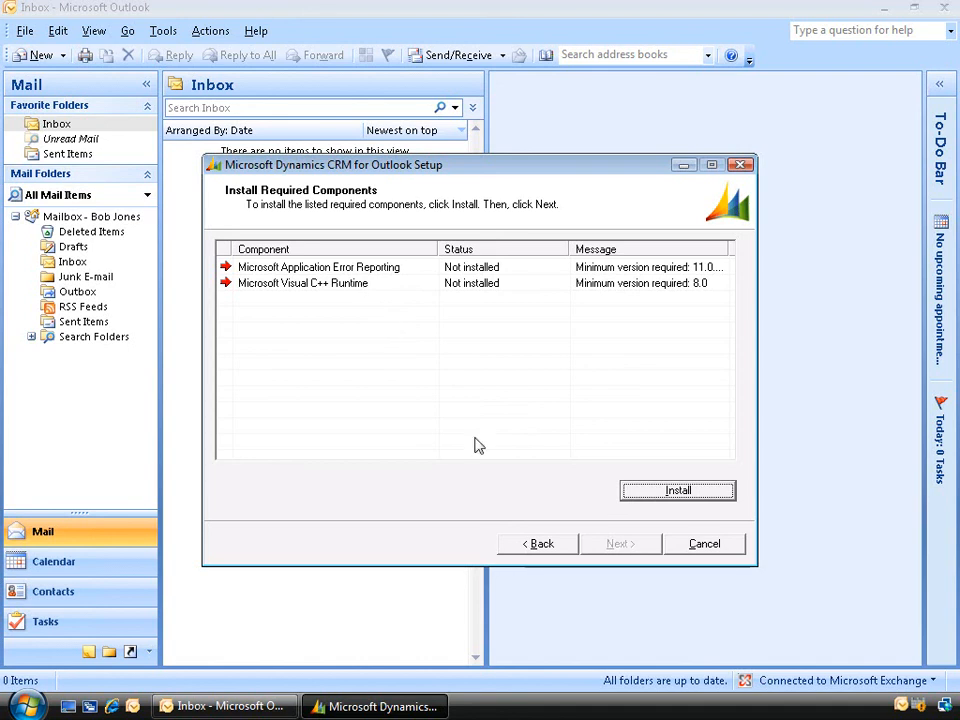
{"action": "left_click", "coordinate": [677, 490]}
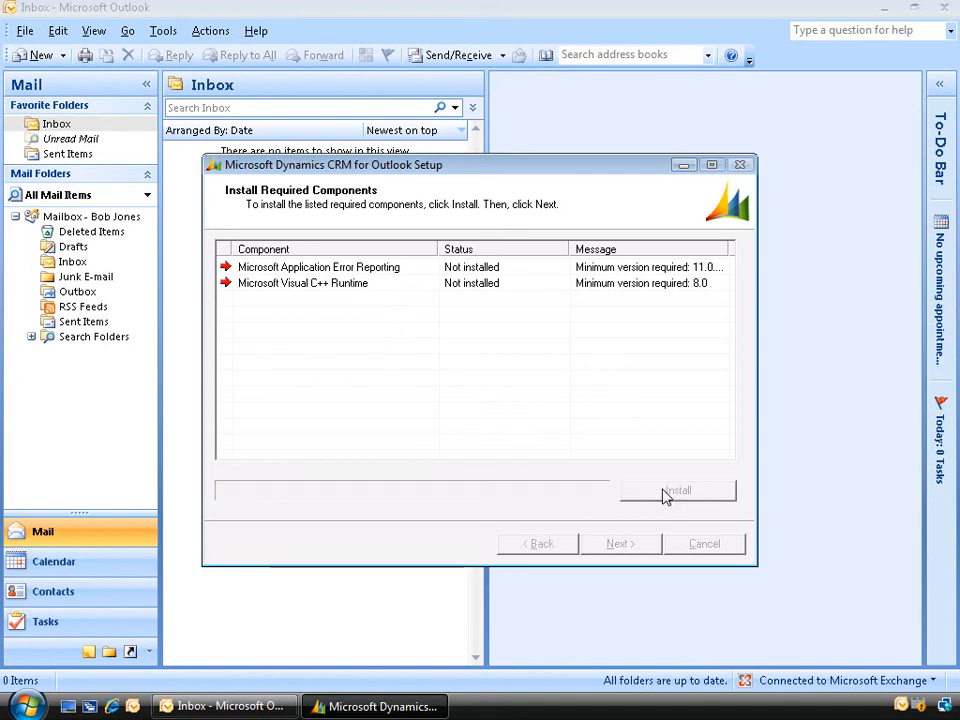
{"action": "left_click", "coordinate": [678, 490]}
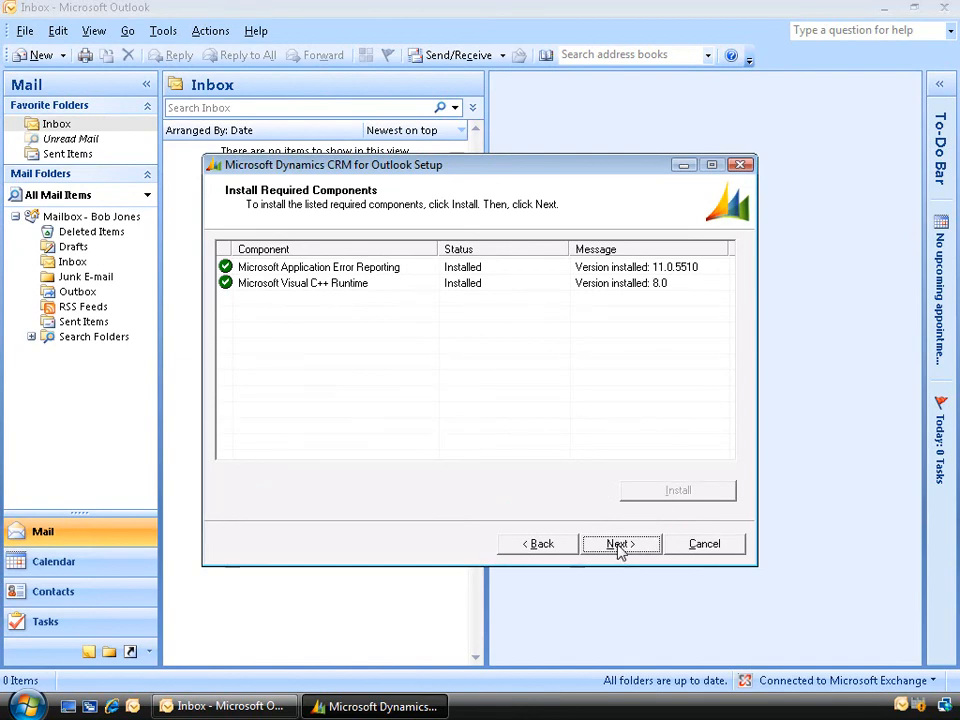
Install CRM for Outlook into the default folder and close the finished setup.
{"action": "left_click", "coordinate": [619, 543]}
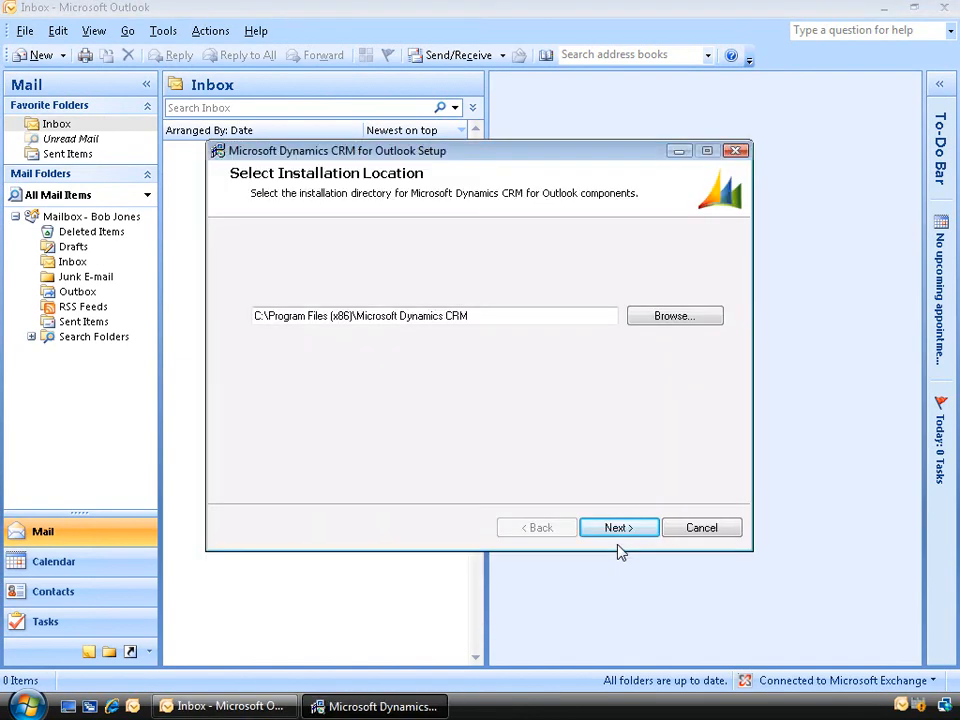
{"action": "mouse_move", "coordinate": [311, 347]}
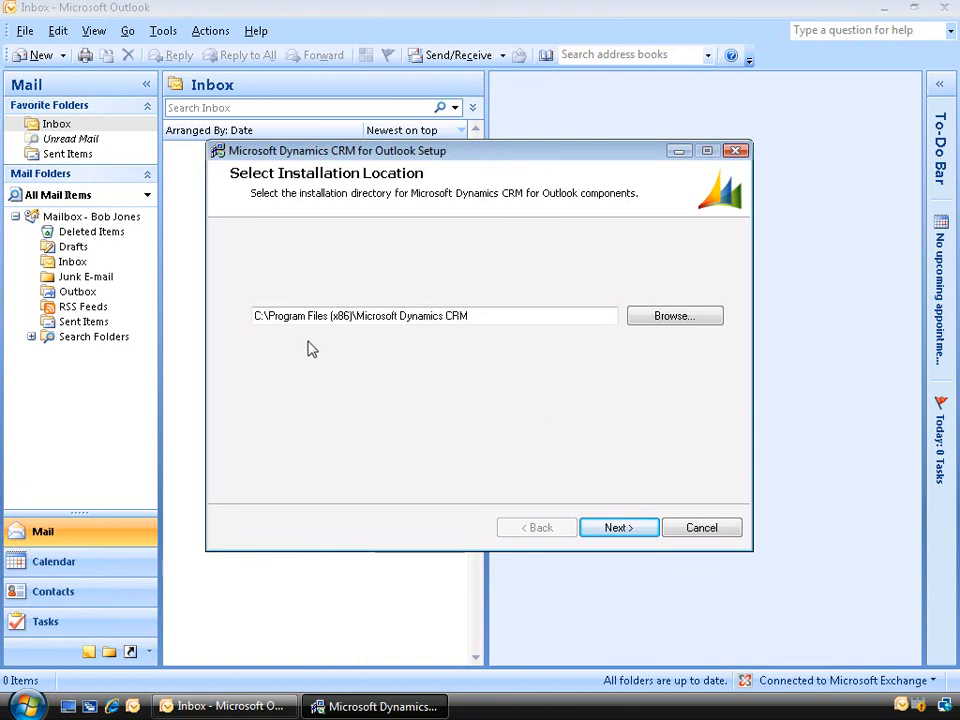
{"action": "mouse_move", "coordinate": [397, 340]}
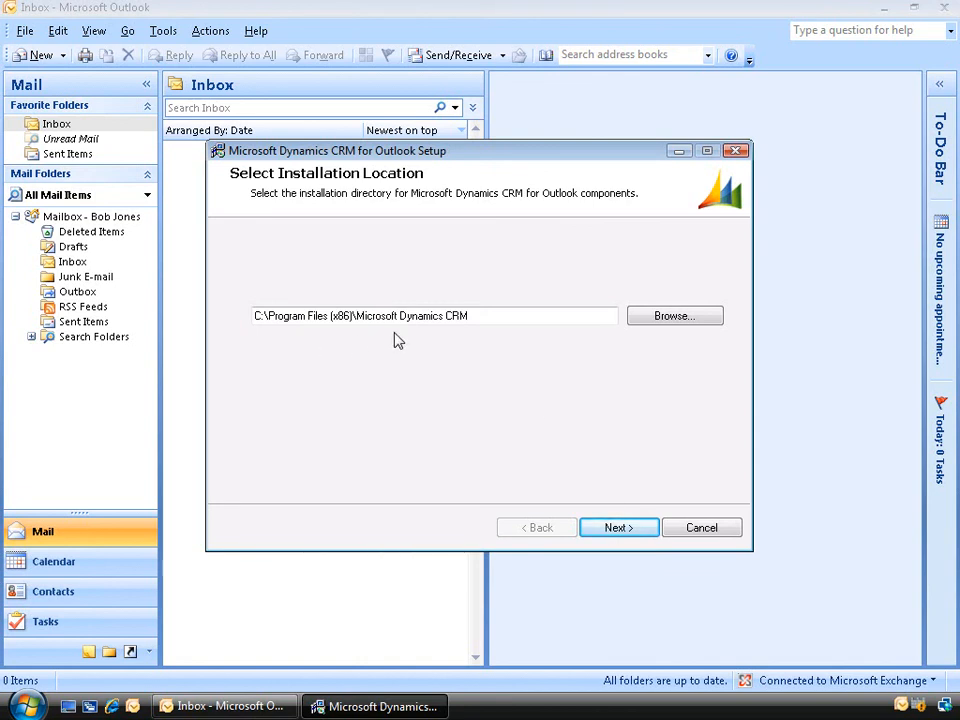
{"action": "mouse_move", "coordinate": [476, 336]}
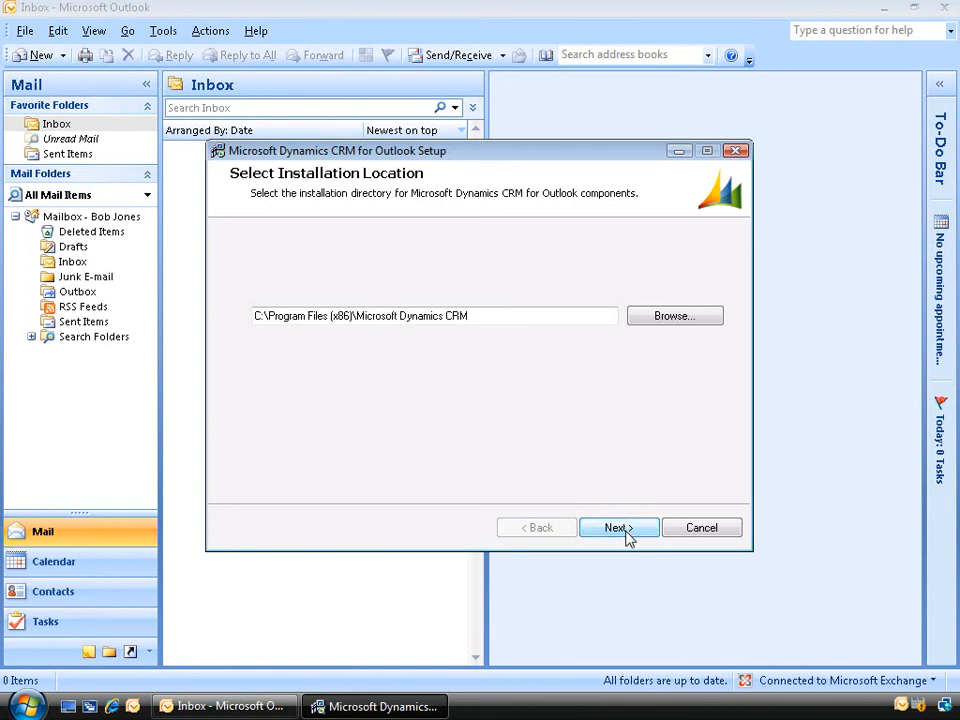
{"action": "left_click", "coordinate": [618, 527]}
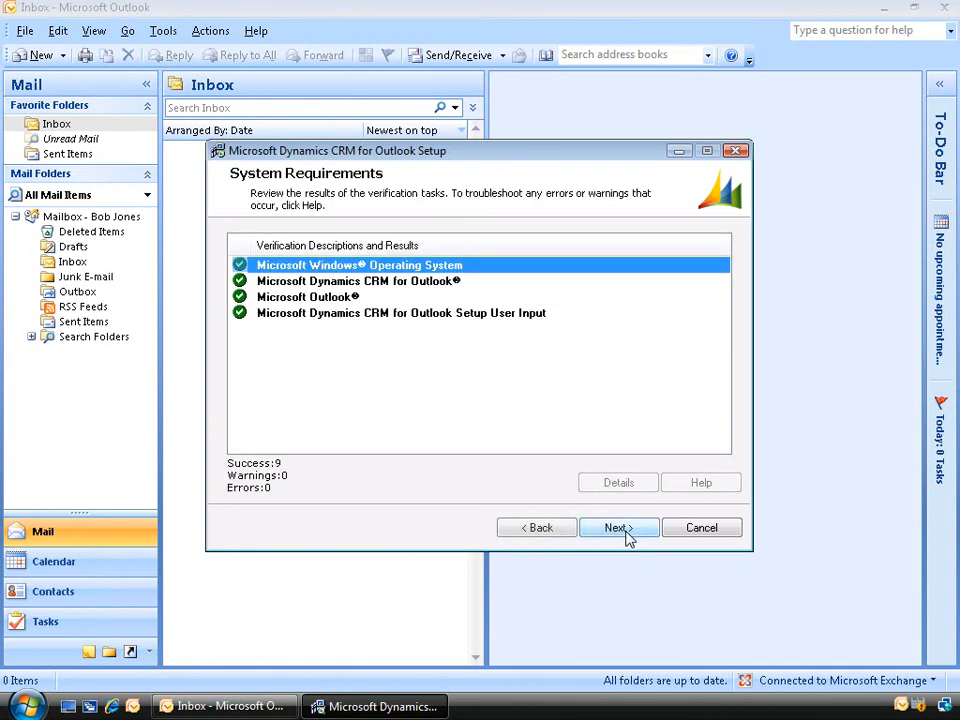
{"action": "mouse_move", "coordinate": [374, 345]}
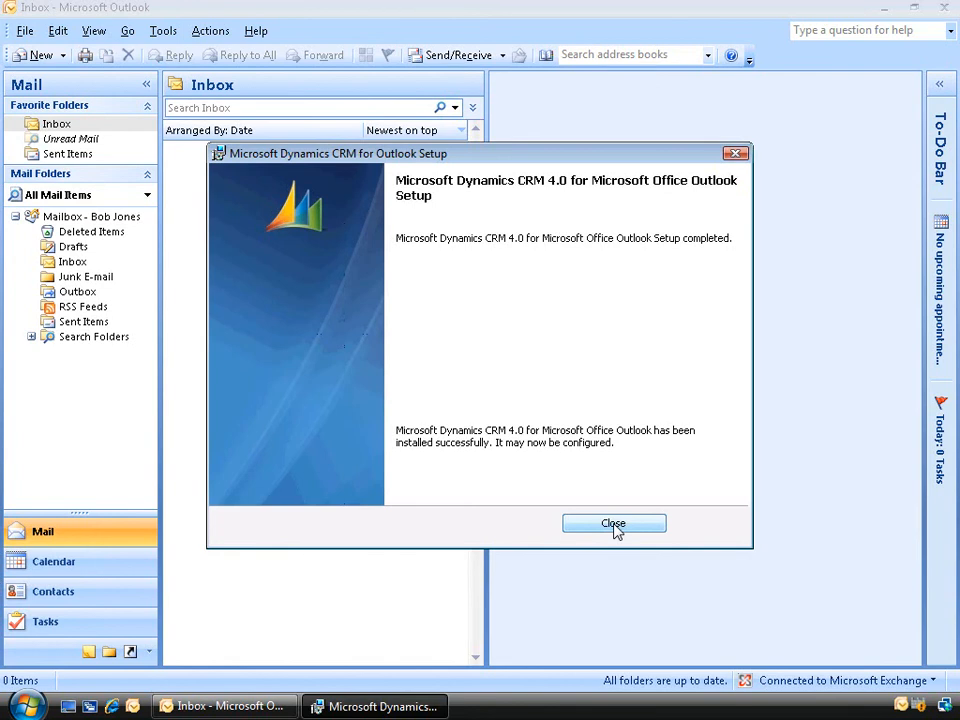
{"action": "left_click", "coordinate": [613, 523]}
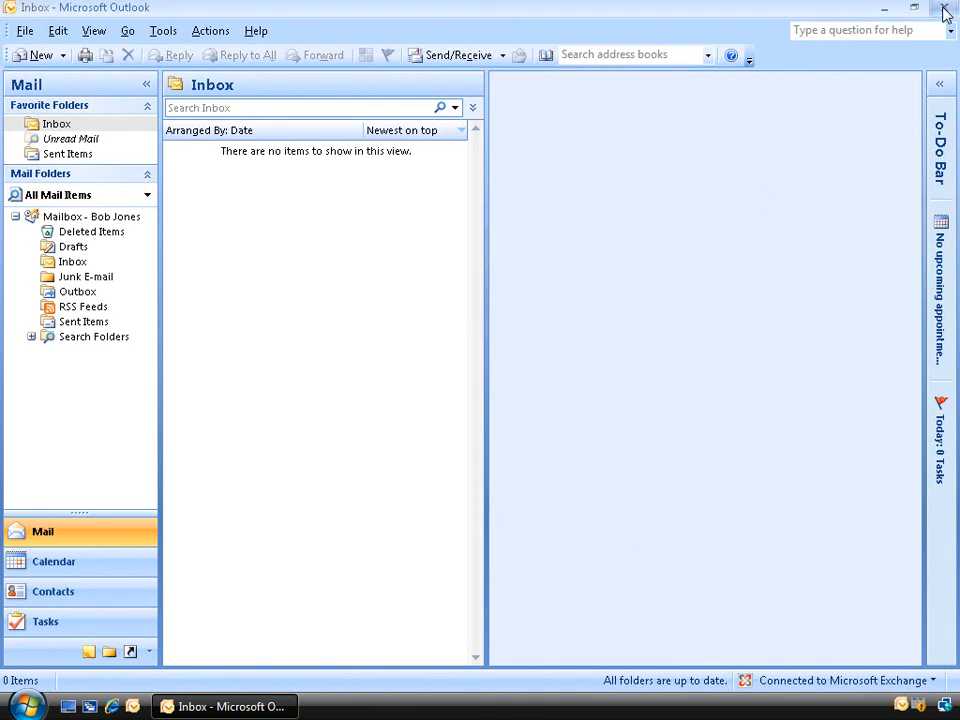
Close Outlook and launch Start > All Programs > Microsoft Dynamics CRM 4.0 > Configuration Wizard.
{"action": "left_click", "coordinate": [950, 10]}
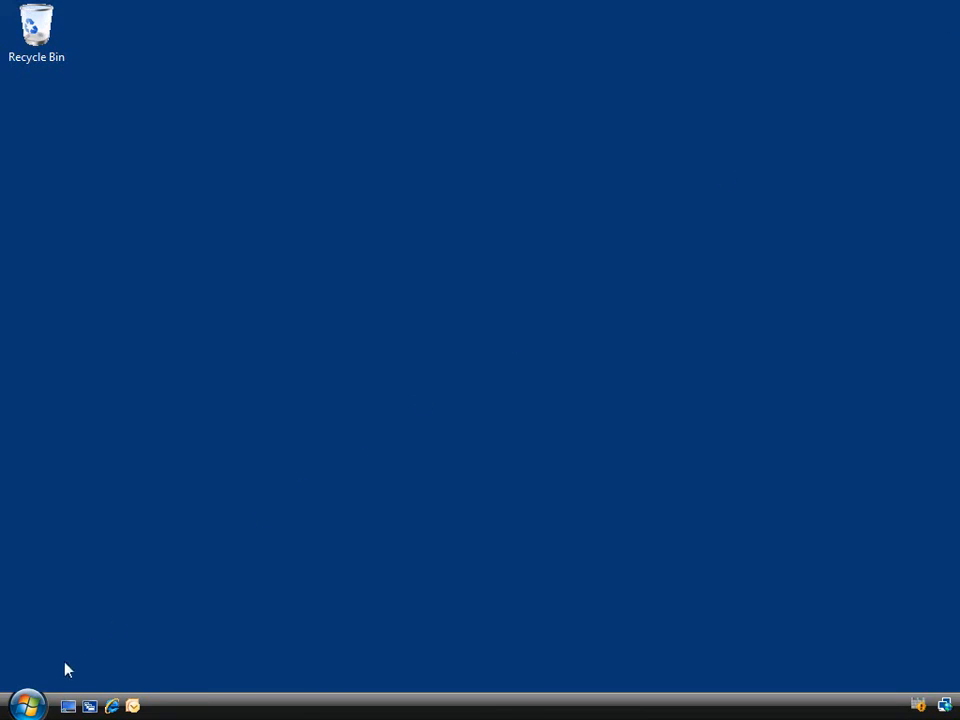
{"action": "left_click", "coordinate": [17, 698]}
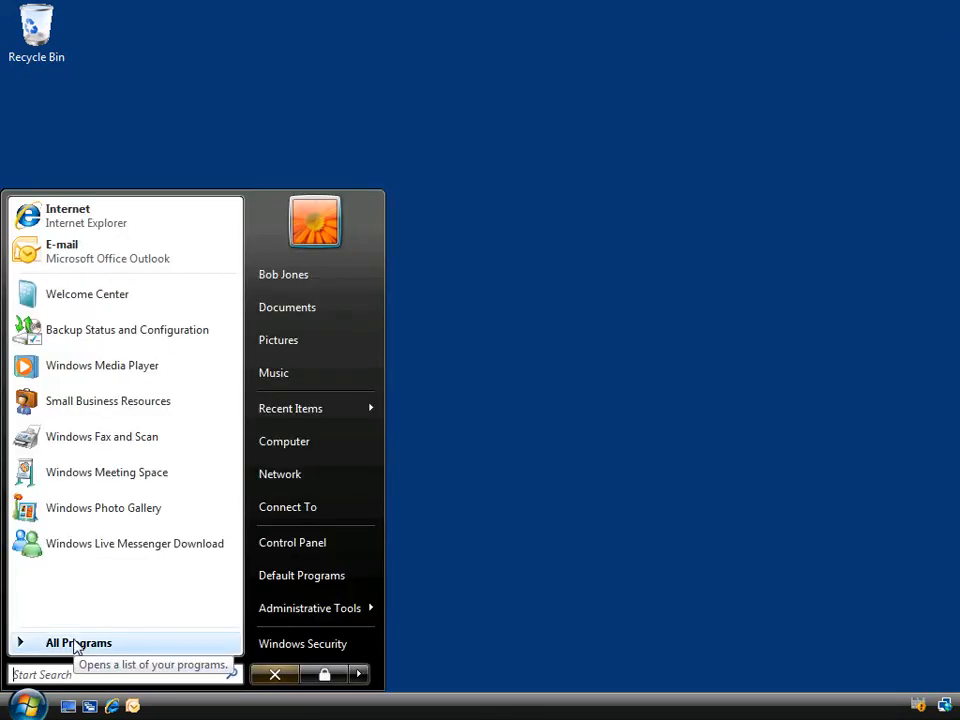
{"action": "left_click", "coordinate": [78, 642]}
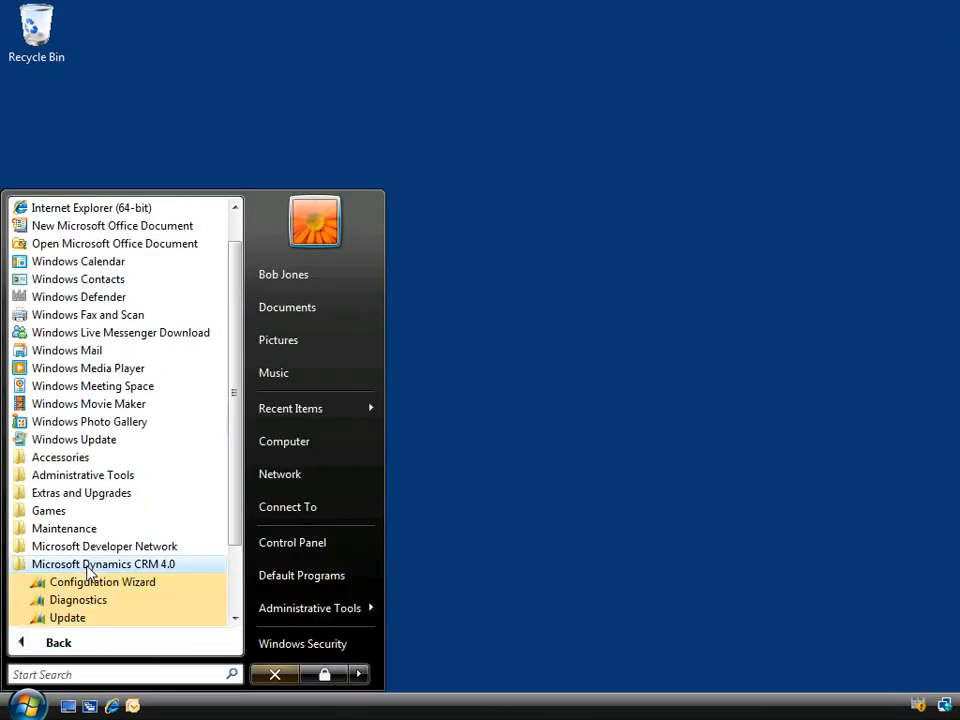
{"action": "mouse_move", "coordinate": [104, 582]}
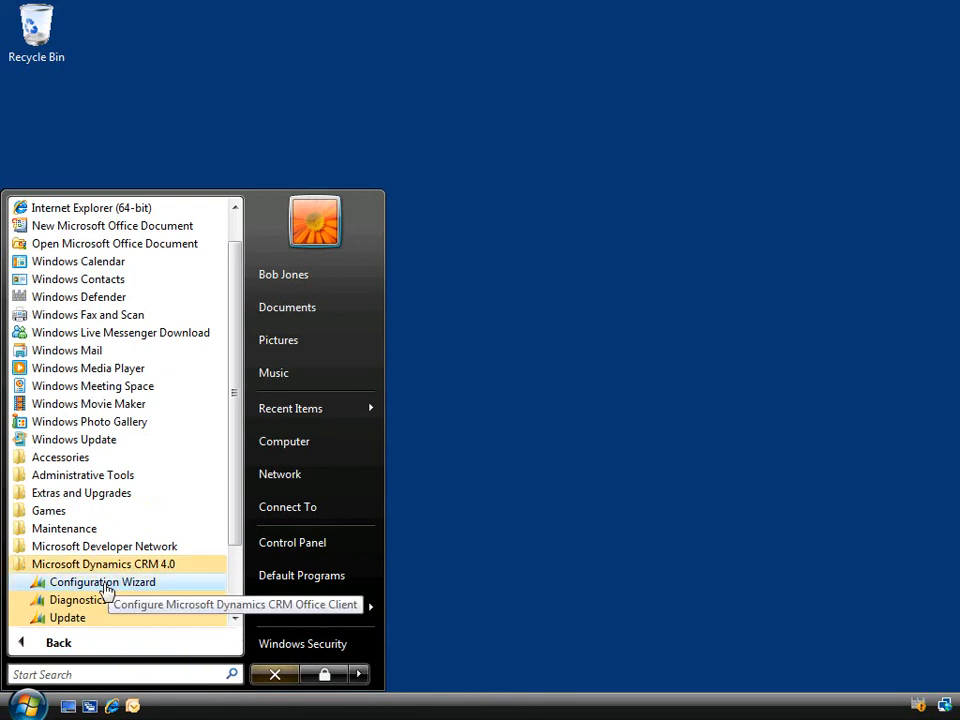
{"action": "left_click", "coordinate": [102, 582]}
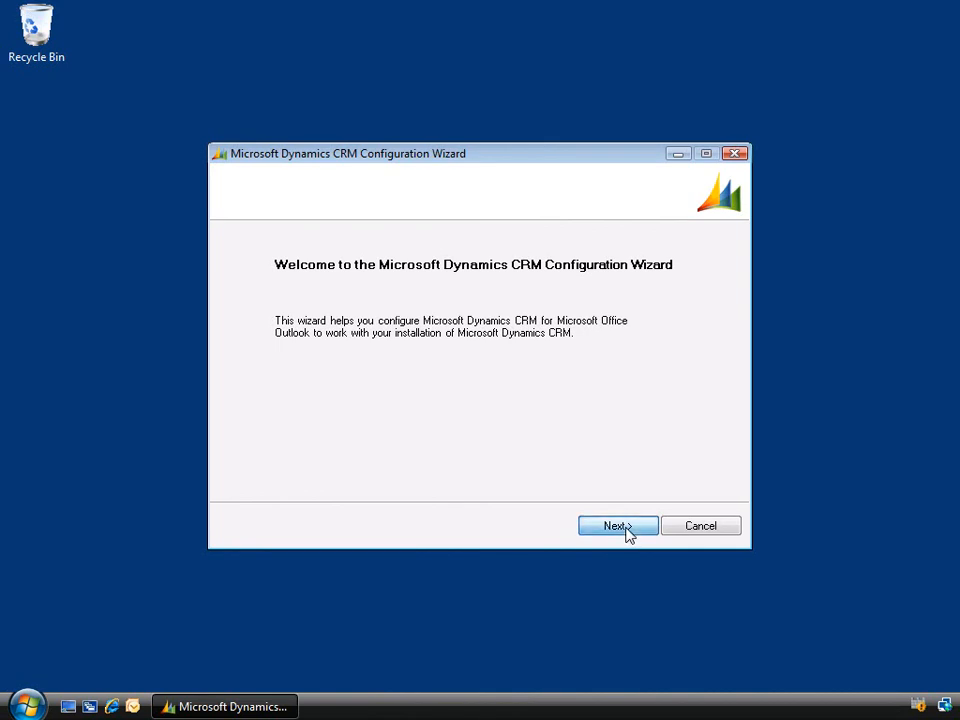
{"action": "left_click", "coordinate": [617, 525]}
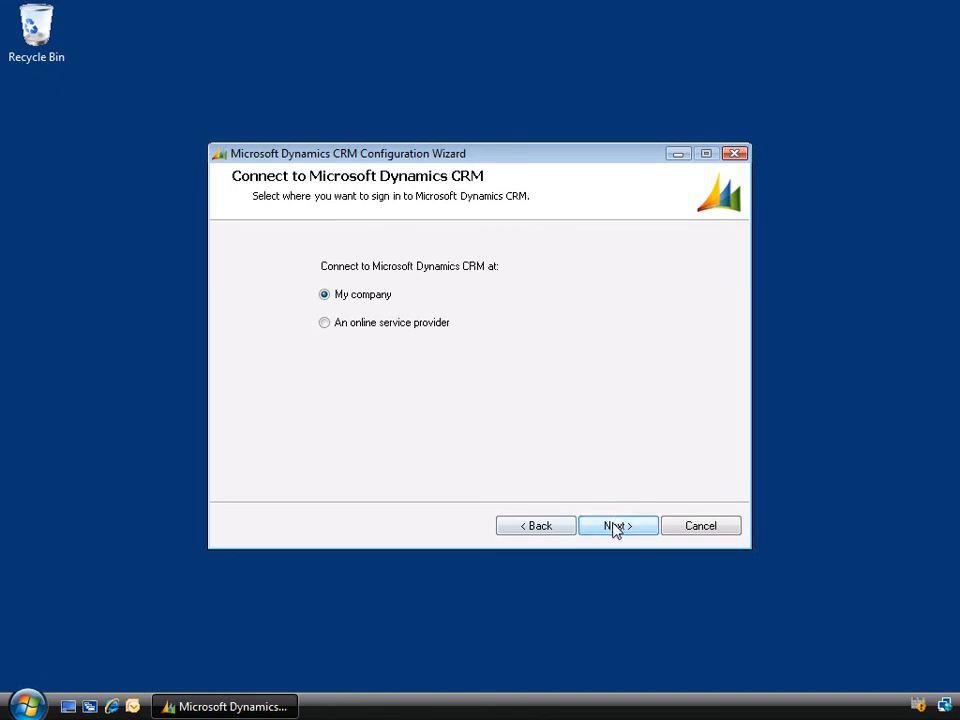
{"action": "left_click", "coordinate": [617, 525]}
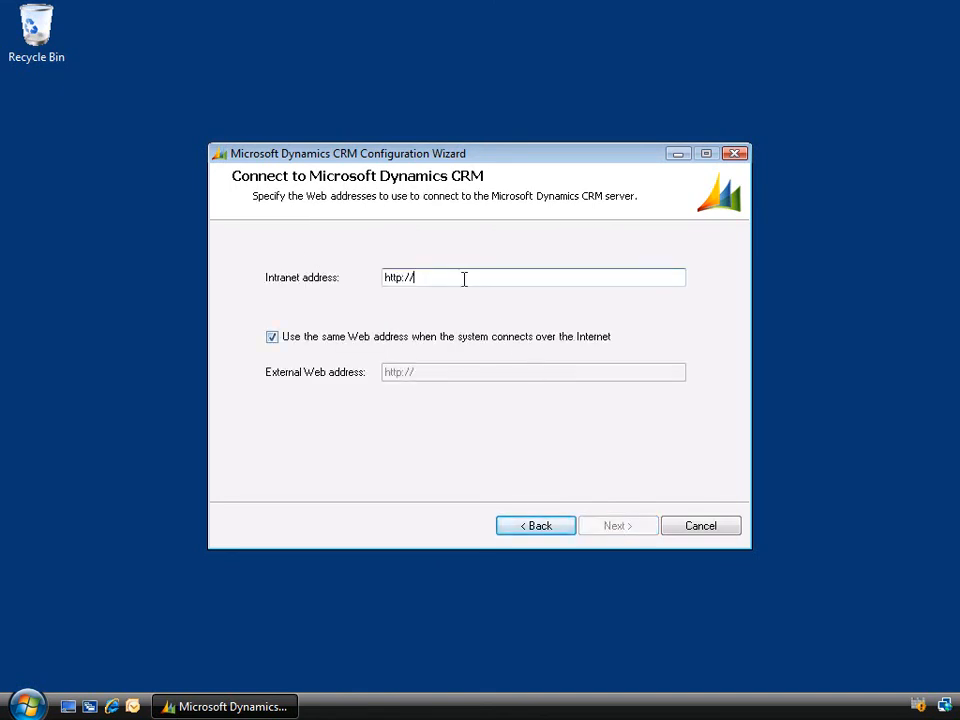
{"action": "type", "text": "c"}
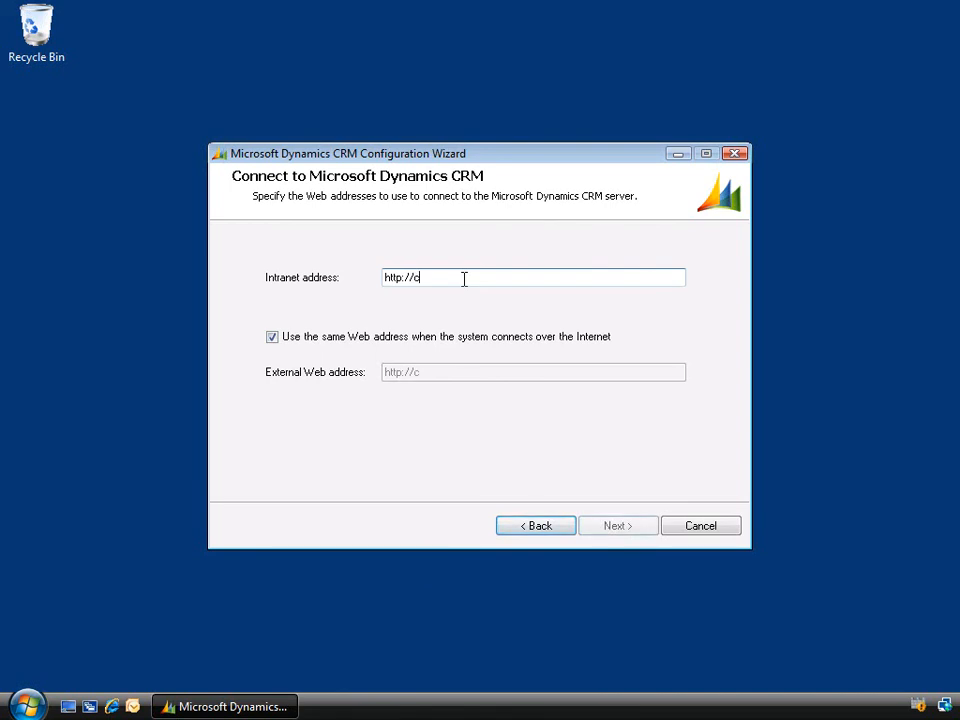
{"action": "type", "text": "rm-server"}
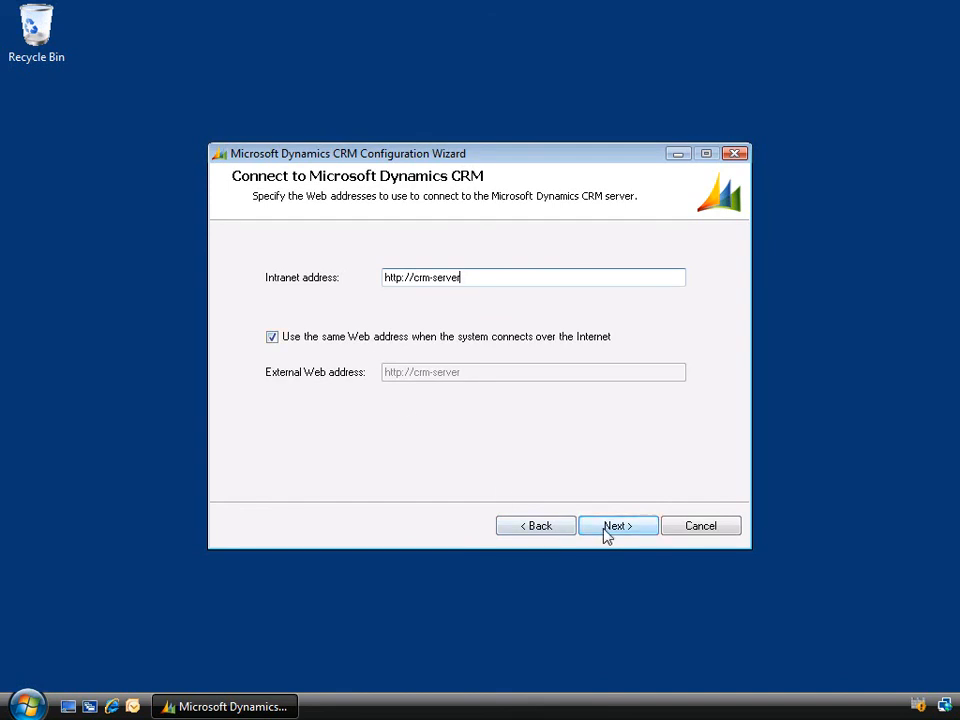
Confirm the server, skip the improvement program, pass system checks and finish configuration.
{"action": "left_click", "coordinate": [617, 525]}
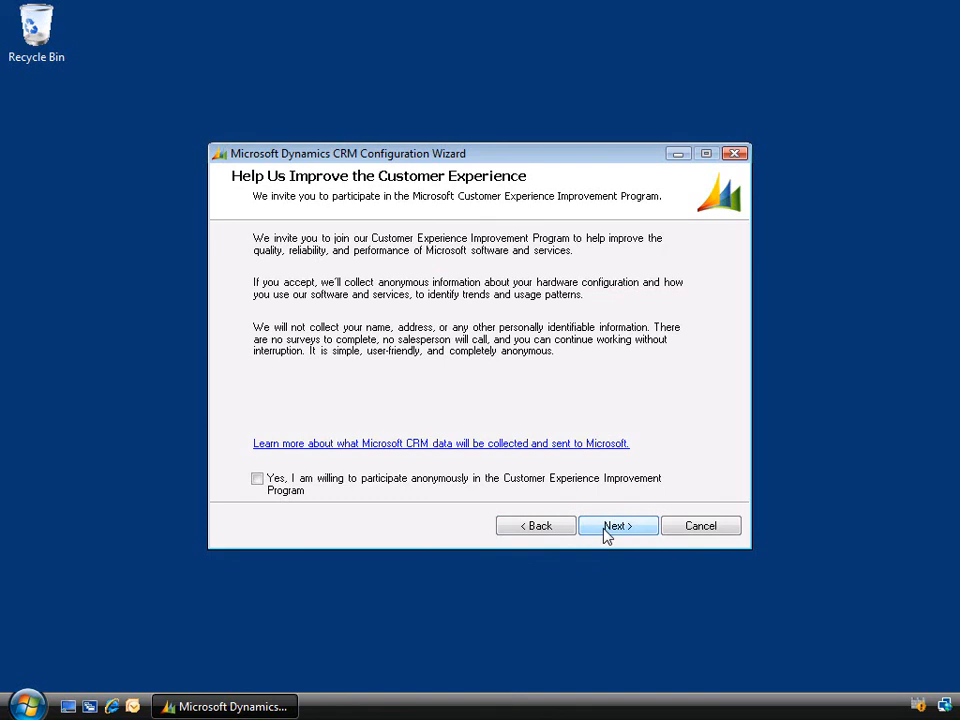
{"action": "mouse_move", "coordinate": [465, 391]}
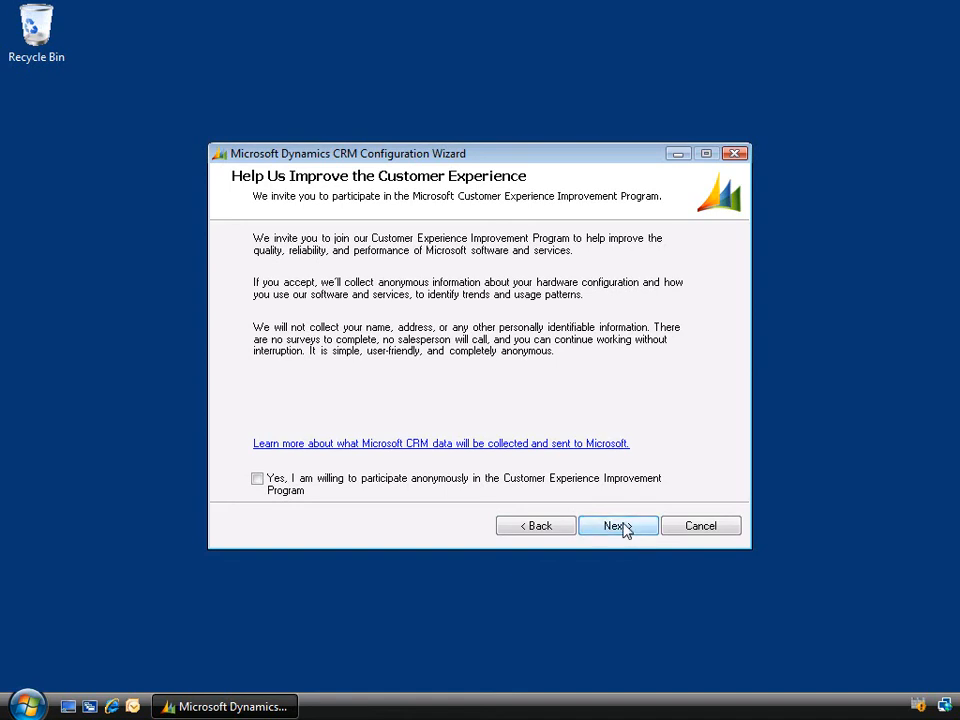
{"action": "left_click", "coordinate": [617, 525]}
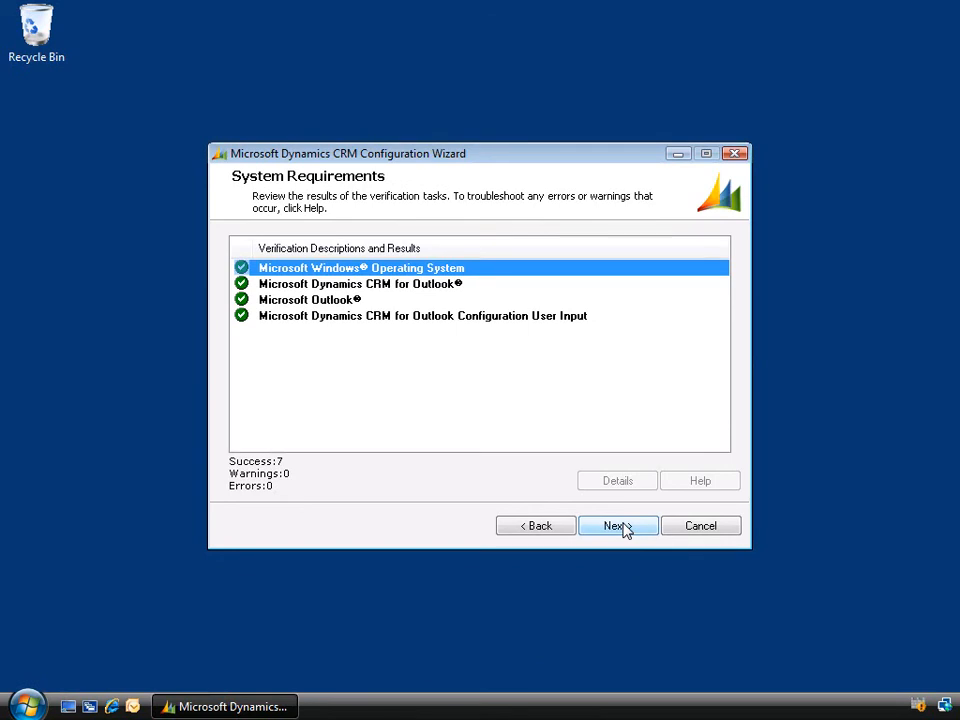
{"action": "mouse_move", "coordinate": [288, 315]}
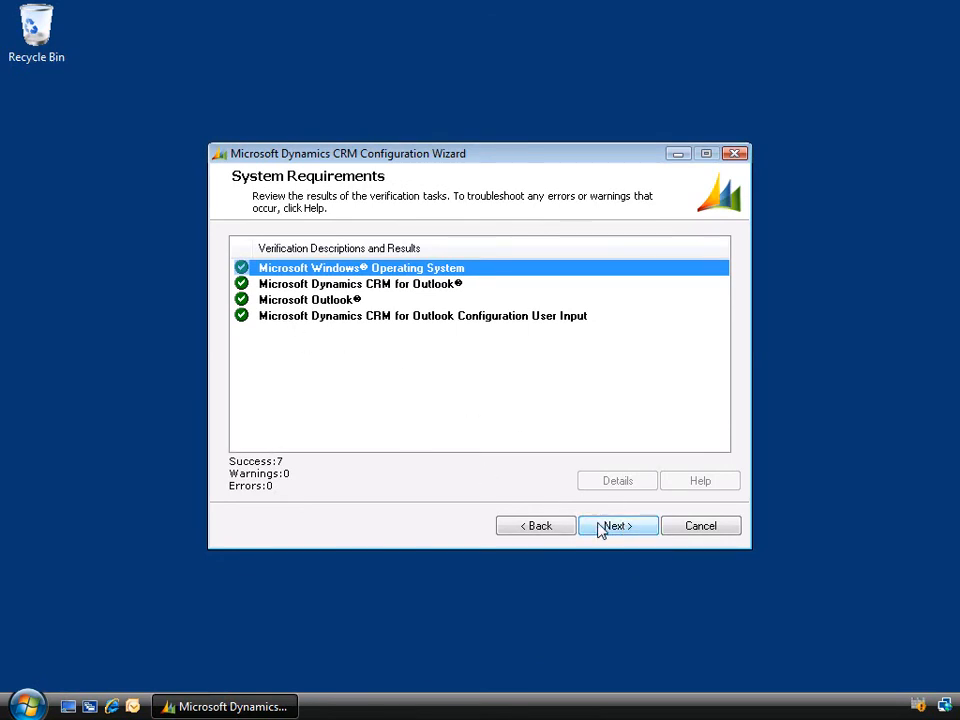
{"action": "left_click", "coordinate": [617, 525]}
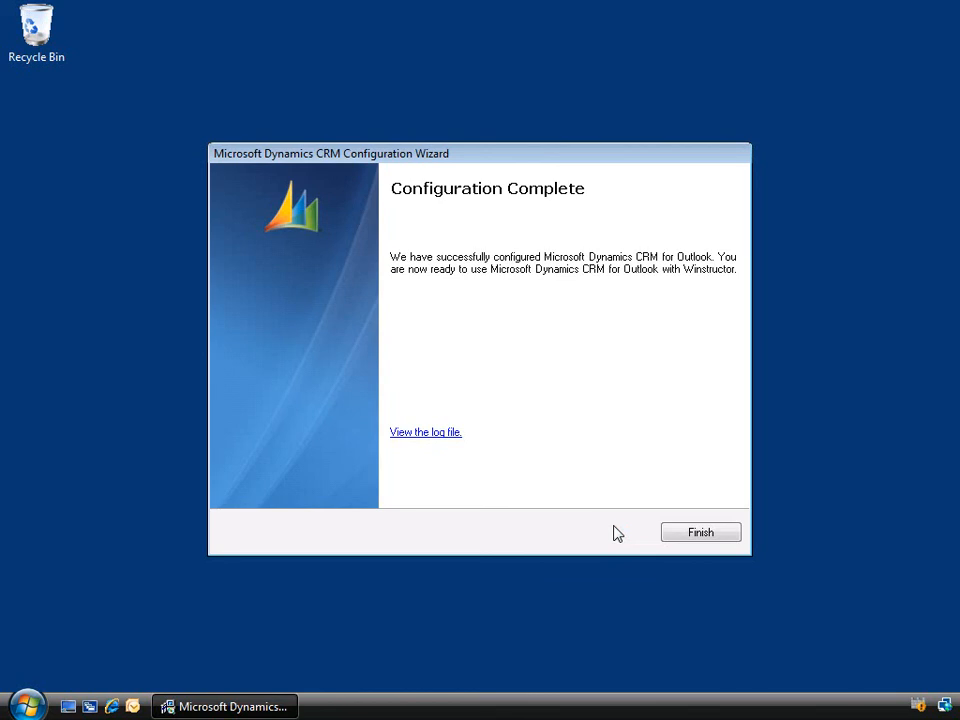
{"action": "left_click", "coordinate": [700, 532]}
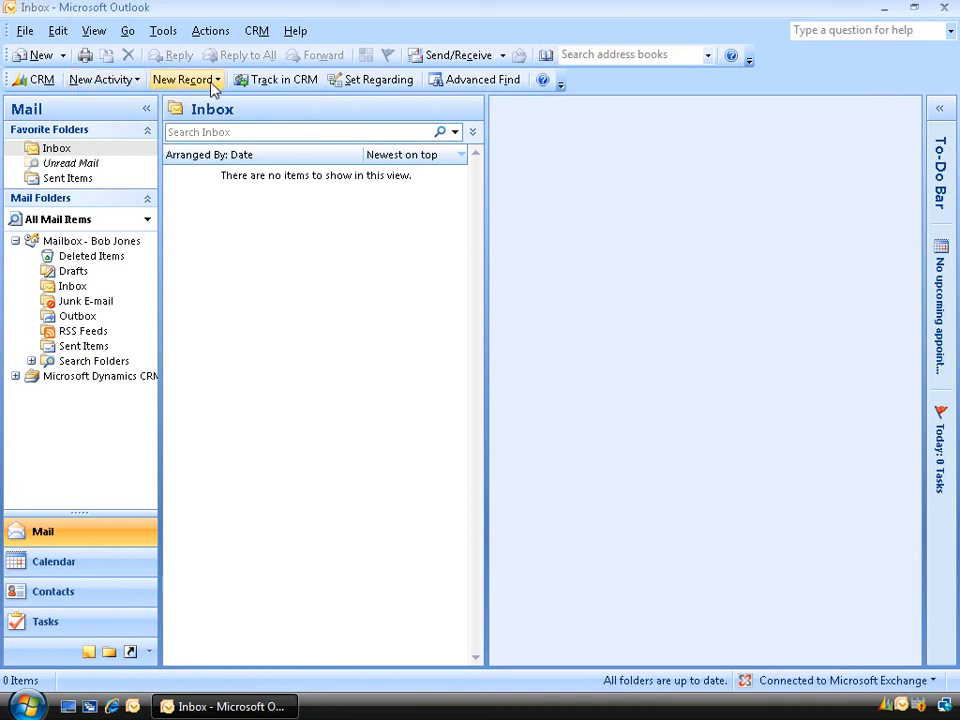
{"action": "mouse_move", "coordinate": [375, 80]}
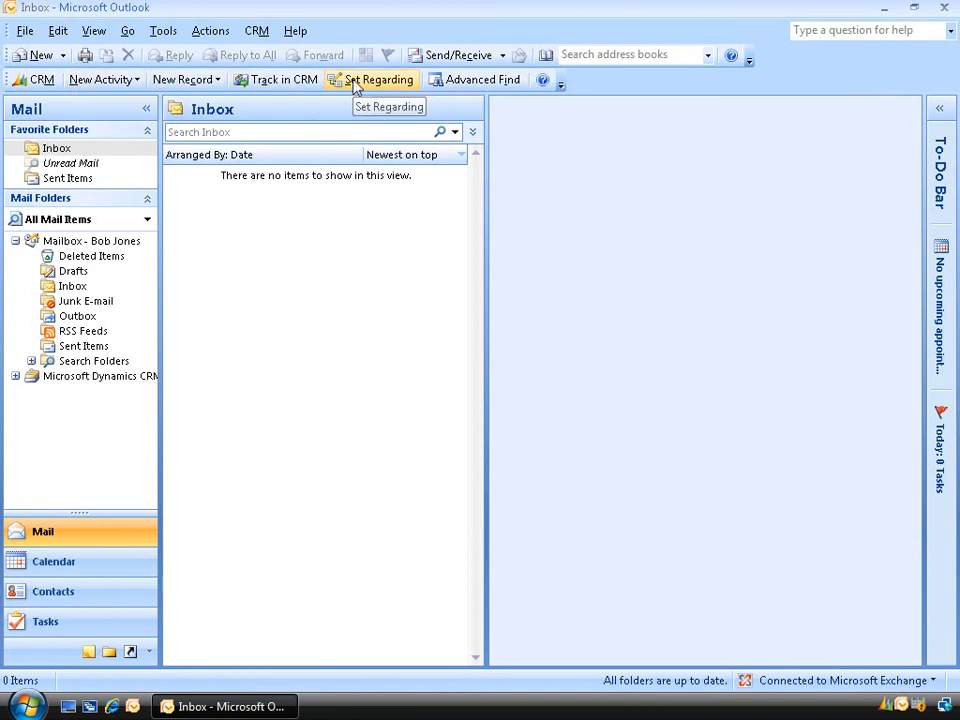
Widen Outlook's folder pane and expand the Microsoft Dynamics CRM folder to show its areas.
{"action": "left_click", "coordinate": [276, 30]}
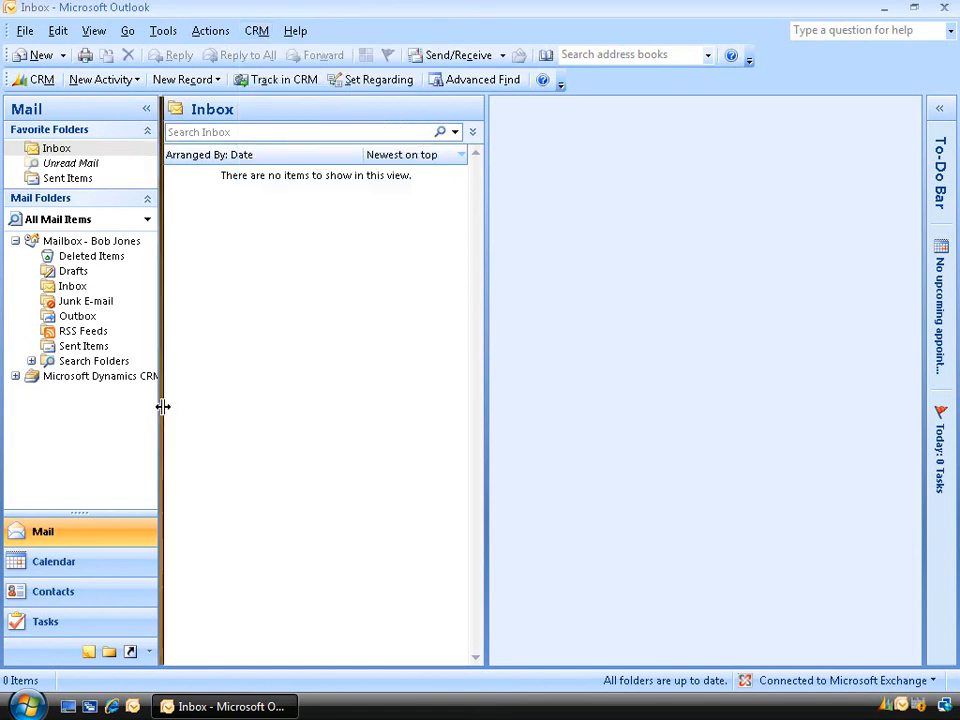
{"action": "left_click_drag", "start_coordinate": [163, 406], "coordinate": [199, 406]}
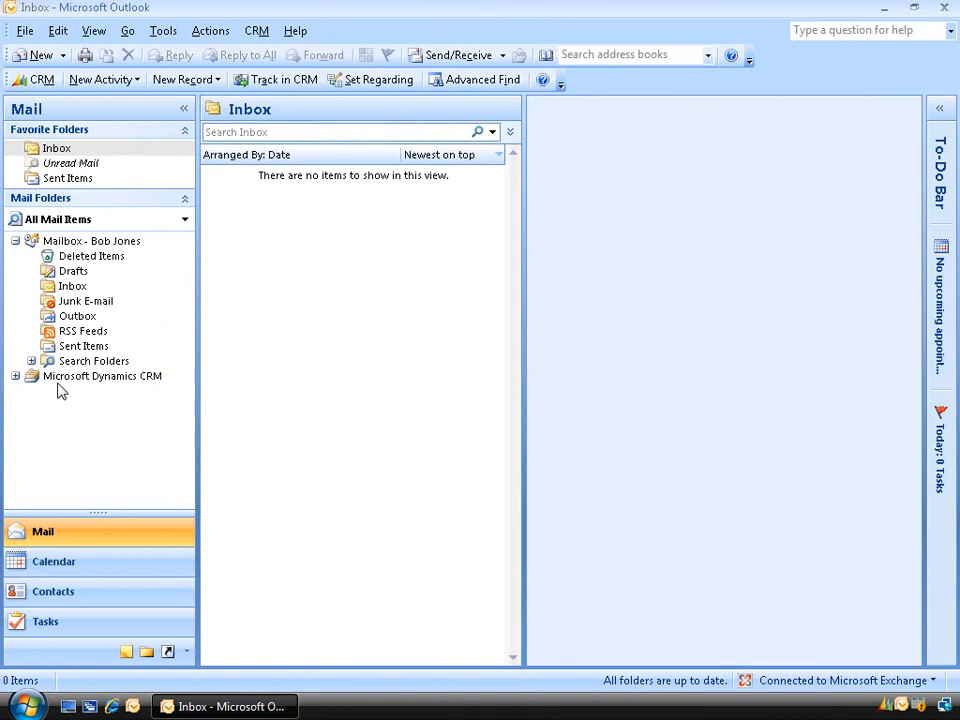
{"action": "mouse_move", "coordinate": [131, 391]}
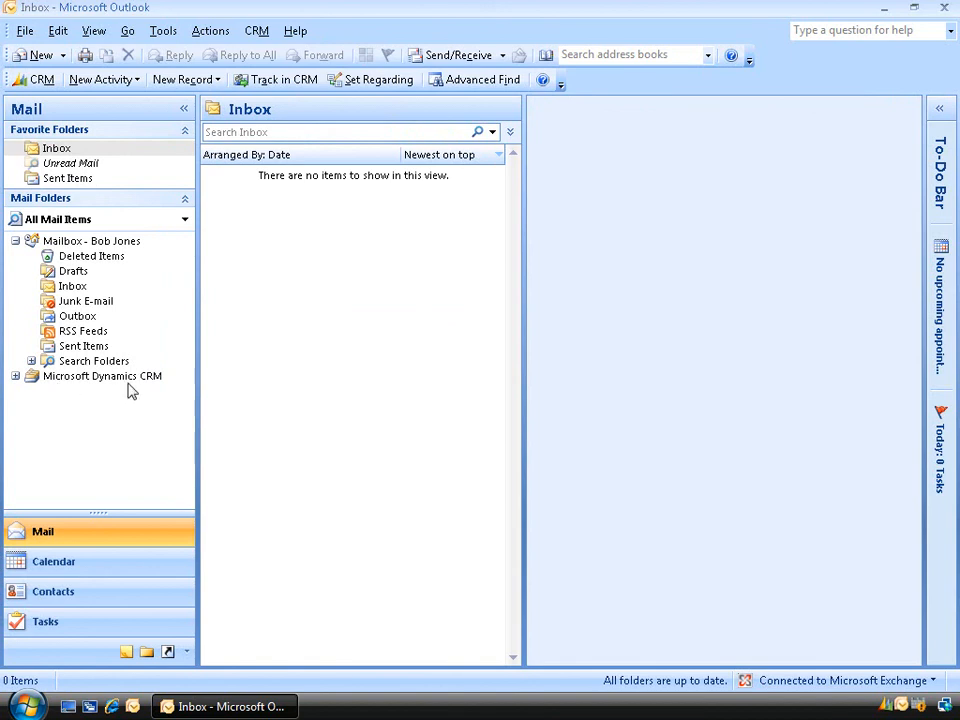
{"action": "mouse_move", "coordinate": [22, 386]}
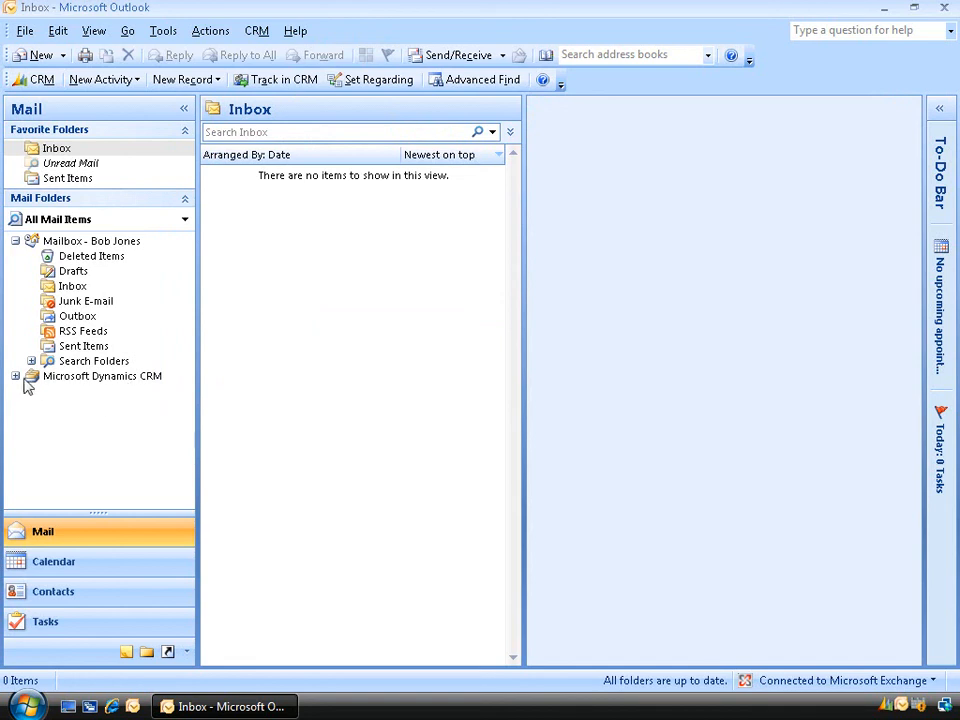
{"action": "left_click", "coordinate": [16, 376]}
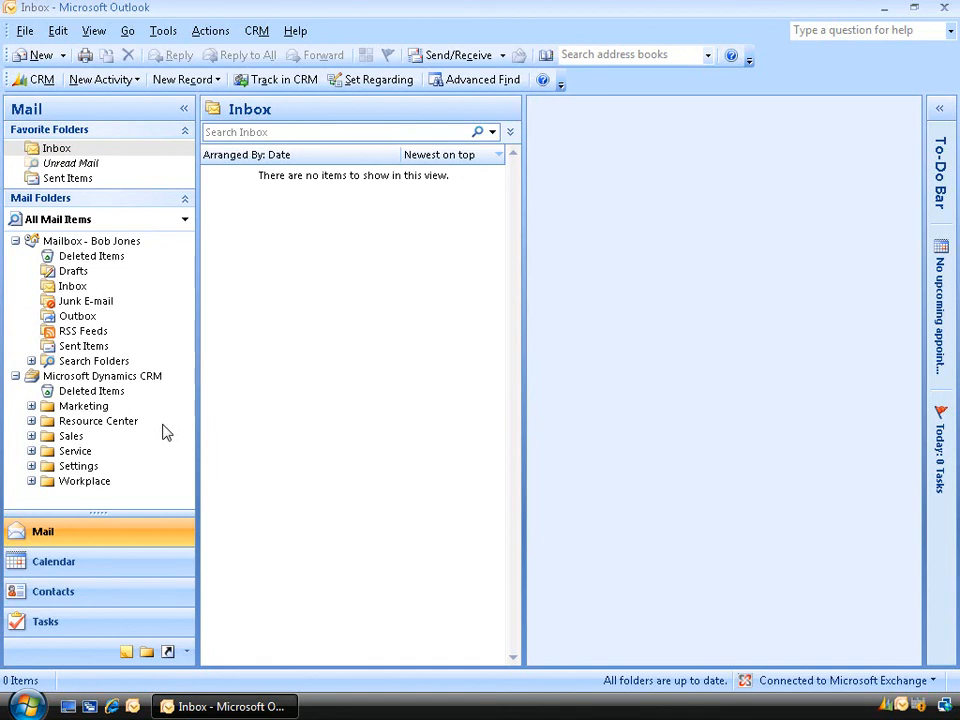
{"action": "mouse_move", "coordinate": [66, 423]}
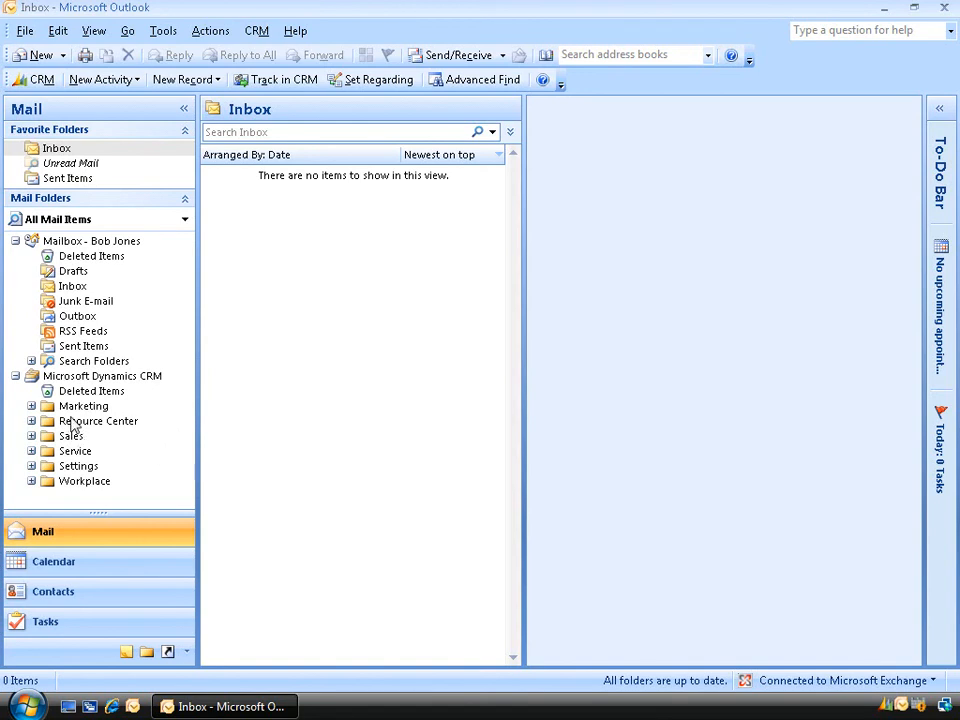
Visit the CRM Resource Center and Sales areas, then open a Microsoft web link.
{"action": "left_click", "coordinate": [97, 420]}
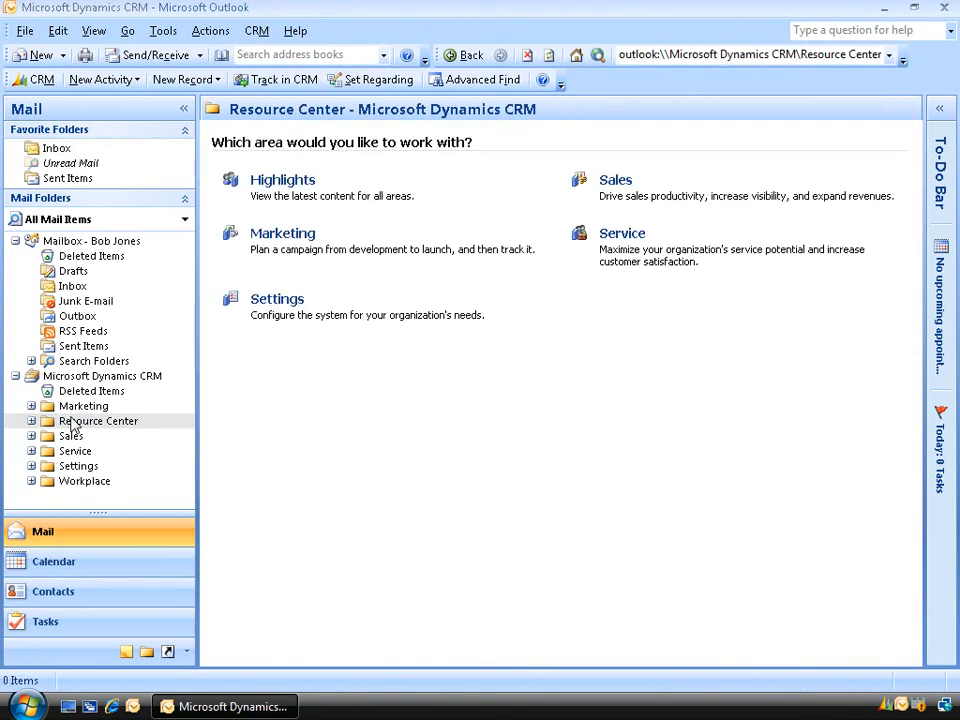
{"action": "left_click", "coordinate": [70, 436]}
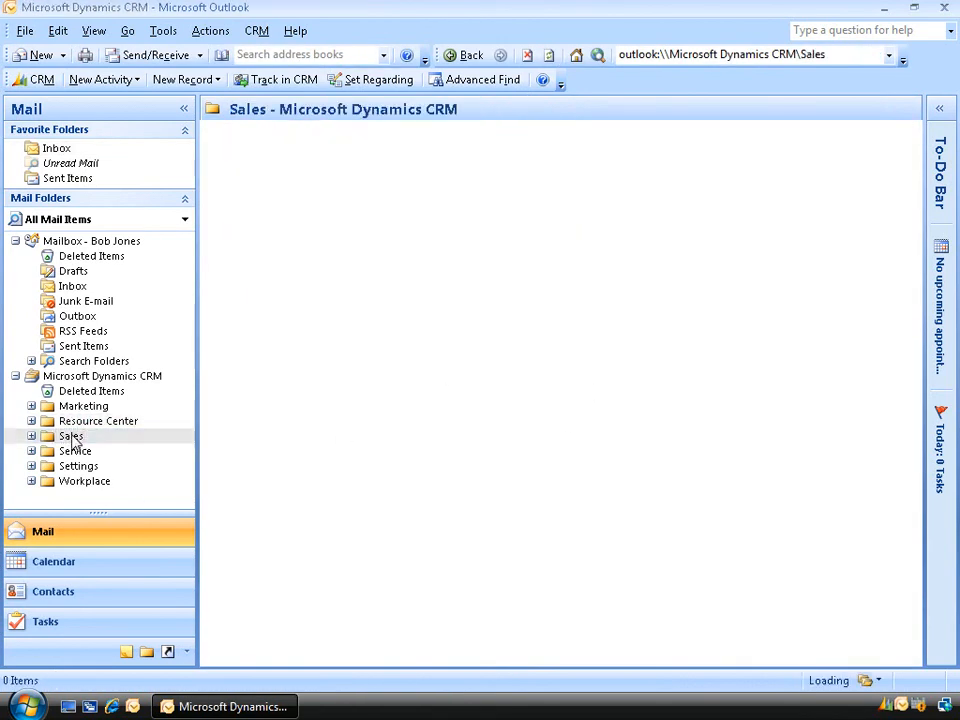
{"action": "left_click", "coordinate": [70, 435]}
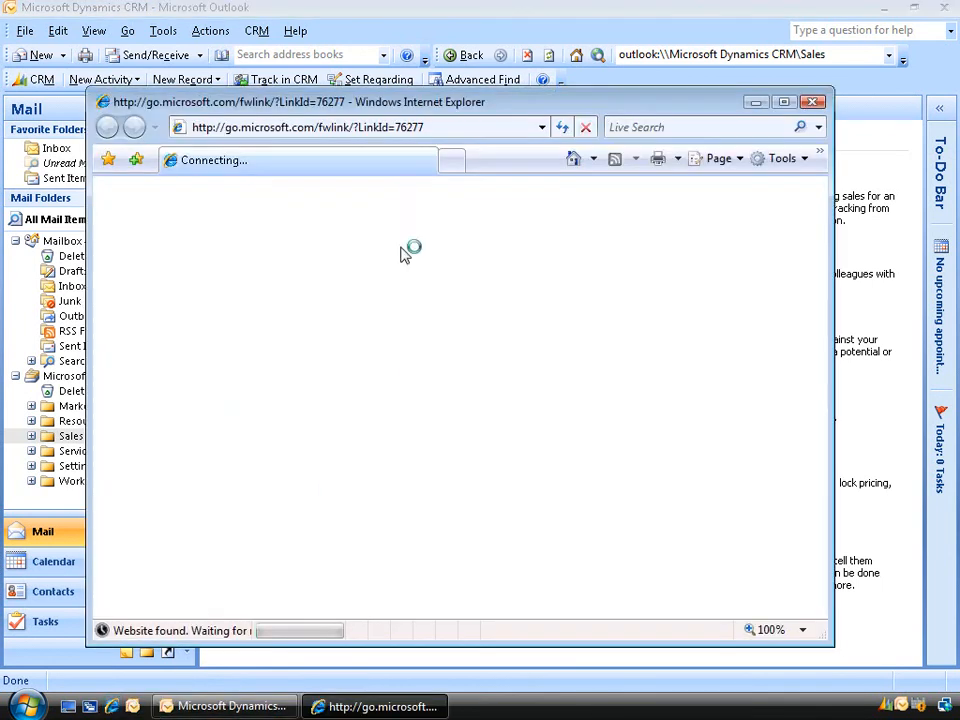
Go to the CRM web address and create a new E-mail activity from Workplace Activities.
{"action": "type", "text": "crm-server/Winstructor/loader.aspx"}
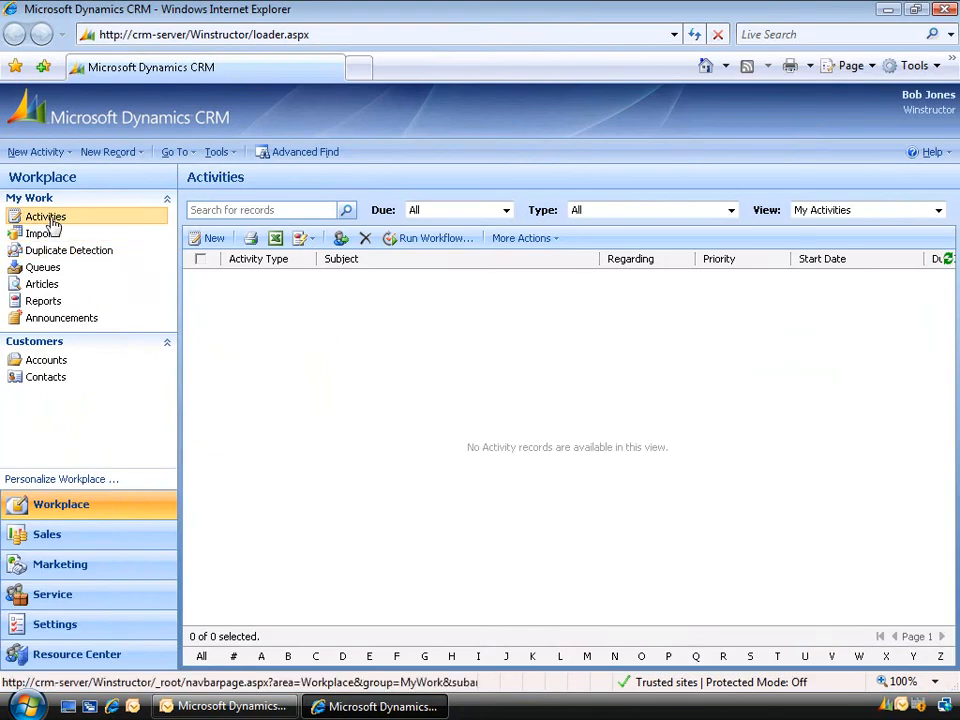
{"action": "mouse_move", "coordinate": [48, 222]}
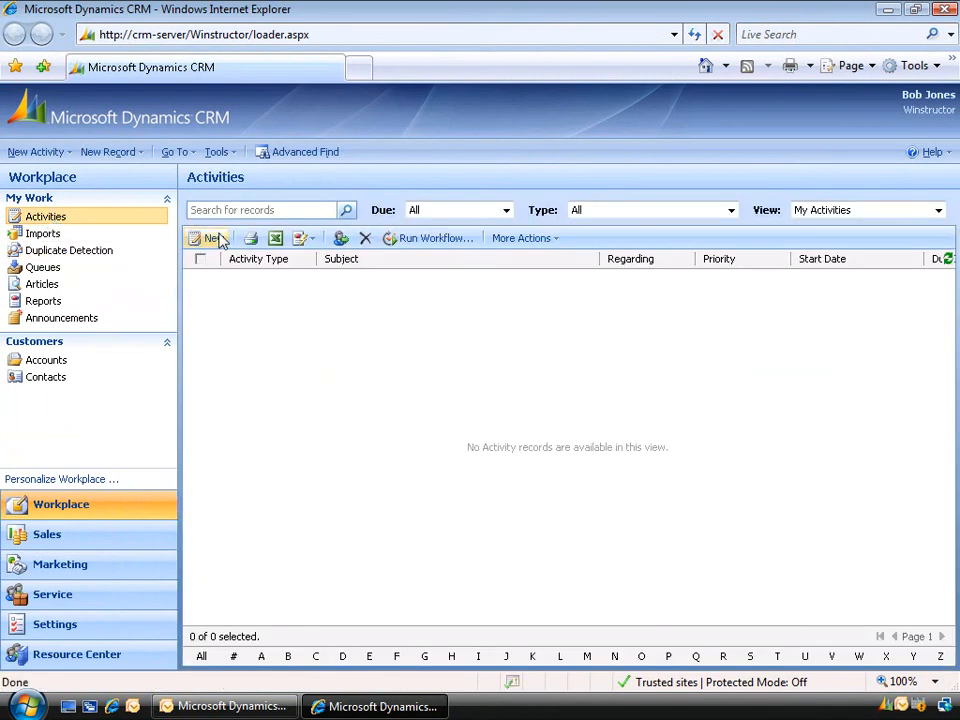
{"action": "left_click", "coordinate": [207, 238]}
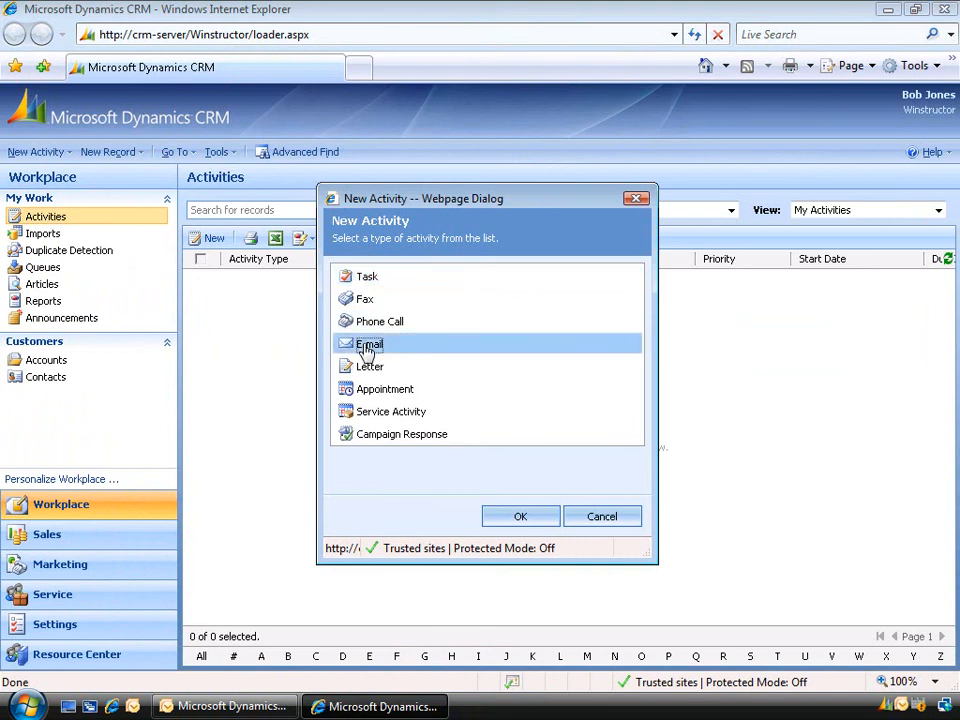
{"action": "mouse_move", "coordinate": [522, 518]}
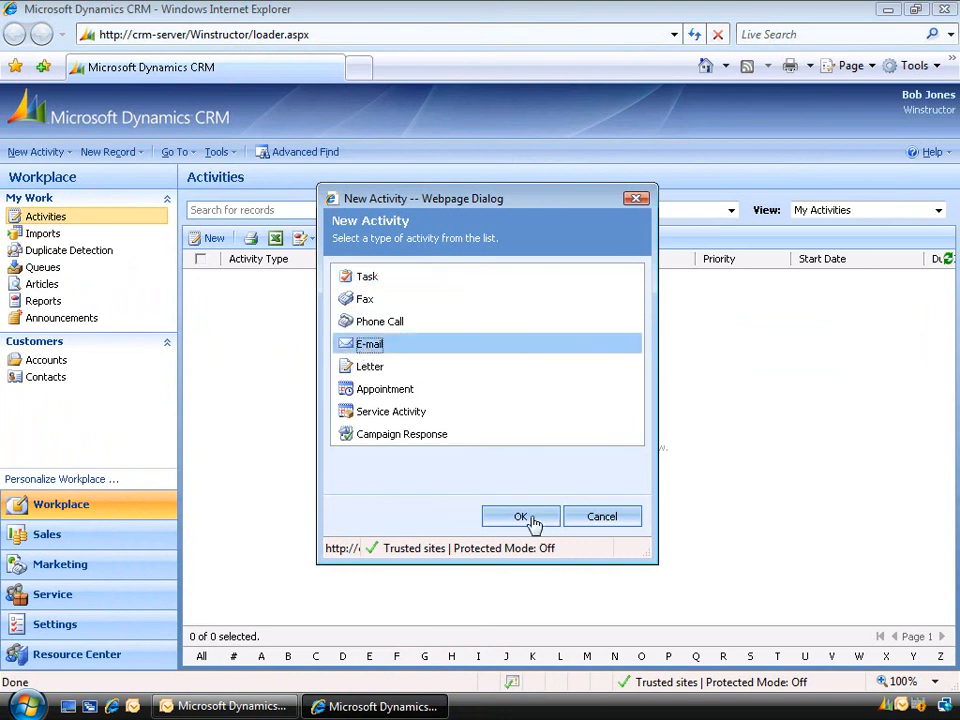
{"action": "left_click", "coordinate": [520, 516]}
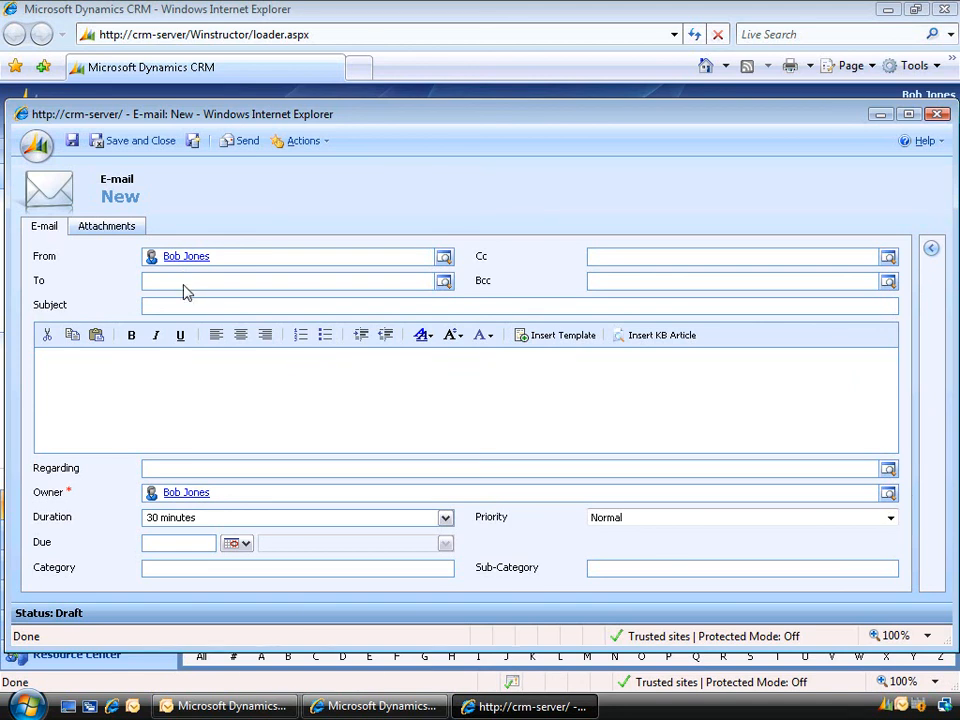
{"action": "left_click", "coordinate": [444, 281]}
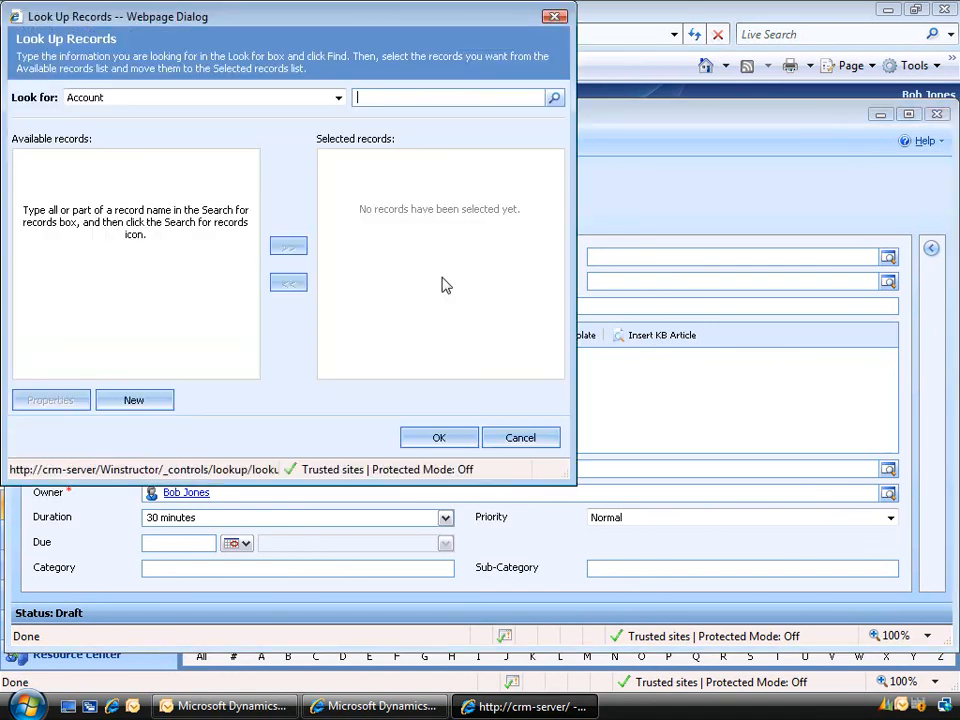
{"action": "left_click", "coordinate": [332, 98]}
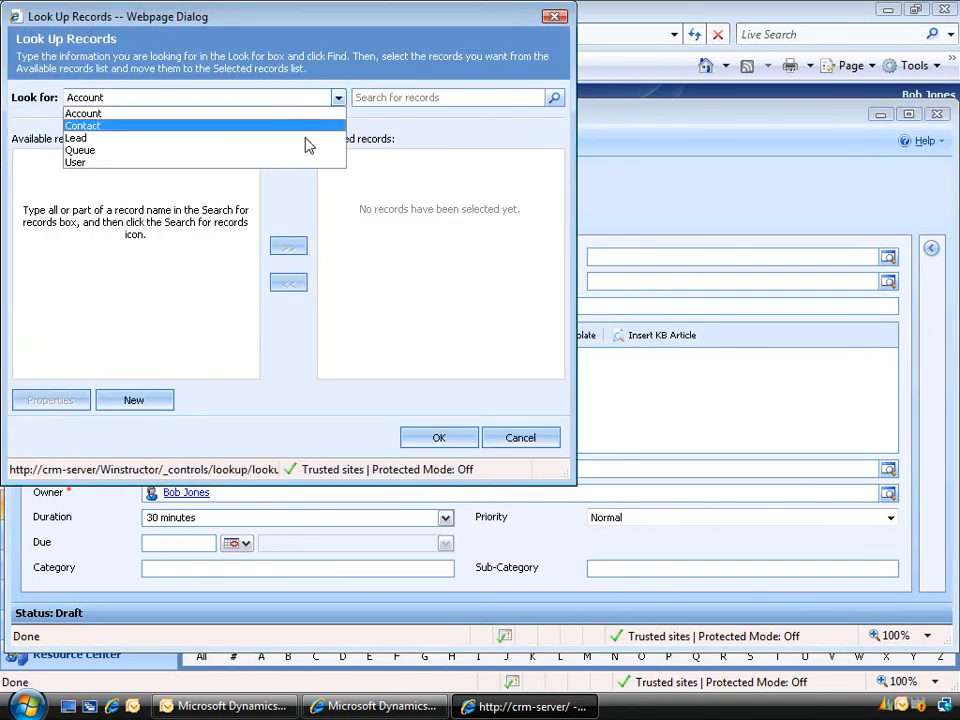
{"action": "left_click", "coordinate": [75, 162]}
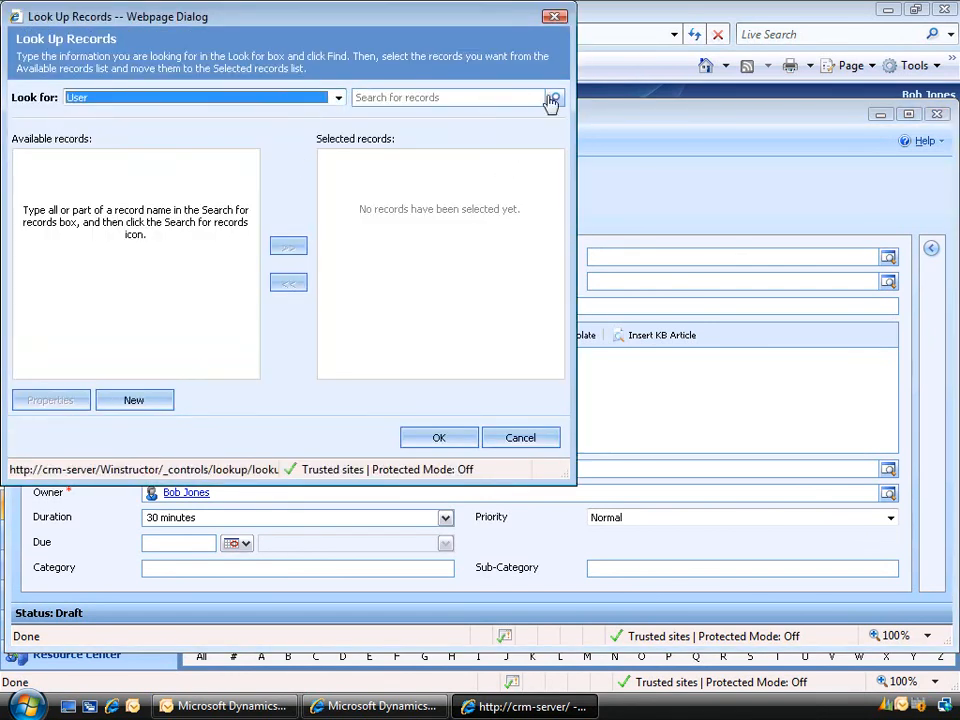
{"action": "left_click", "coordinate": [550, 98]}
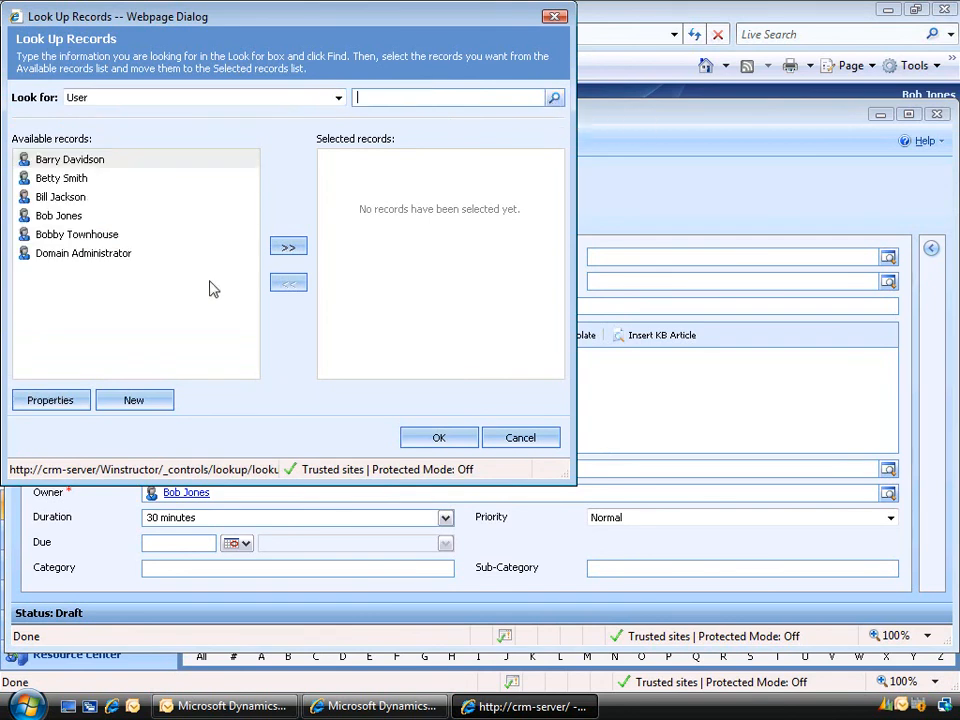
{"action": "left_click", "coordinate": [288, 246]}
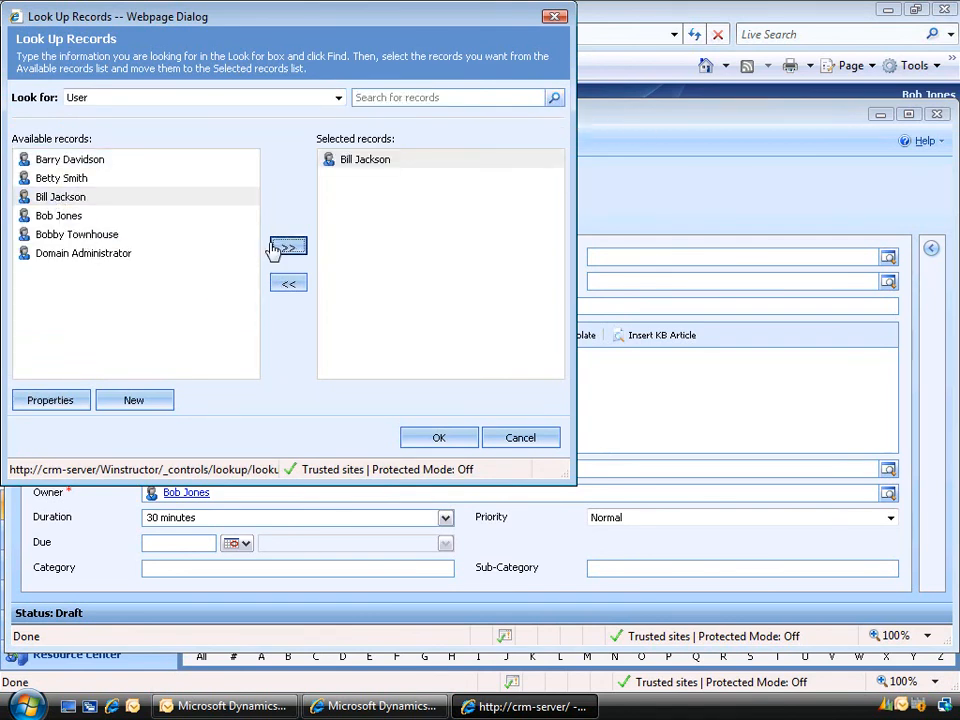
{"action": "left_click", "coordinate": [438, 437]}
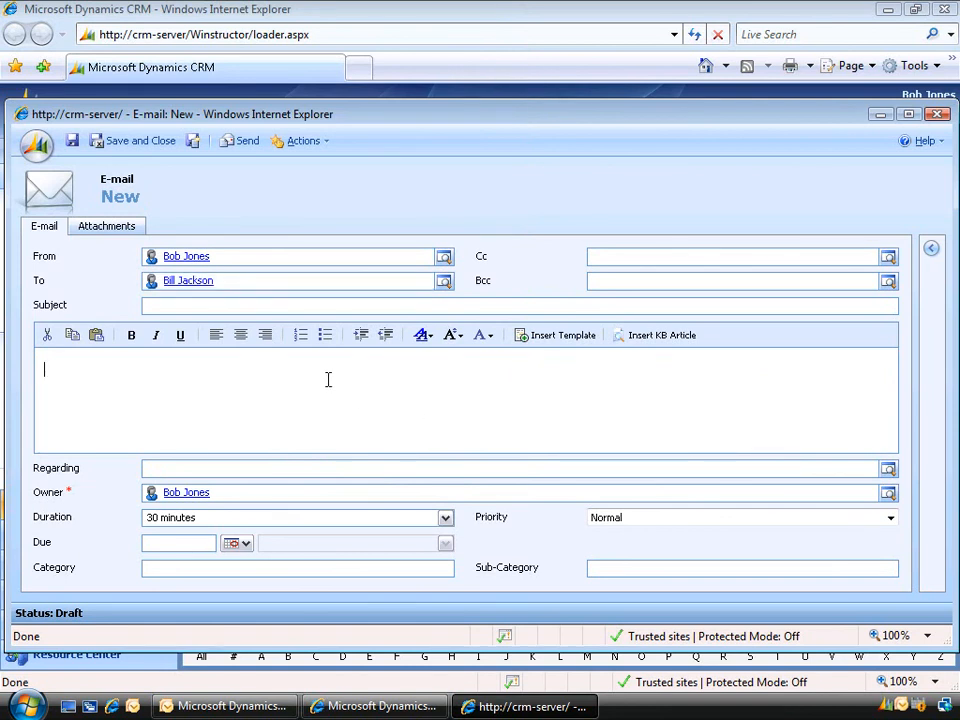
{"action": "type", "text": "Test"}
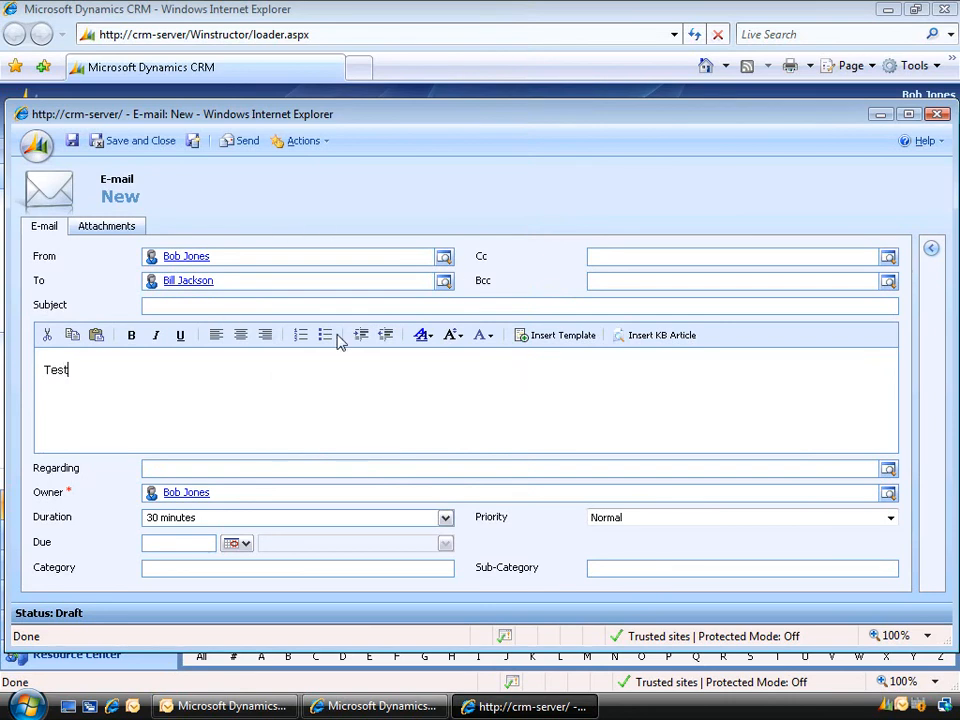
{"action": "mouse_move", "coordinate": [288, 351]}
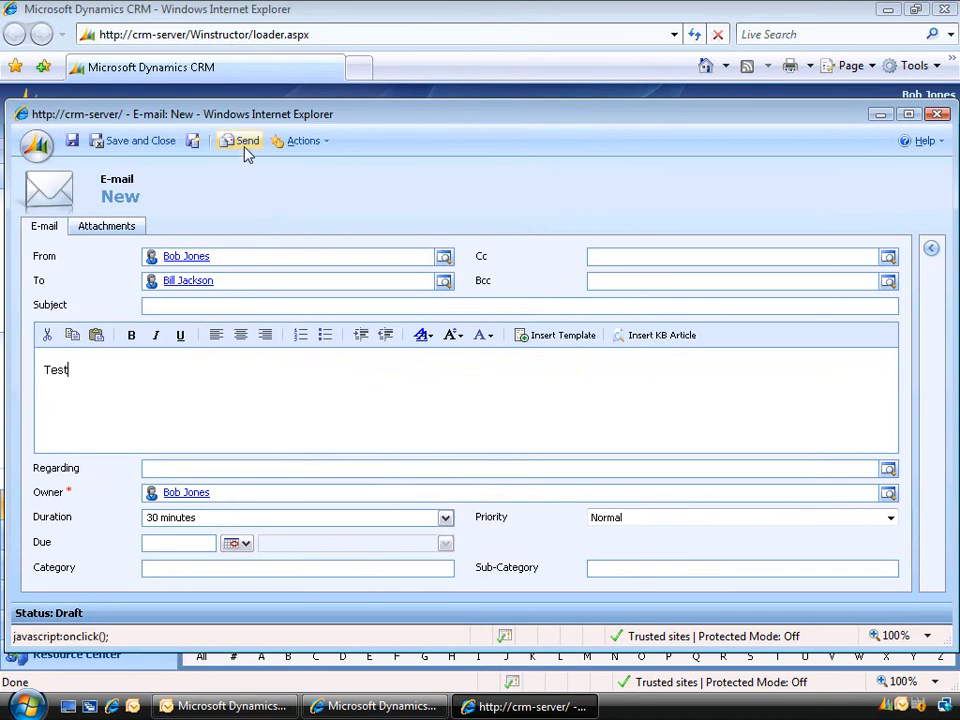
{"action": "left_click", "coordinate": [240, 140]}
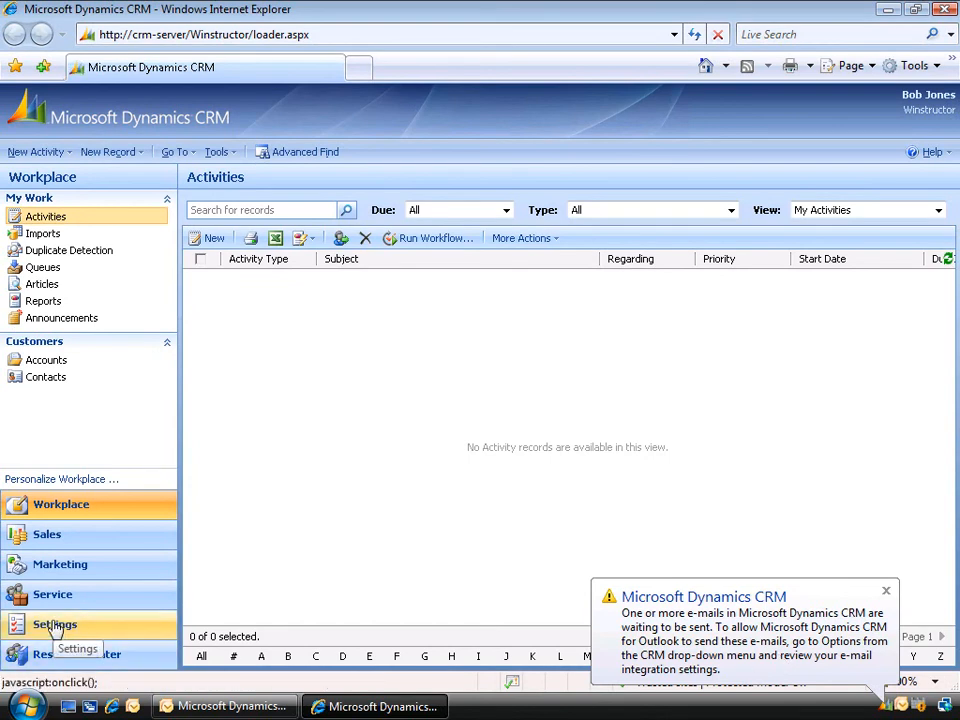
Show the Administration users list in the CRM Settings area.
{"action": "left_click", "coordinate": [54, 624]}
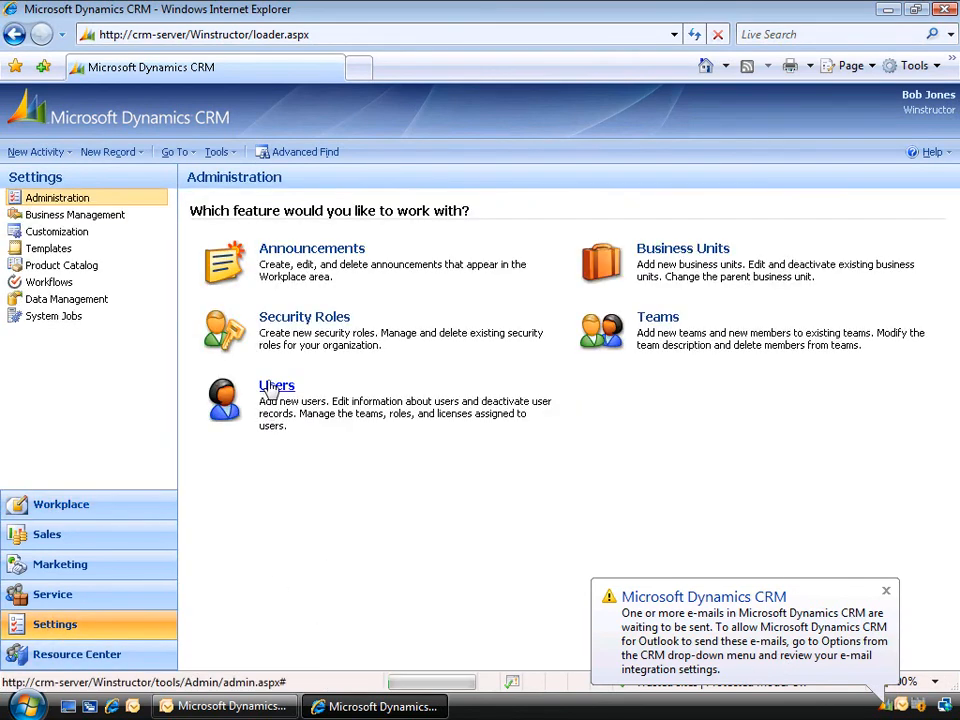
{"action": "left_click", "coordinate": [276, 385]}
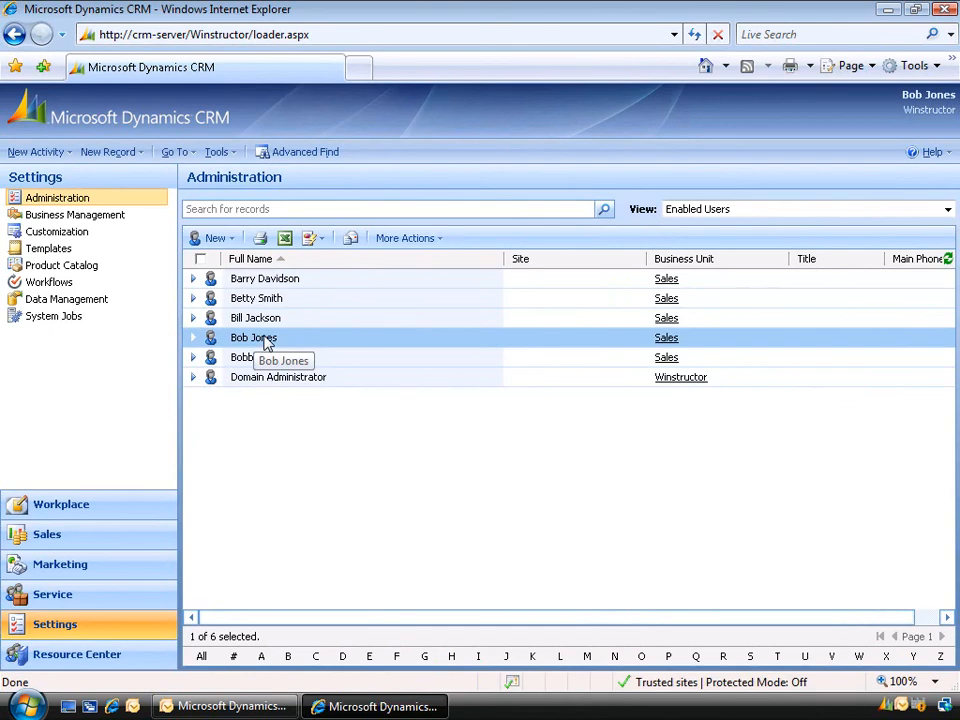
{"action": "double_click", "coordinate": [253, 337]}
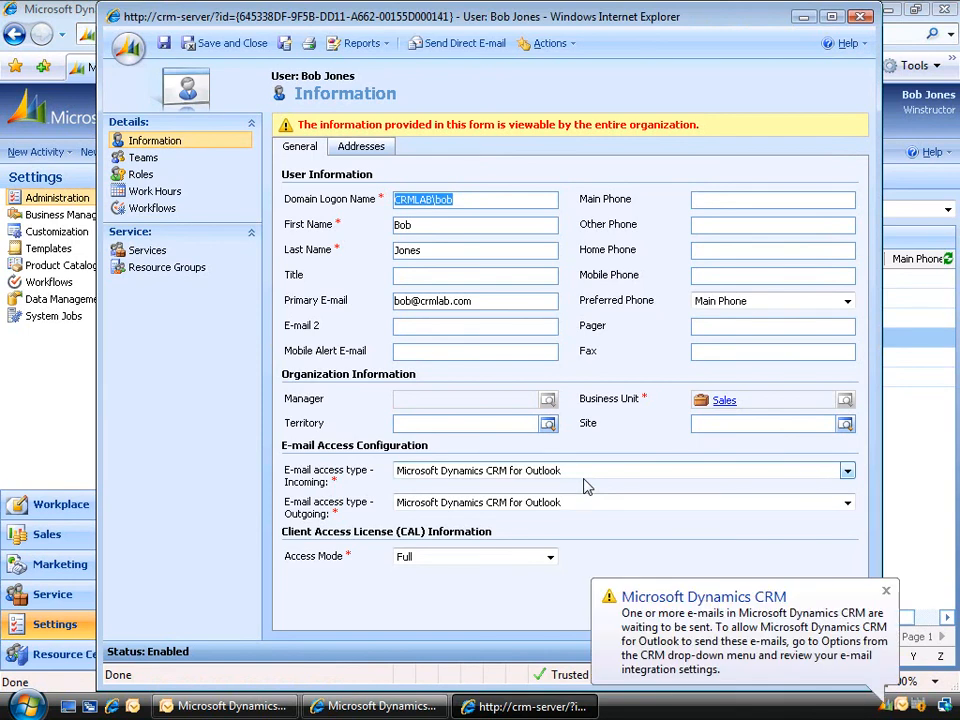
{"action": "mouse_move", "coordinate": [581, 523]}
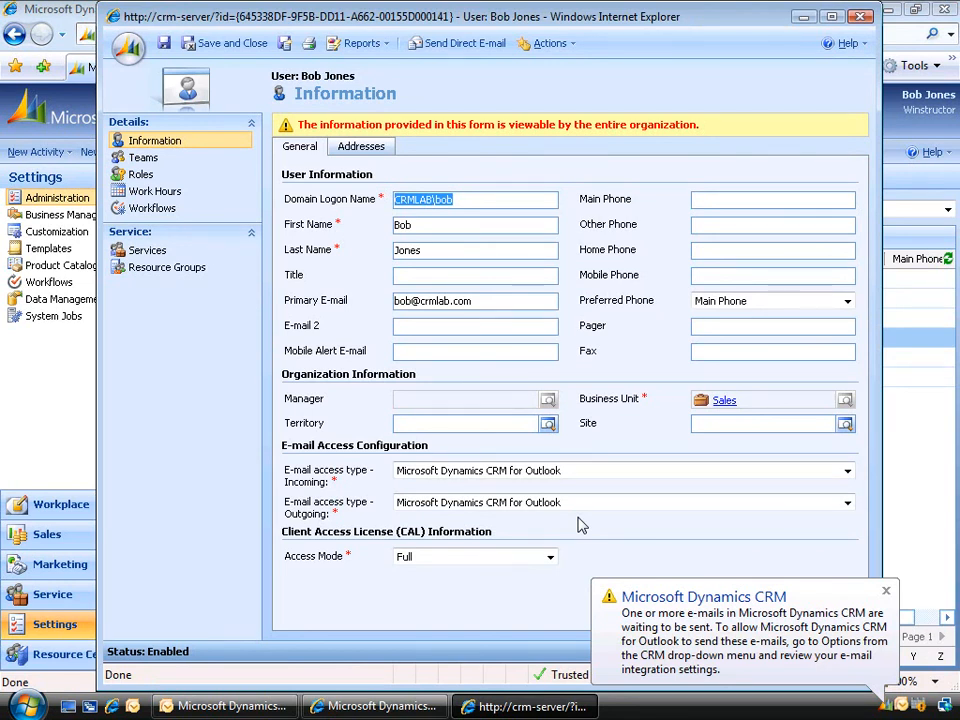
{"action": "left_click", "coordinate": [885, 590]}
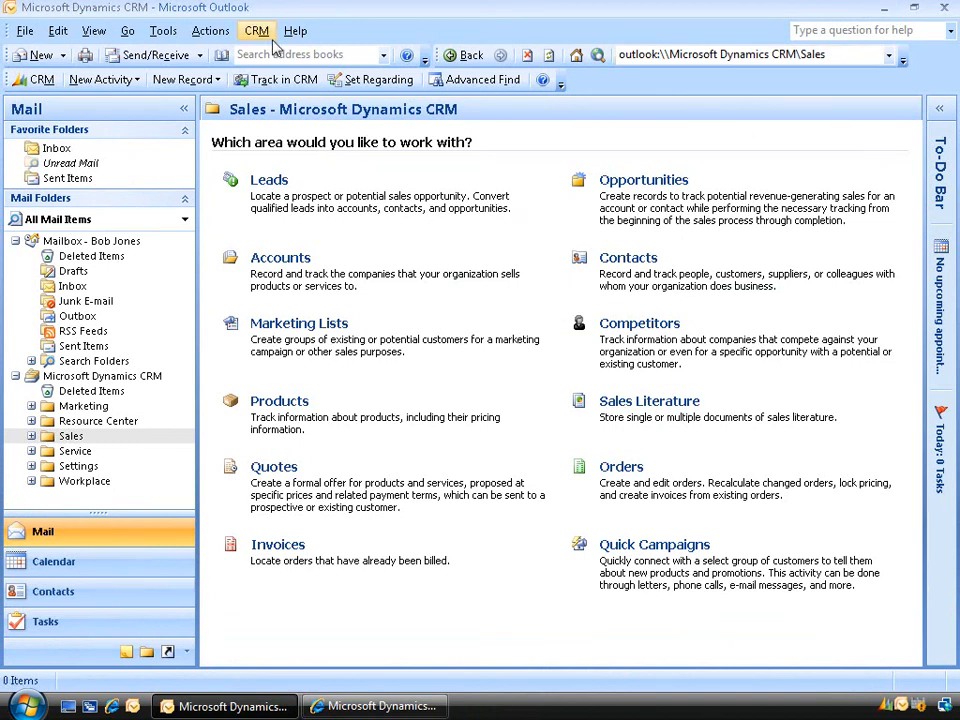
In CRM Options' E-mail tab, allow CRM to send e-mail using CRM for Outlook and save.
{"action": "left_click", "coordinate": [257, 30]}
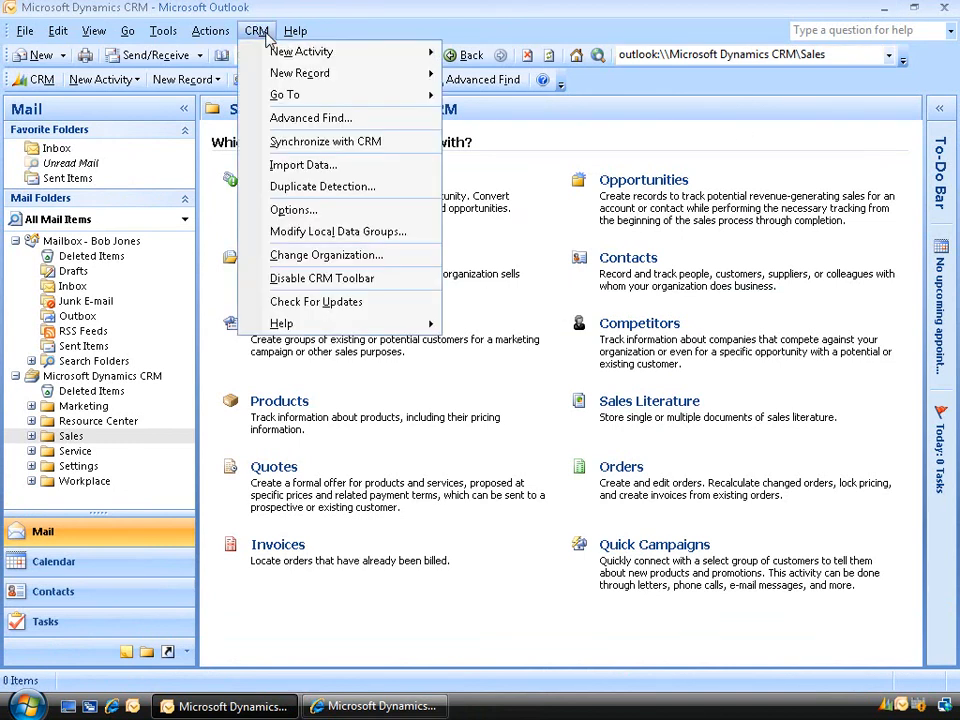
{"action": "left_click", "coordinate": [300, 217]}
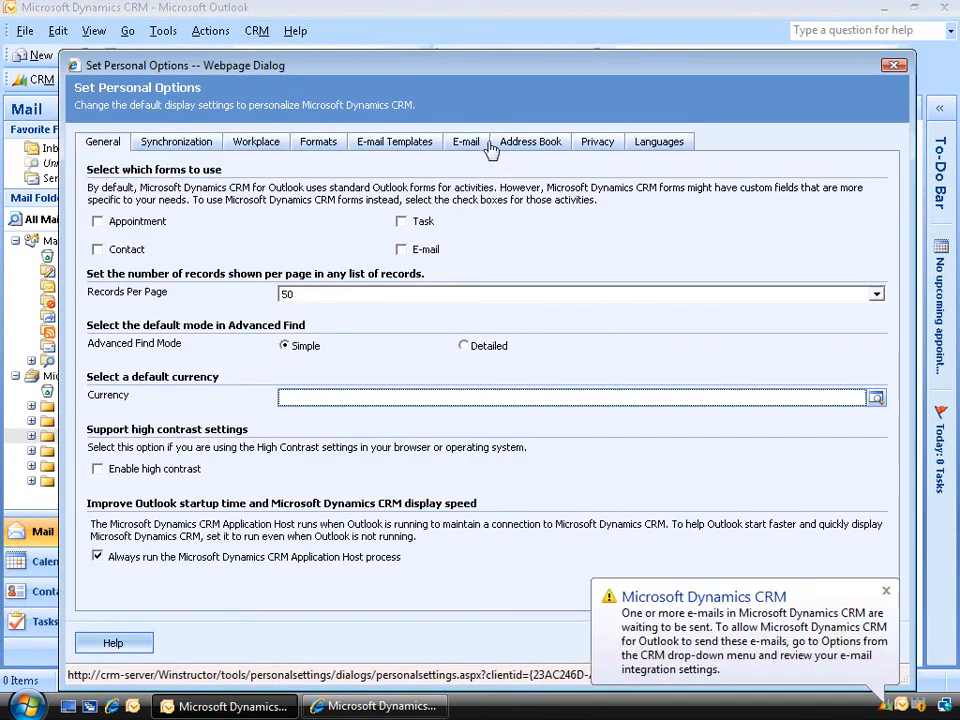
{"action": "left_click", "coordinate": [465, 141]}
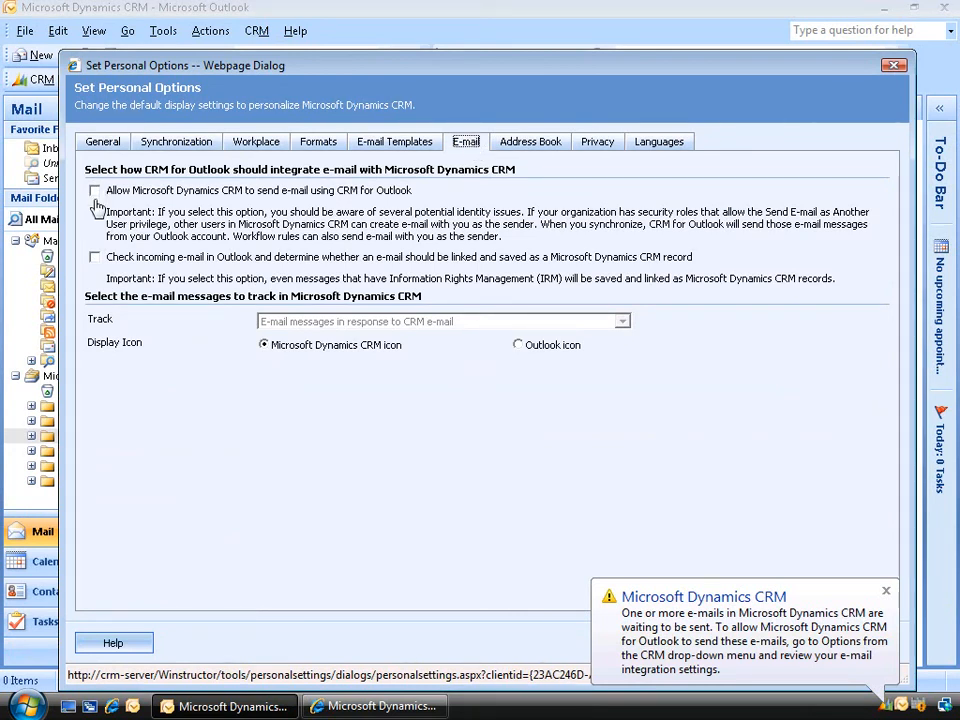
{"action": "mouse_move", "coordinate": [215, 200]}
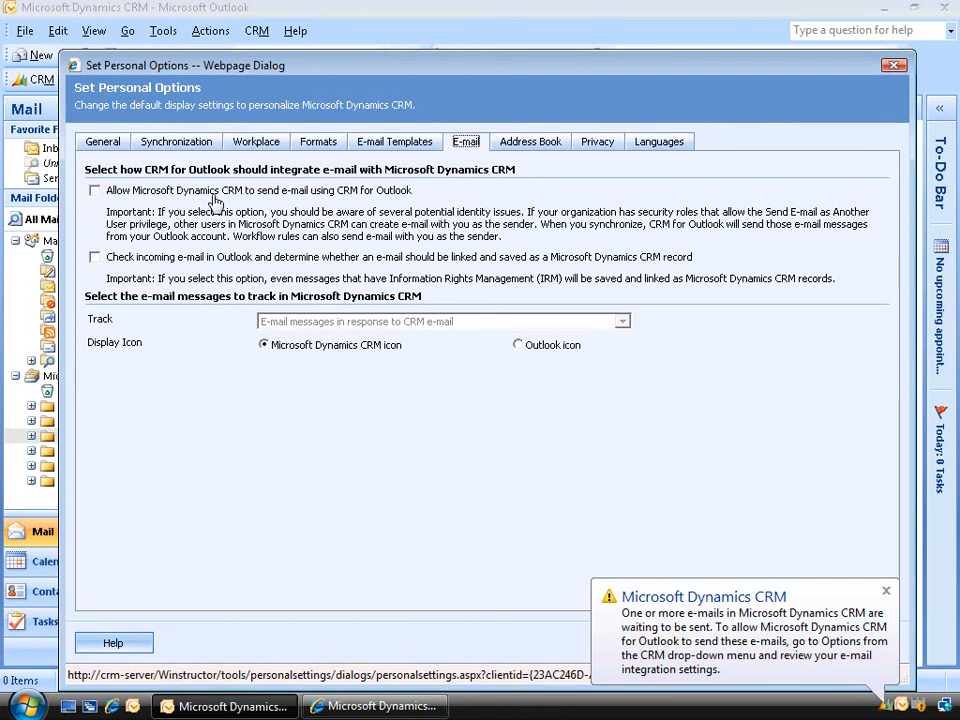
{"action": "left_click", "coordinate": [884, 591]}
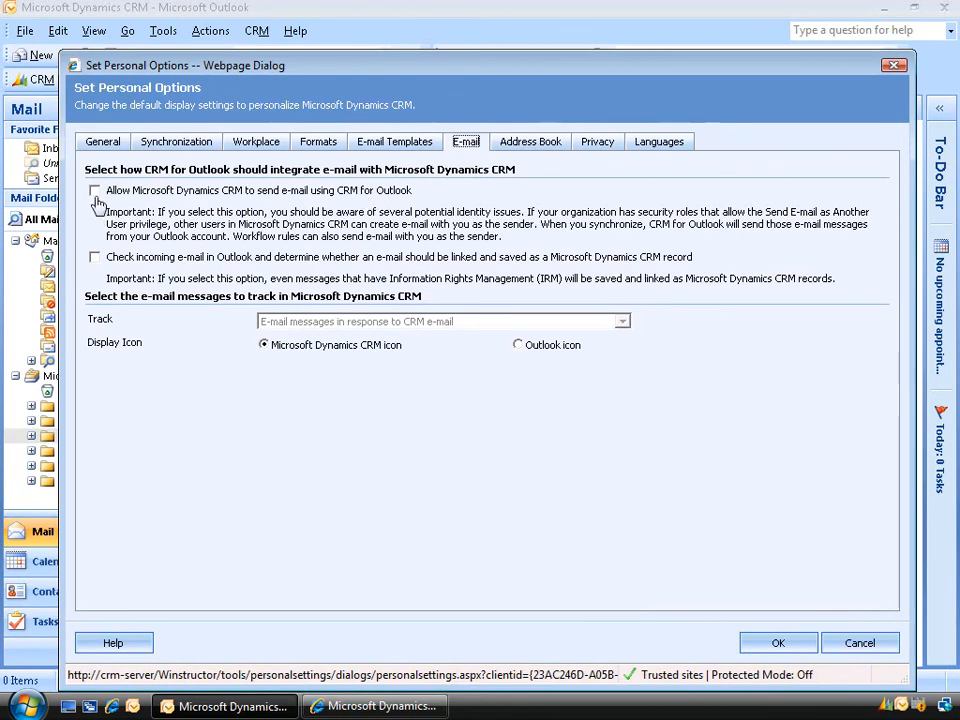
{"action": "left_click", "coordinate": [96, 190]}
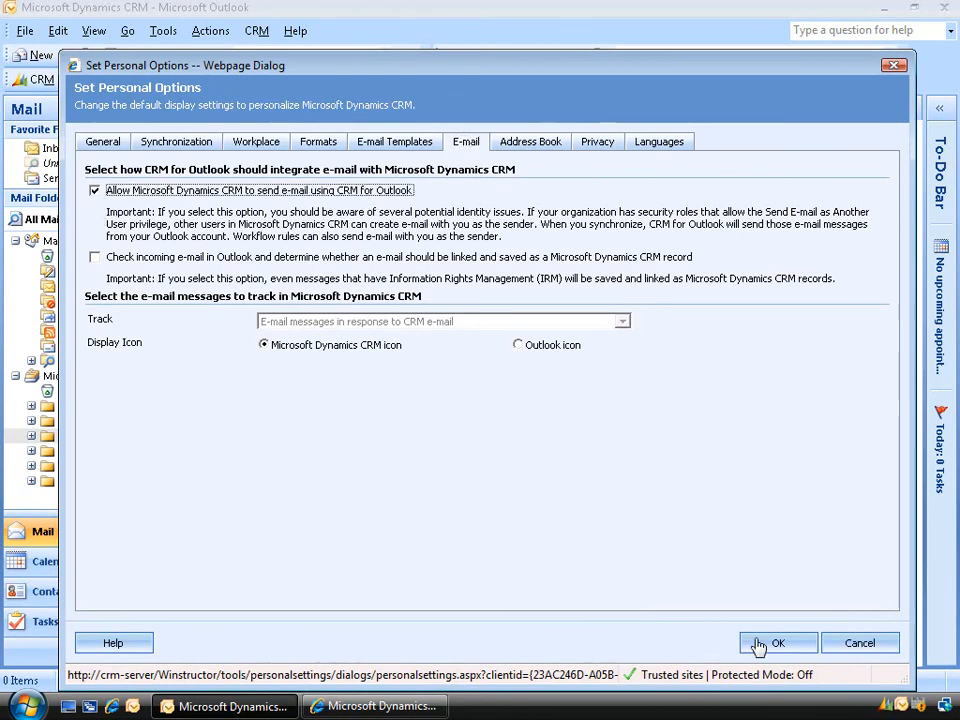
{"action": "left_click", "coordinate": [786, 642]}
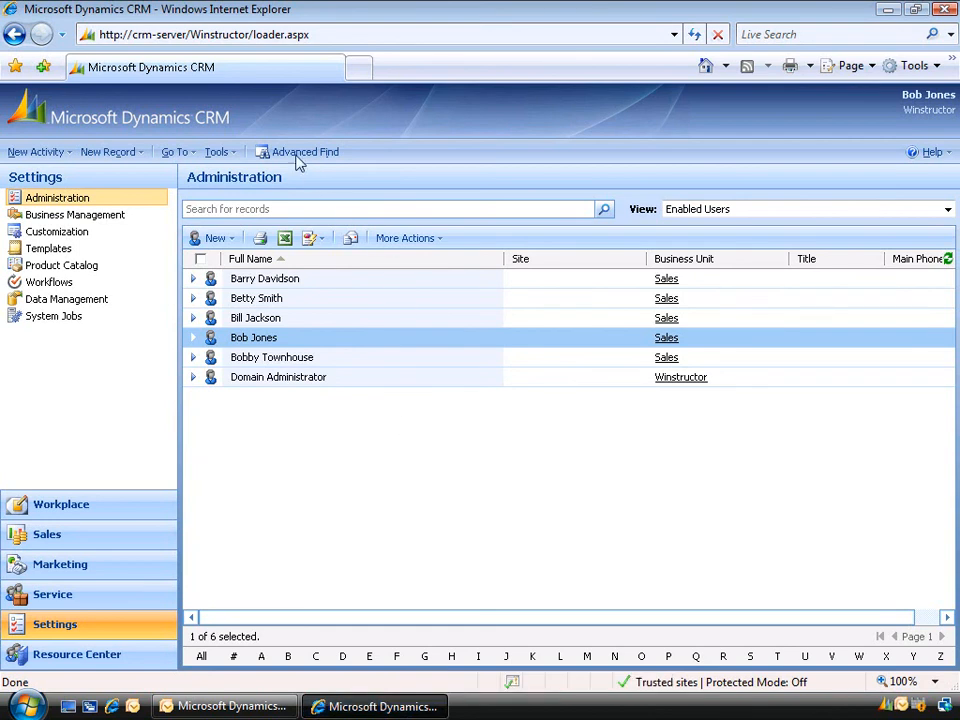
Search E-mail Messages in Advanced Find, open CRM:0006001, and view its Convert Activity options.
{"action": "left_click", "coordinate": [303, 151]}
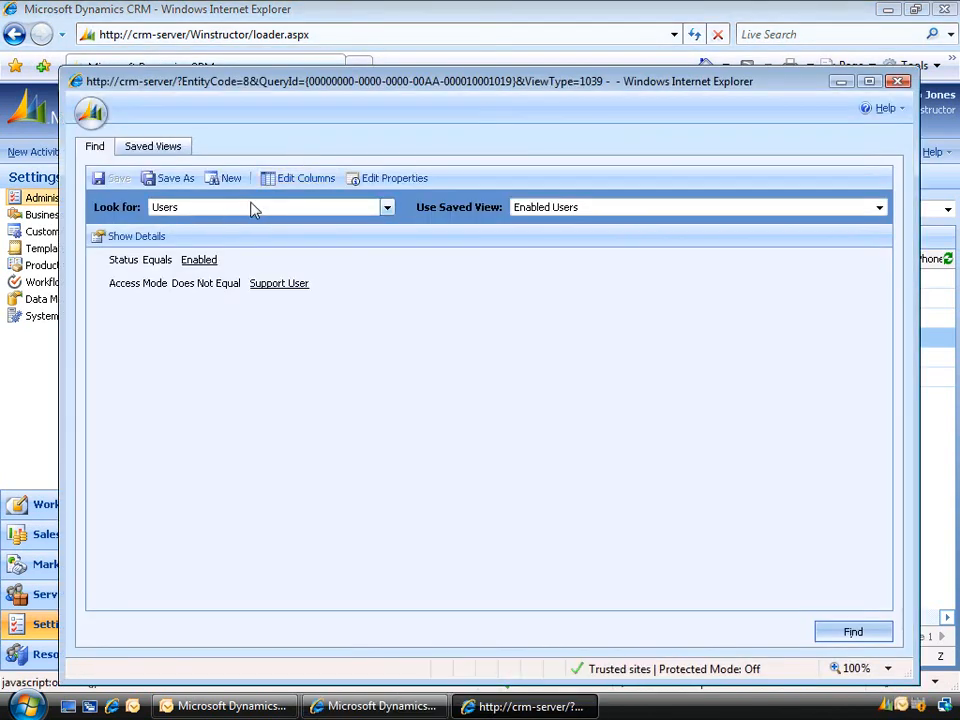
{"action": "left_click", "coordinate": [386, 207]}
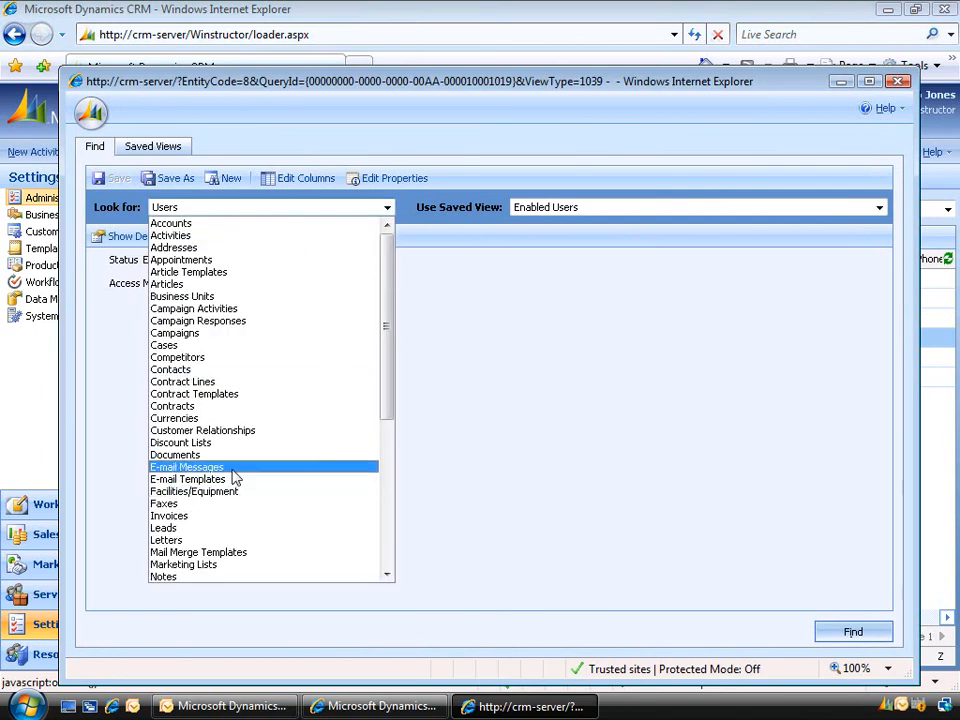
{"action": "left_click", "coordinate": [186, 467]}
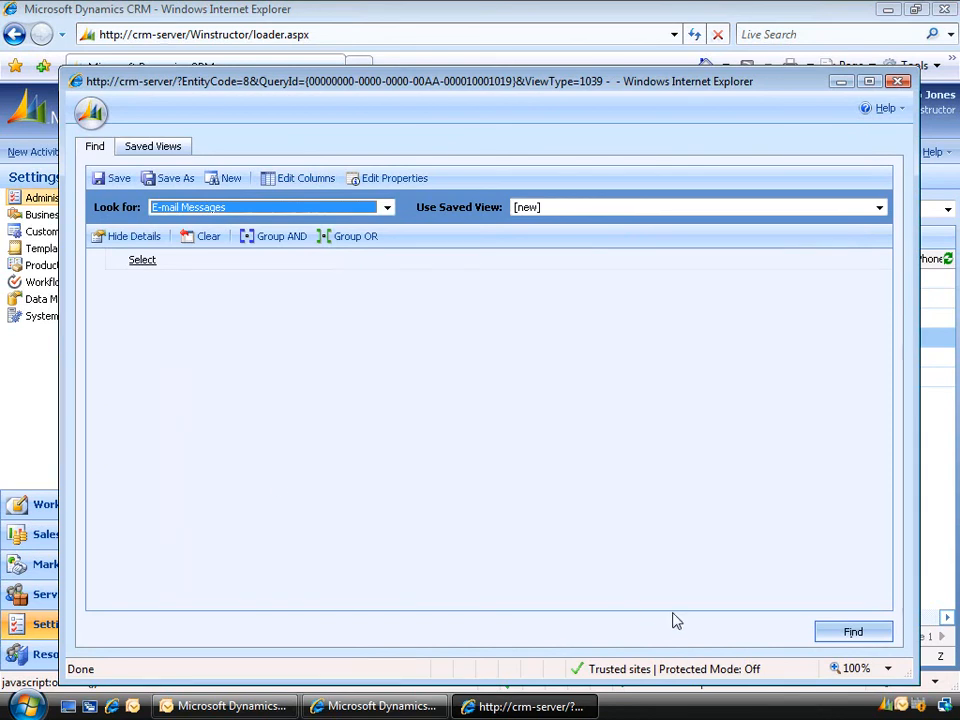
{"action": "left_click", "coordinate": [853, 631]}
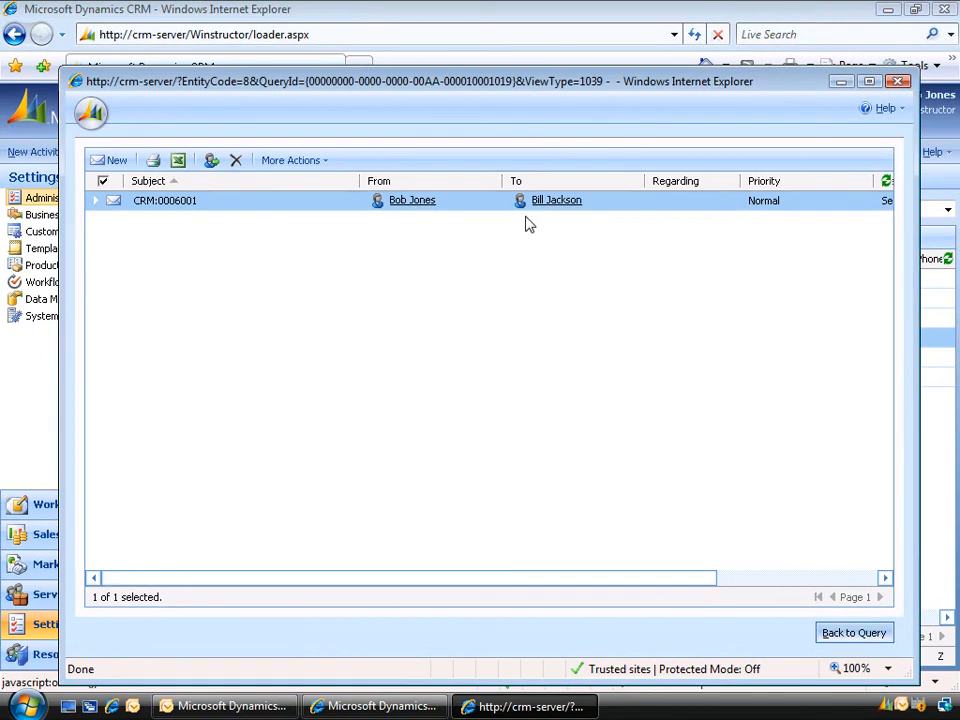
{"action": "mouse_move", "coordinate": [432, 224]}
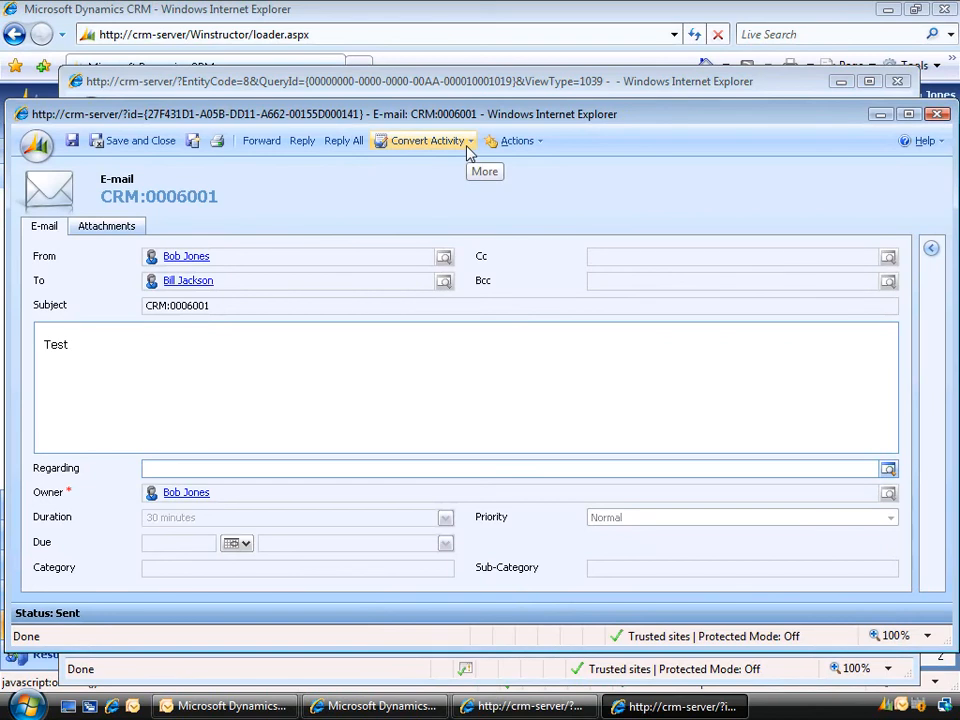
{"action": "left_click", "coordinate": [423, 140]}
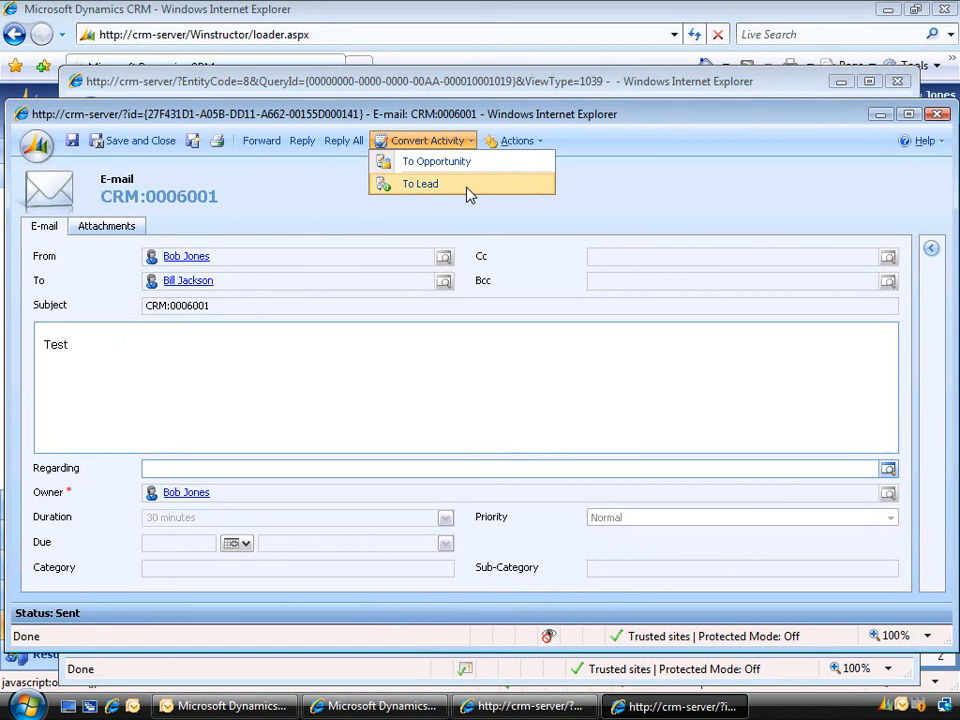
{"action": "mouse_move", "coordinate": [828, 154]}
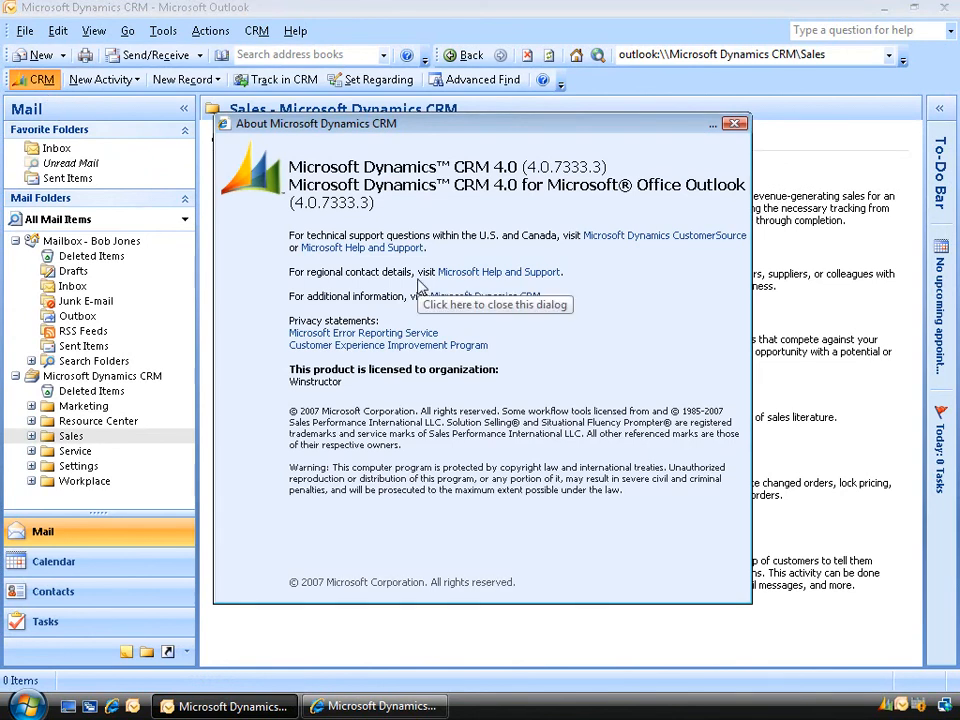
Close the About Microsoft Dynamics CRM dialog and browse the New Record menu.
{"action": "left_click", "coordinate": [494, 304]}
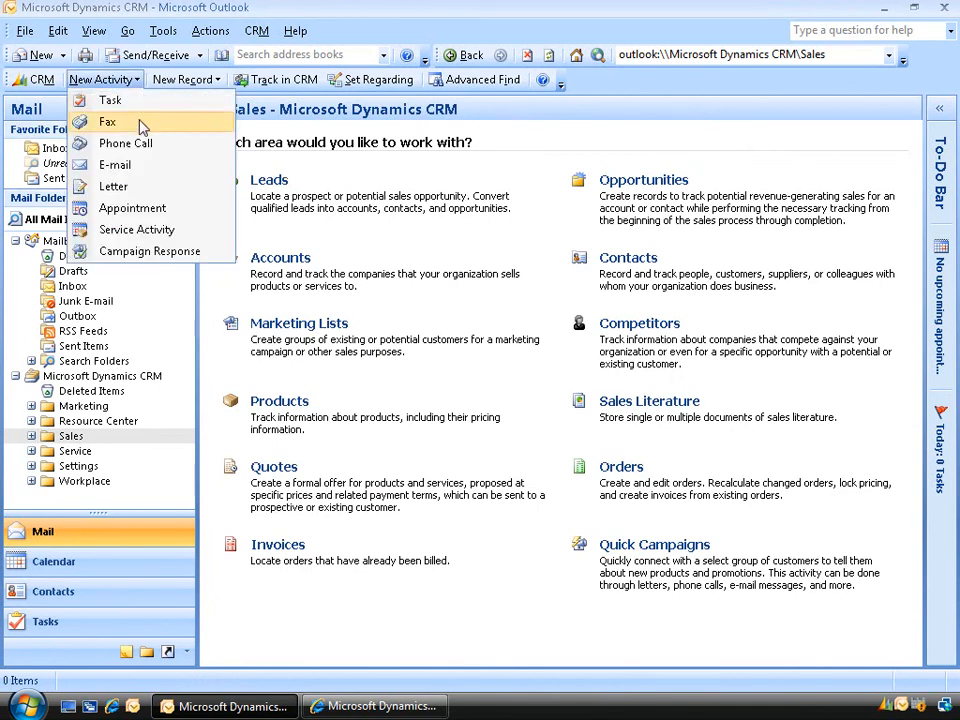
{"action": "mouse_move", "coordinate": [142, 203]}
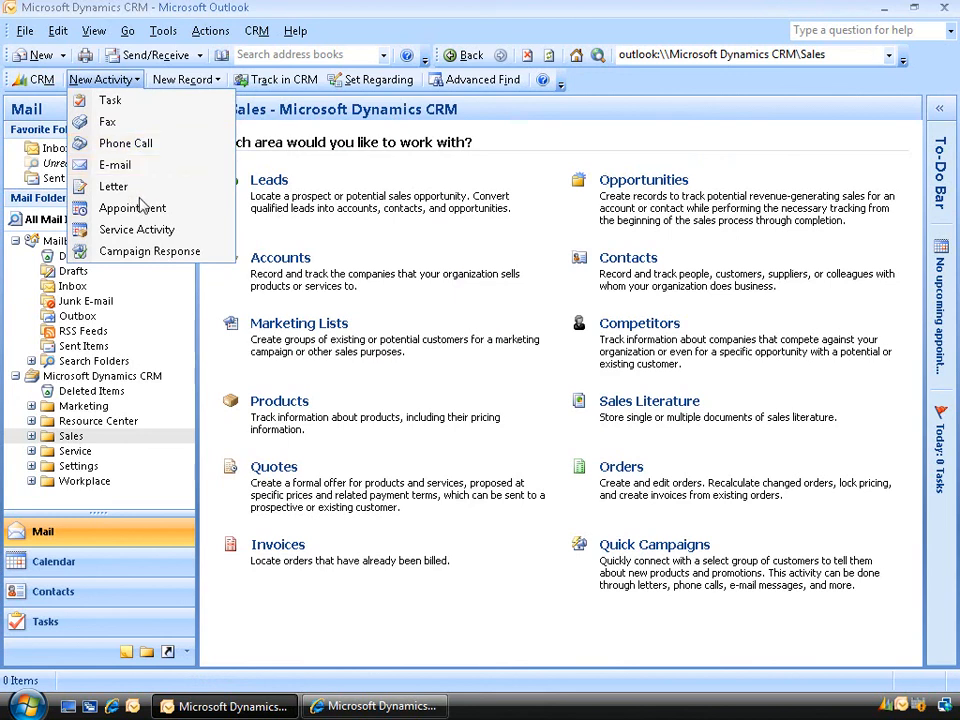
{"action": "mouse_move", "coordinate": [218, 80]}
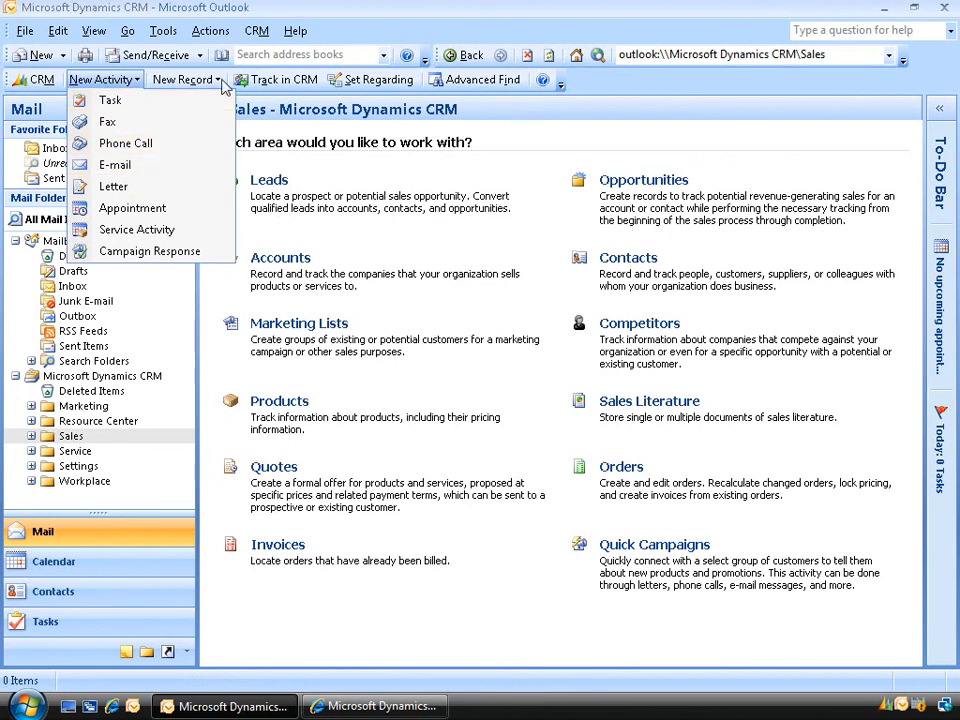
{"action": "left_click", "coordinate": [200, 80]}
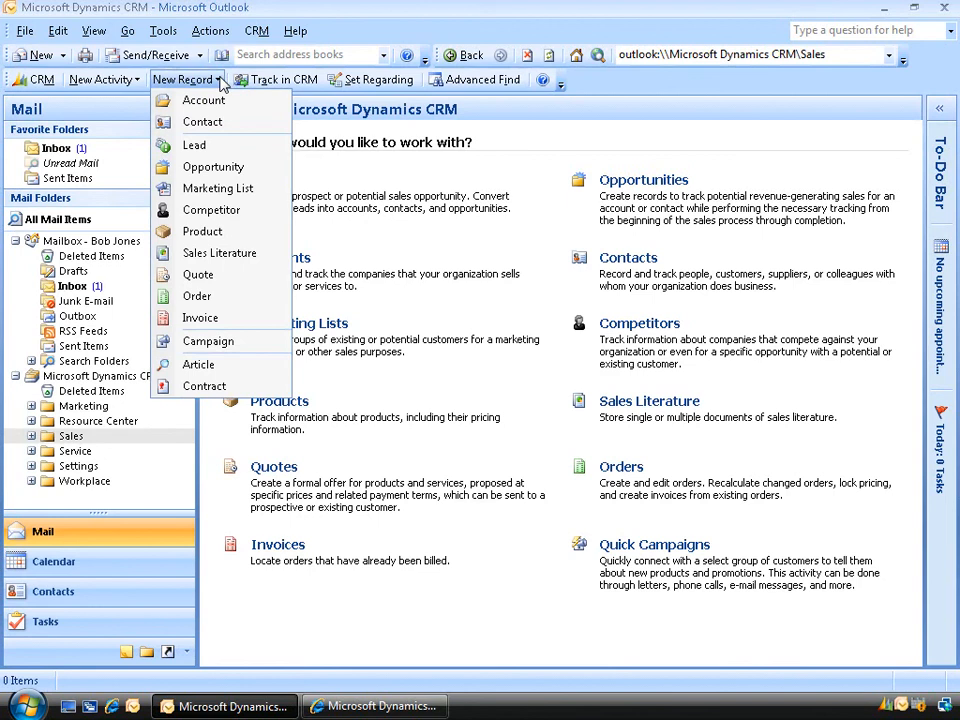
{"action": "left_click", "coordinate": [72, 286]}
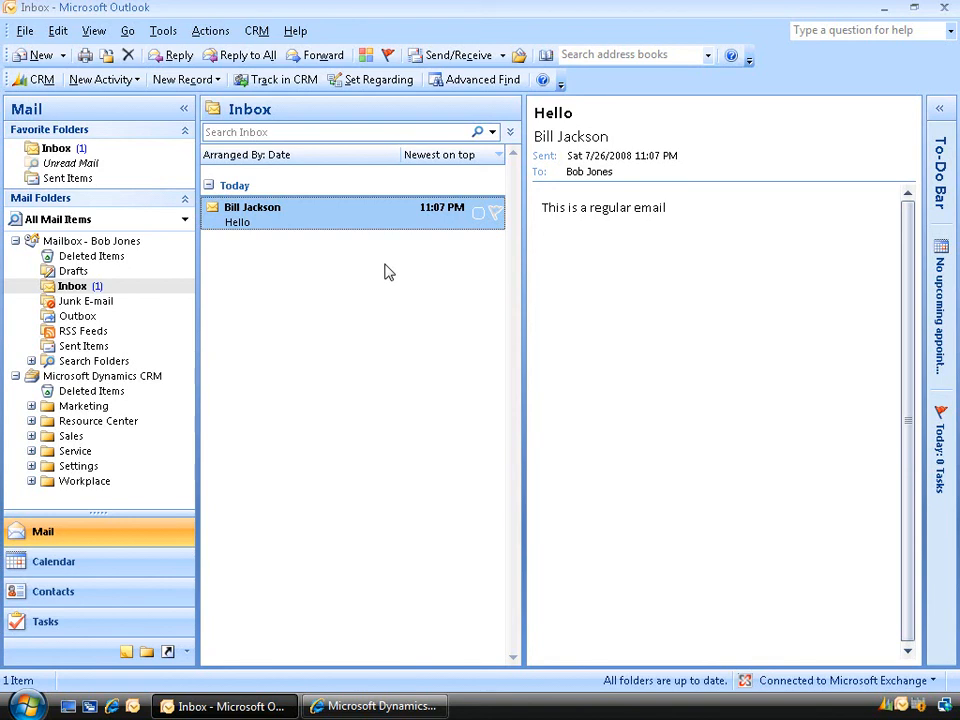
{"action": "mouse_move", "coordinate": [384, 232]}
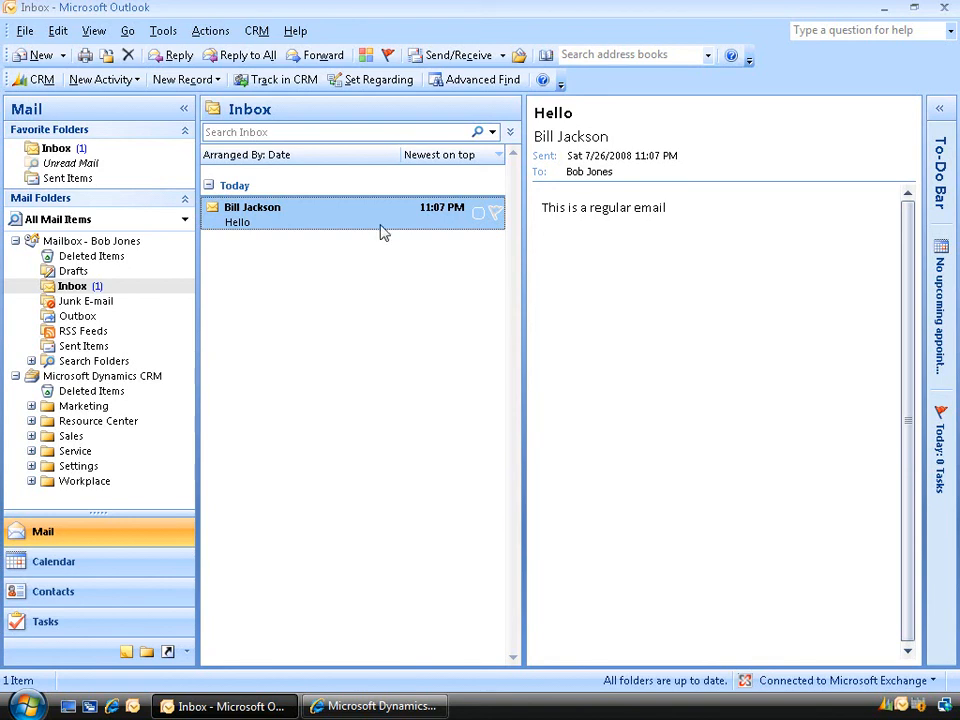
{"action": "mouse_move", "coordinate": [384, 228]}
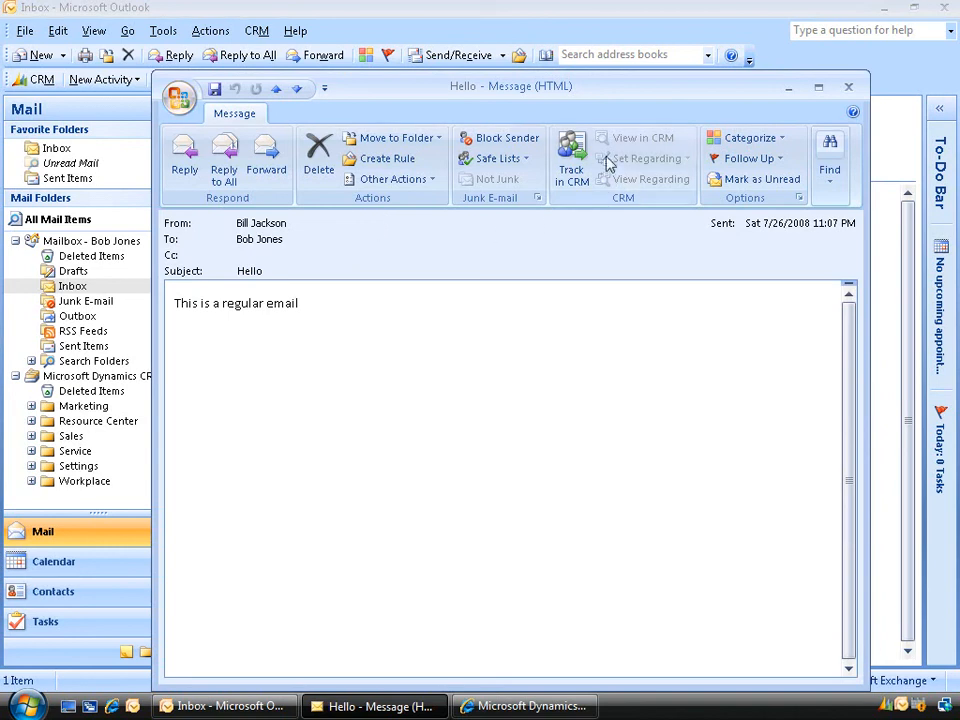
{"action": "mouse_move", "coordinate": [572, 150]}
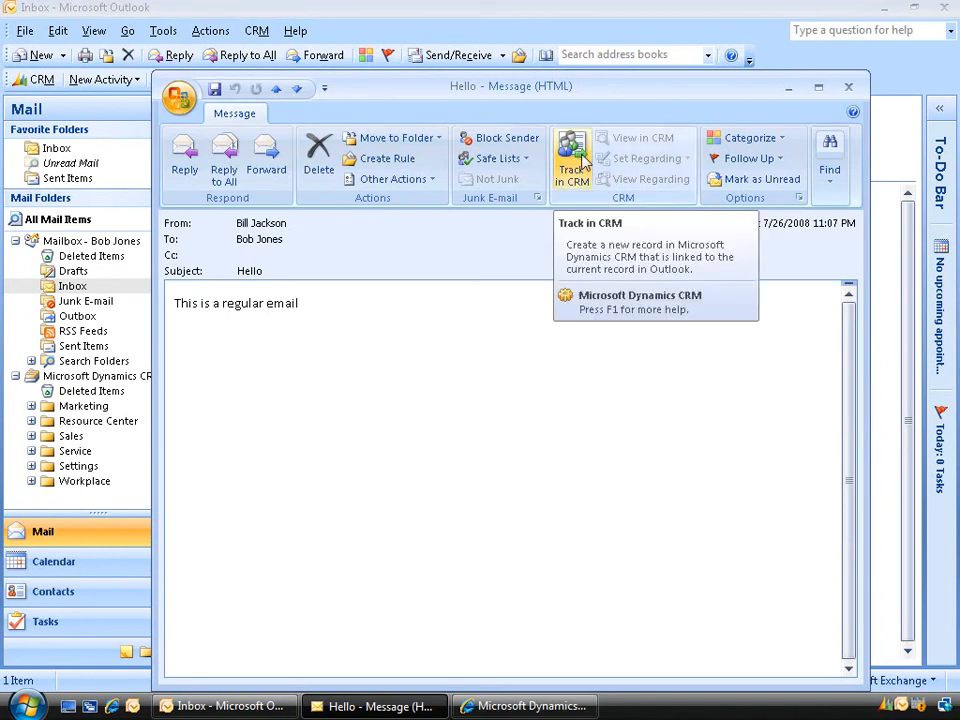
Close the Hello message, track it in CRM, and switch between the CRM web window and Inbox.
{"action": "left_click", "coordinate": [849, 85]}
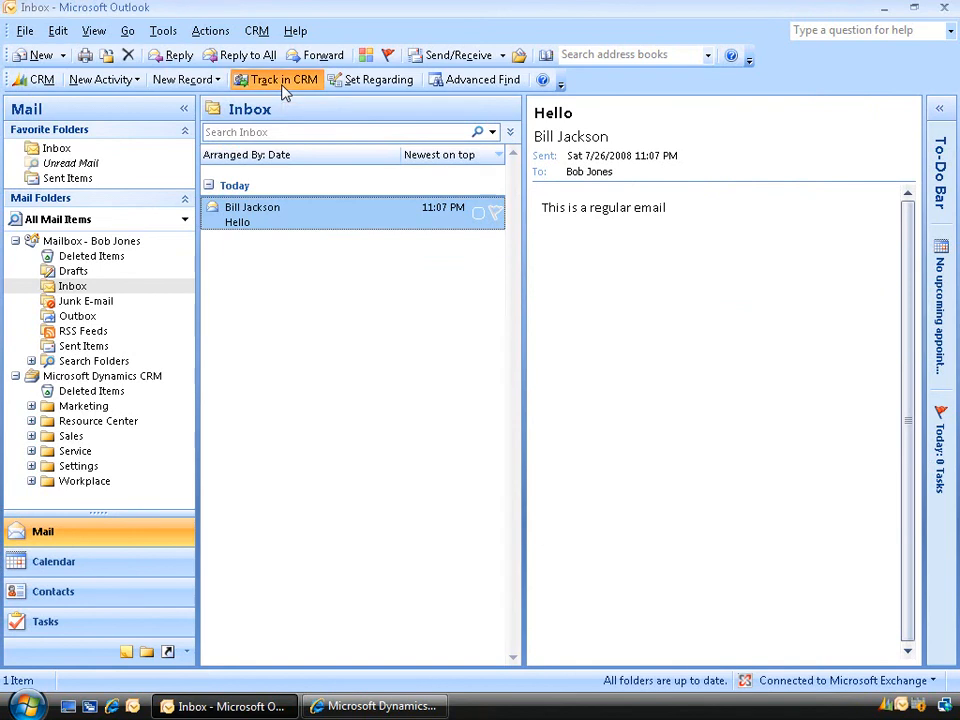
{"action": "left_click", "coordinate": [270, 79]}
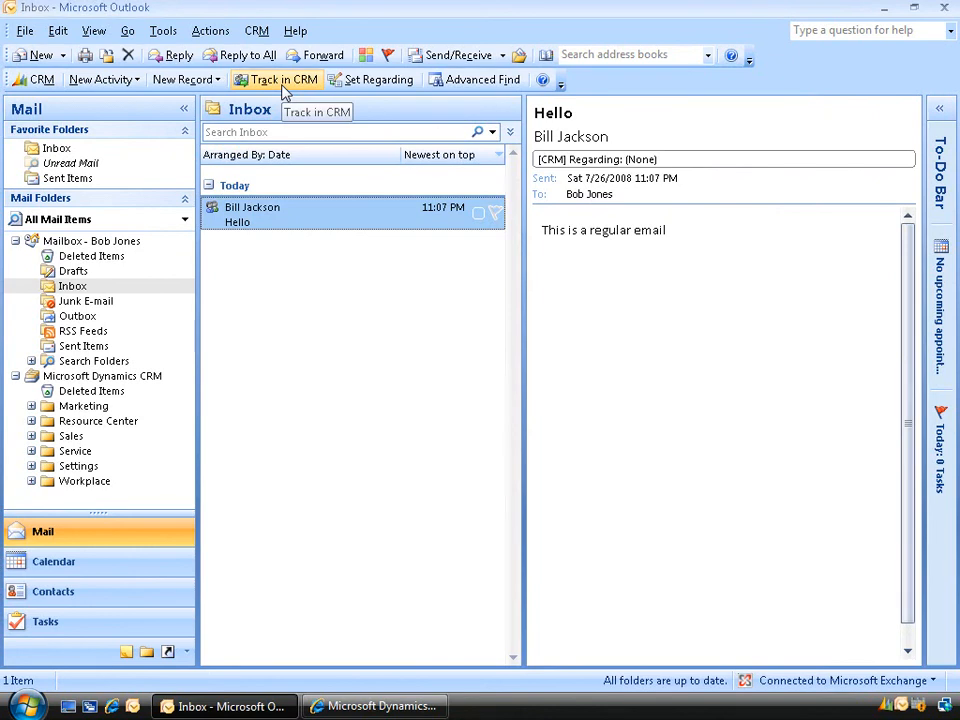
{"action": "left_click", "coordinate": [373, 705]}
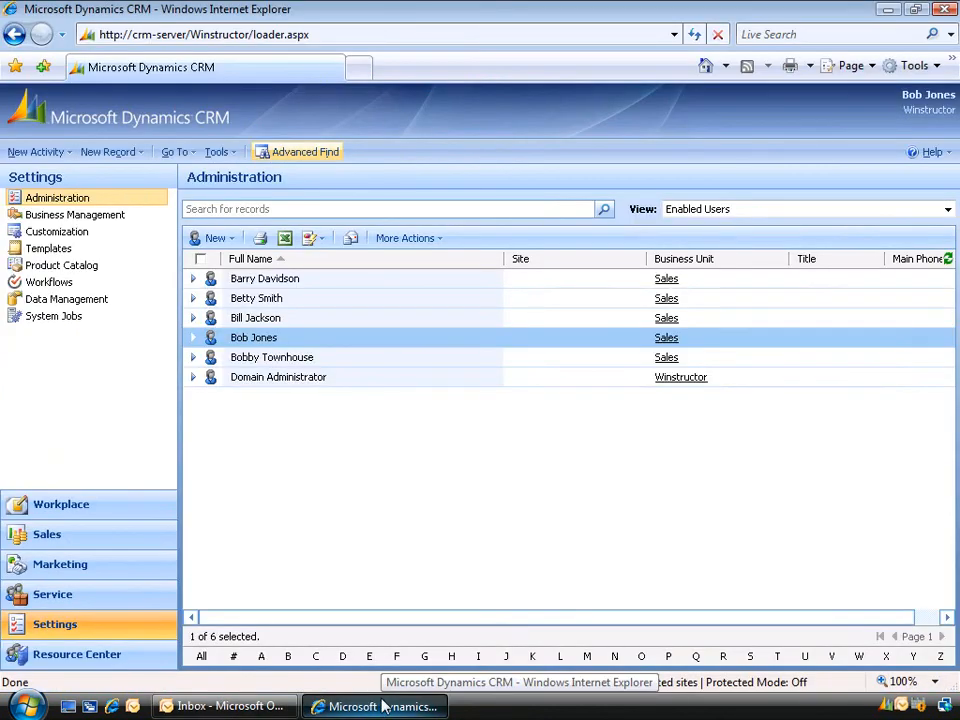
{"action": "left_click", "coordinate": [218, 706]}
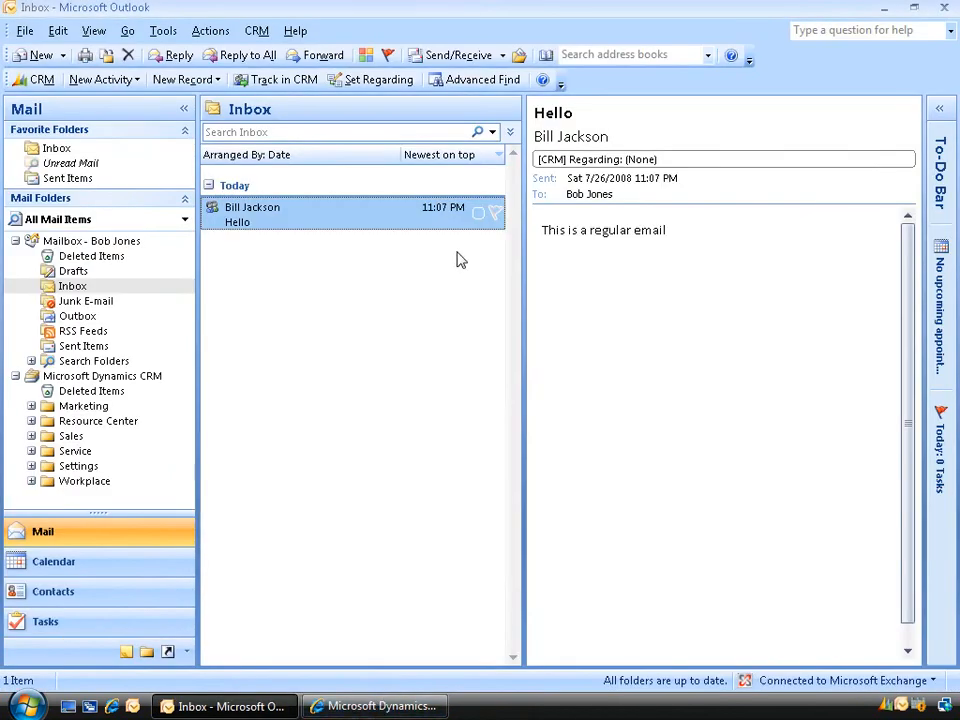
{"action": "mouse_move", "coordinate": [462, 90]}
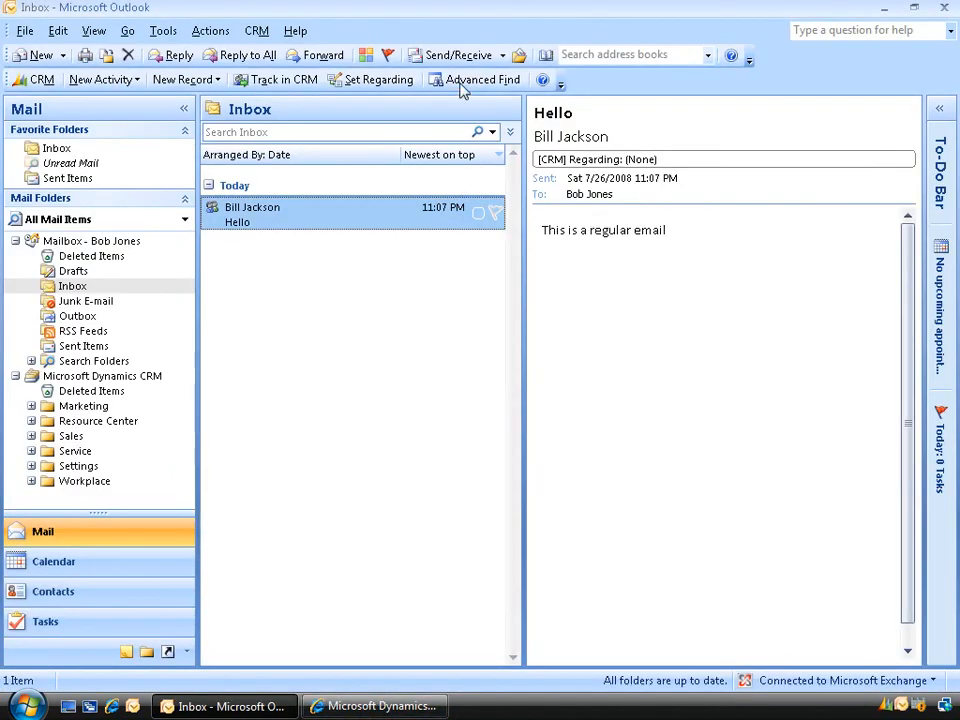
Run an Advanced Find search for E-mail Messages records.
{"action": "left_click", "coordinate": [477, 79]}
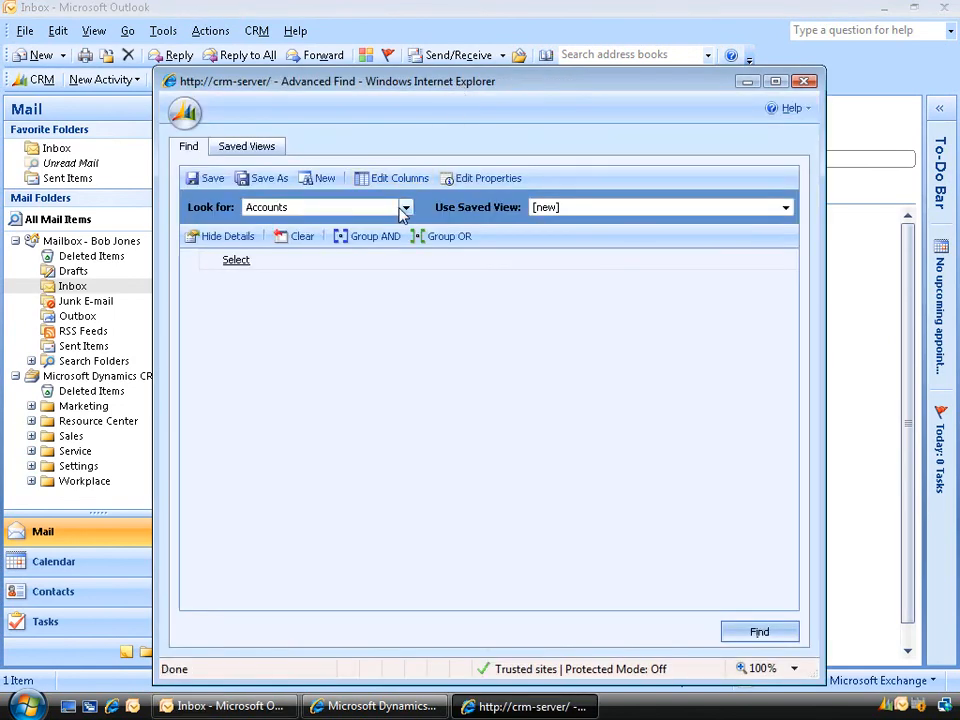
{"action": "left_click", "coordinate": [404, 207]}
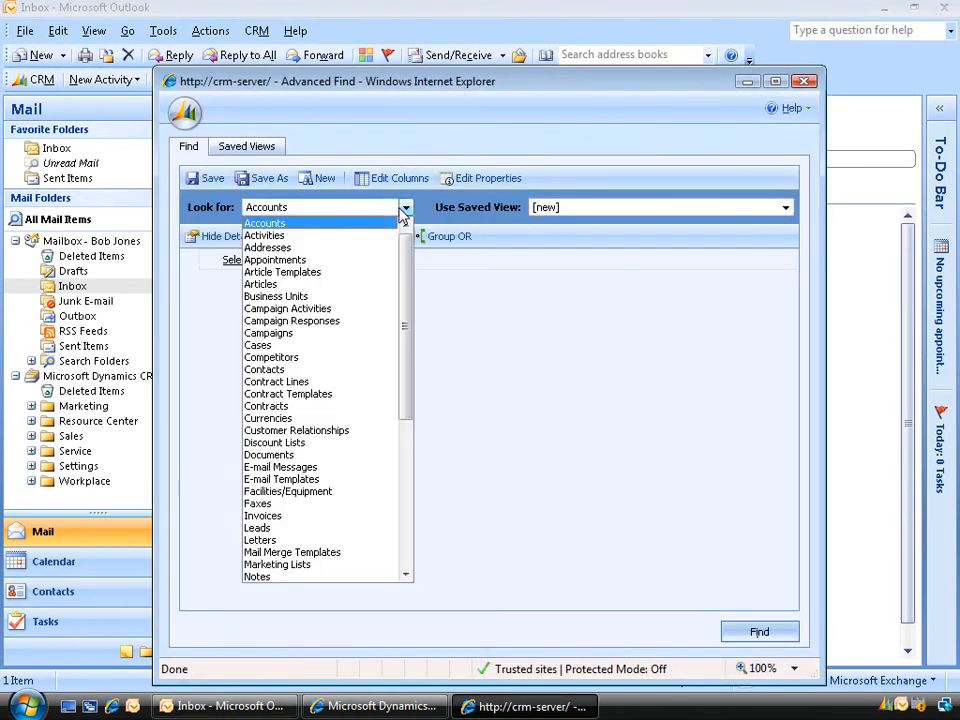
{"action": "left_click", "coordinate": [280, 467]}
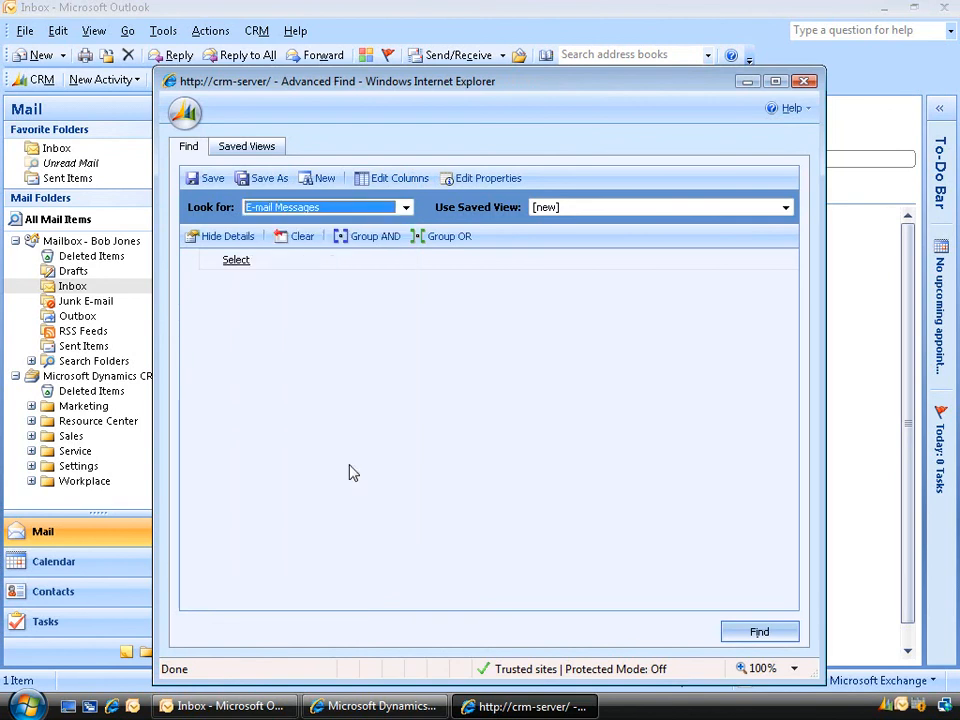
{"action": "left_click", "coordinate": [761, 630]}
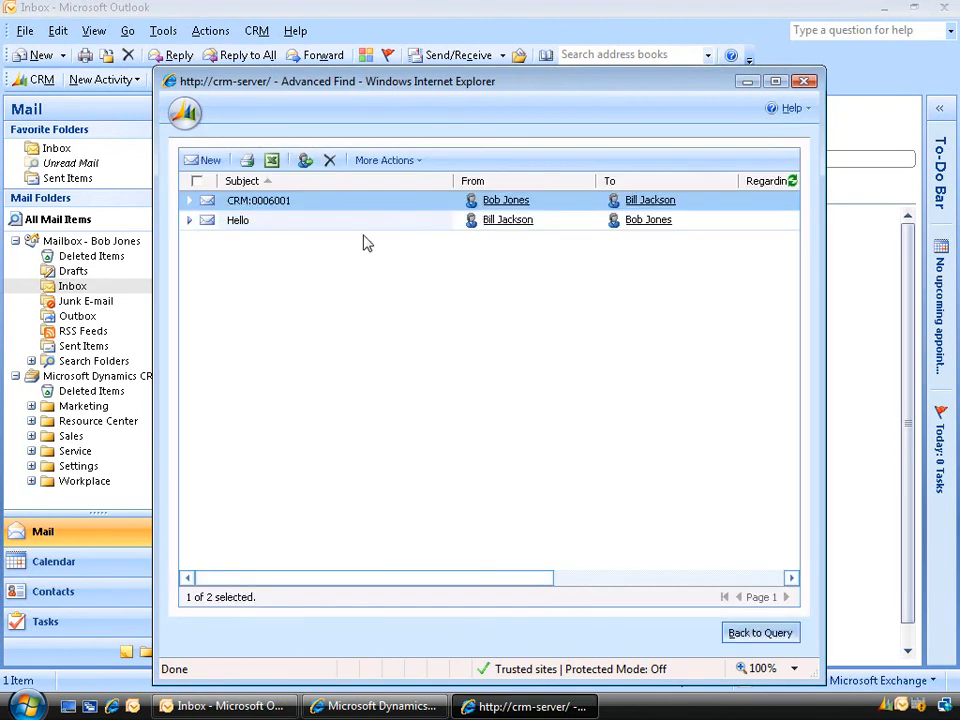
{"action": "mouse_move", "coordinate": [358, 221]}
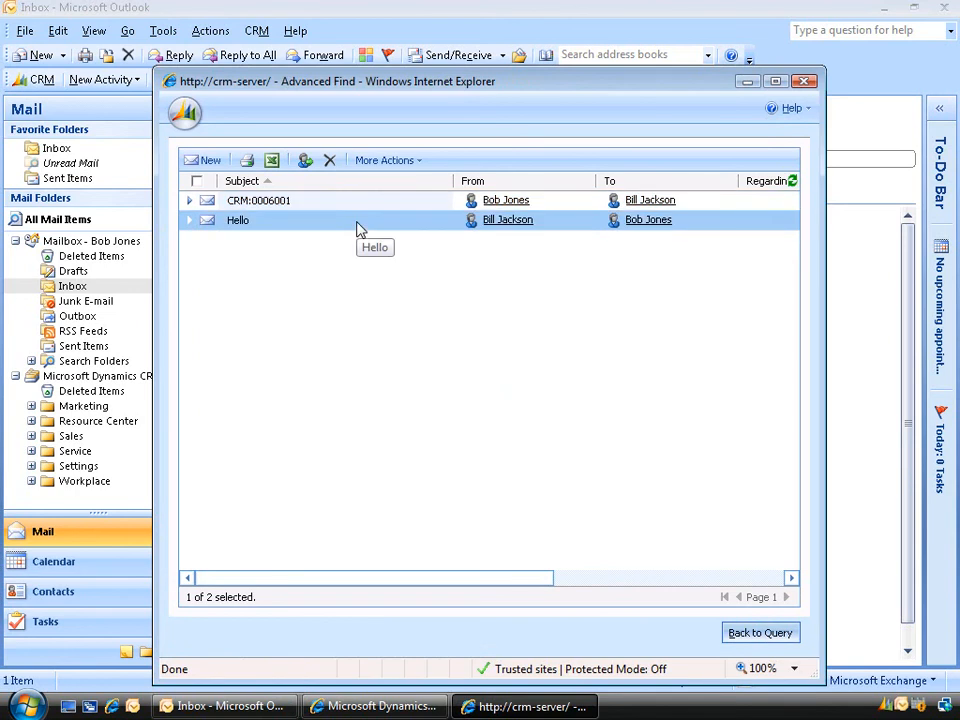
{"action": "mouse_move", "coordinate": [623, 237]}
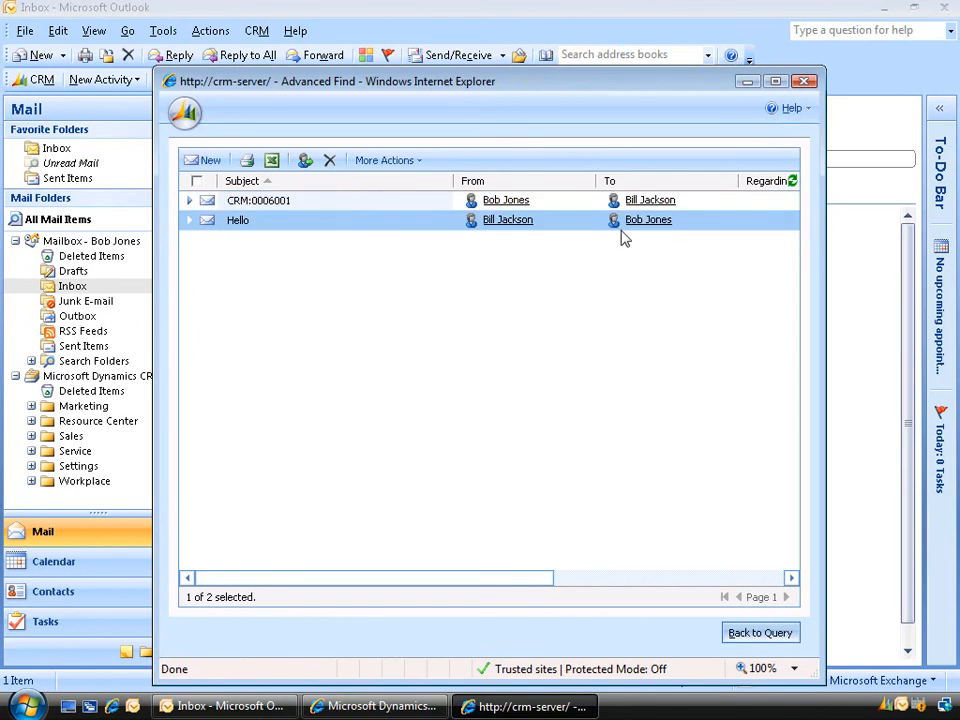
{"action": "mouse_move", "coordinate": [372, 225]}
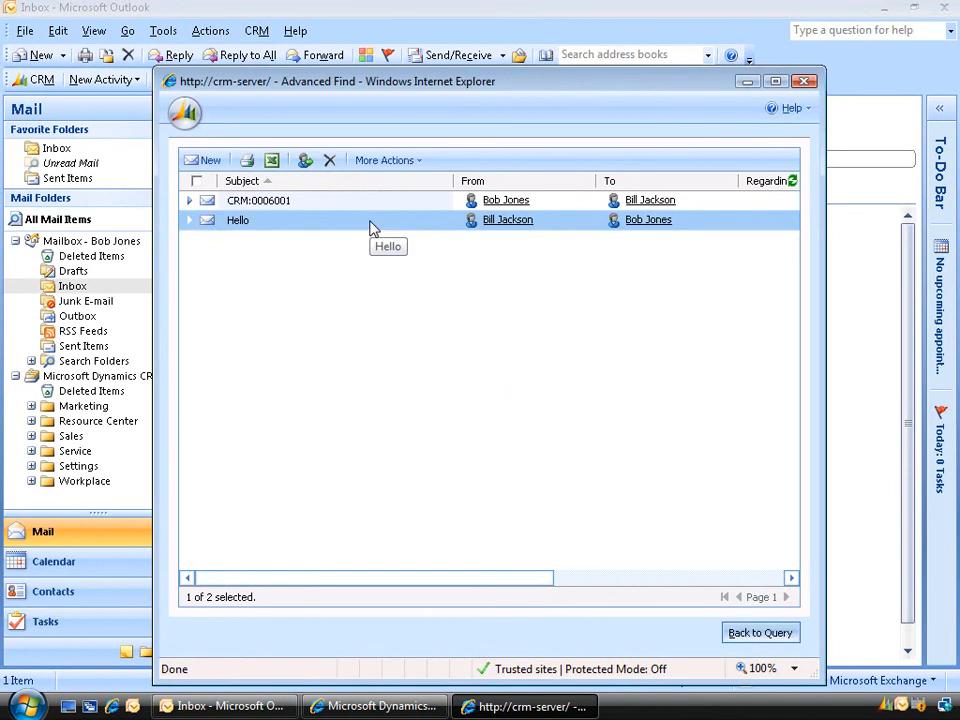
Open the Hello e-mail, view its Convert Activity options, then close it and Advanced Find.
{"action": "double_click", "coordinate": [238, 219]}
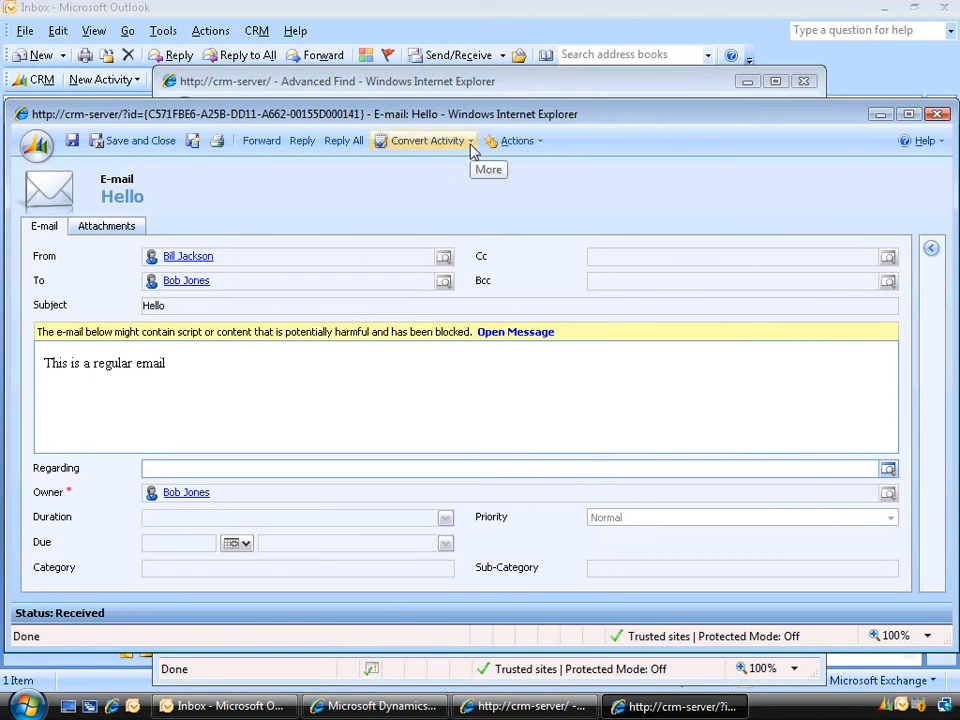
{"action": "left_click", "coordinate": [424, 140]}
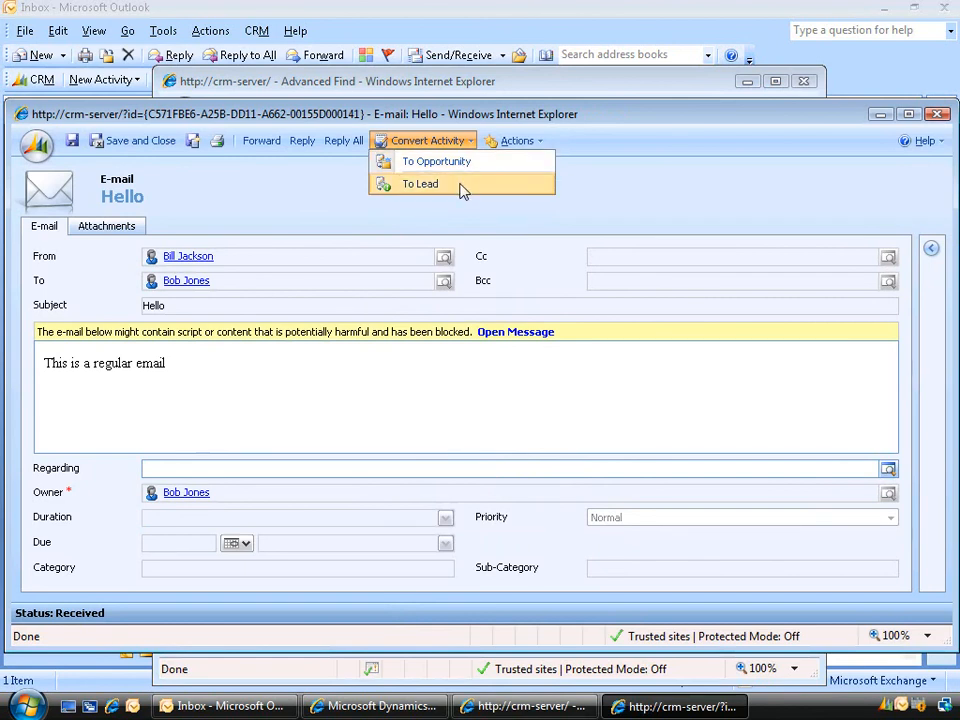
{"action": "mouse_move", "coordinate": [621, 196]}
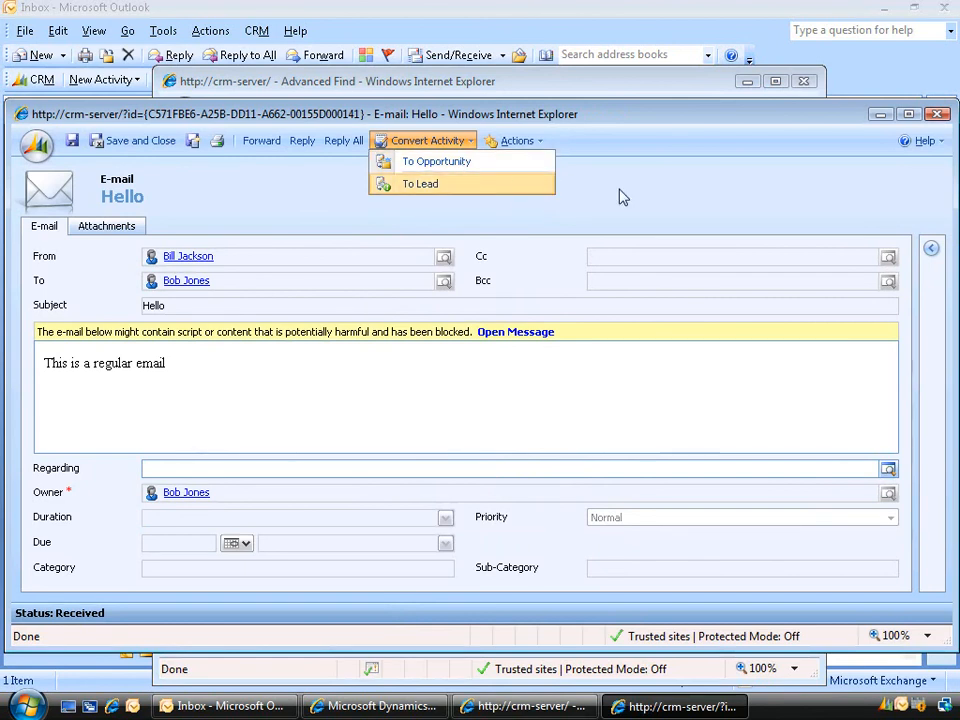
{"action": "left_click", "coordinate": [933, 112]}
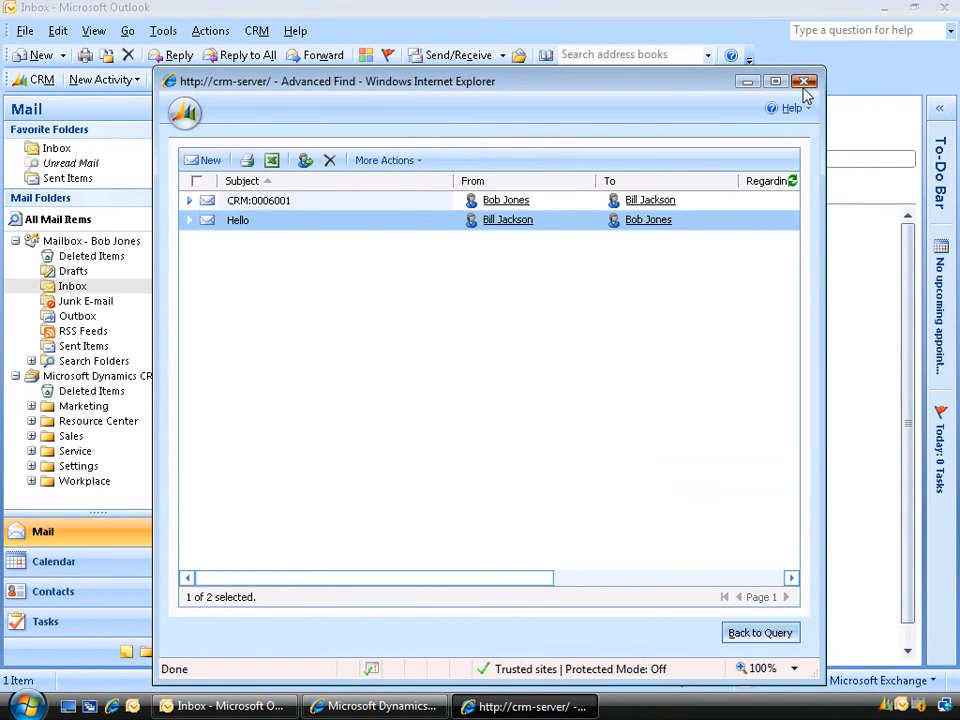
{"action": "left_click", "coordinate": [804, 82]}
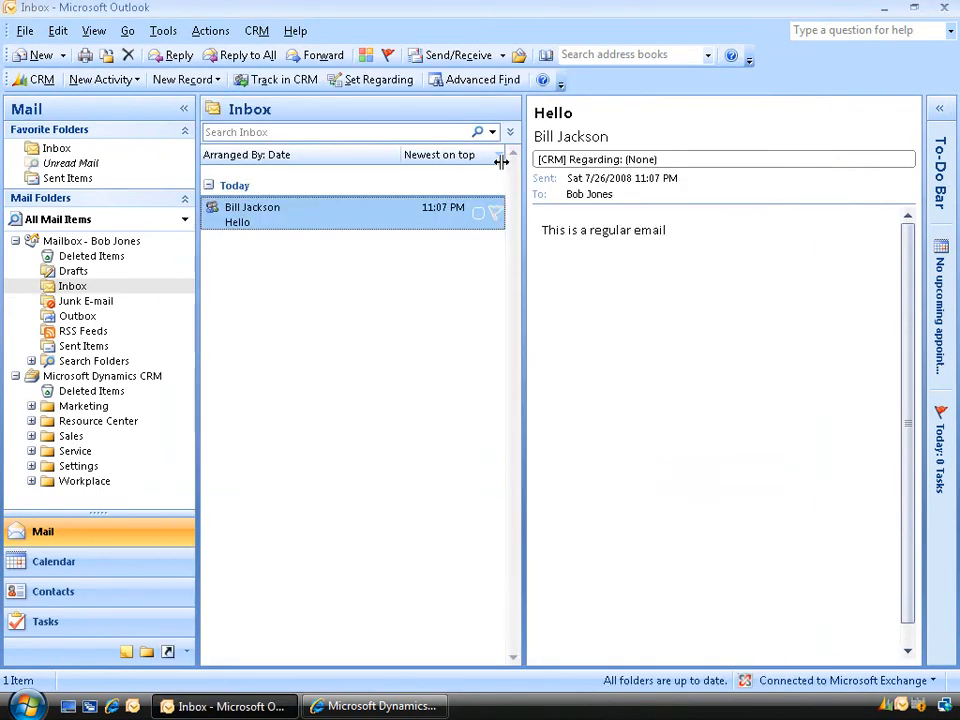
{"action": "mouse_move", "coordinate": [375, 90]}
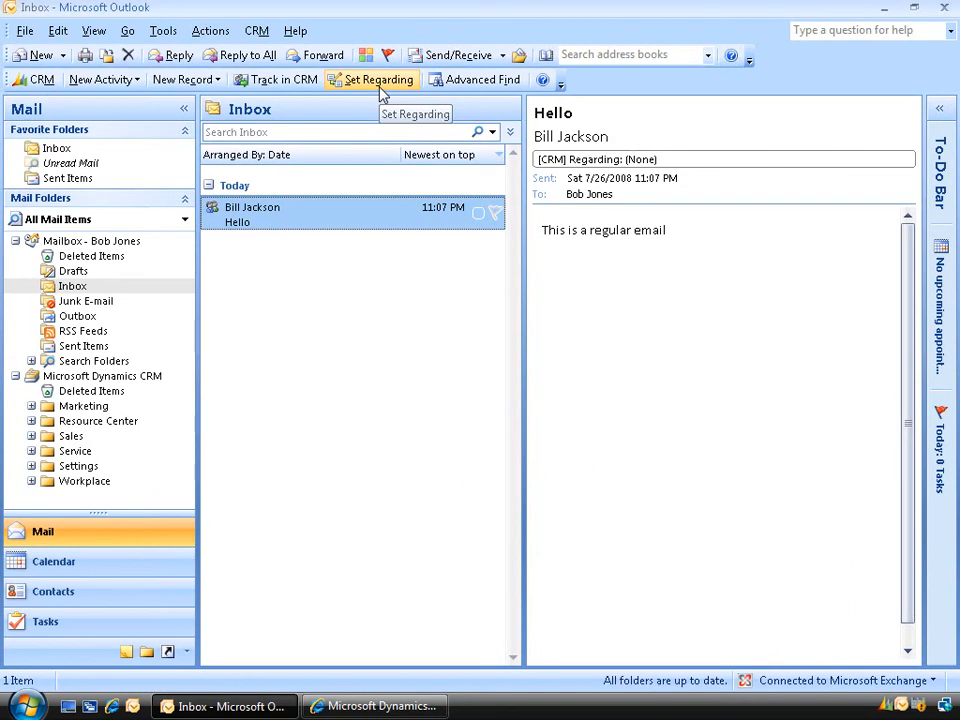
{"action": "mouse_move", "coordinate": [363, 215]}
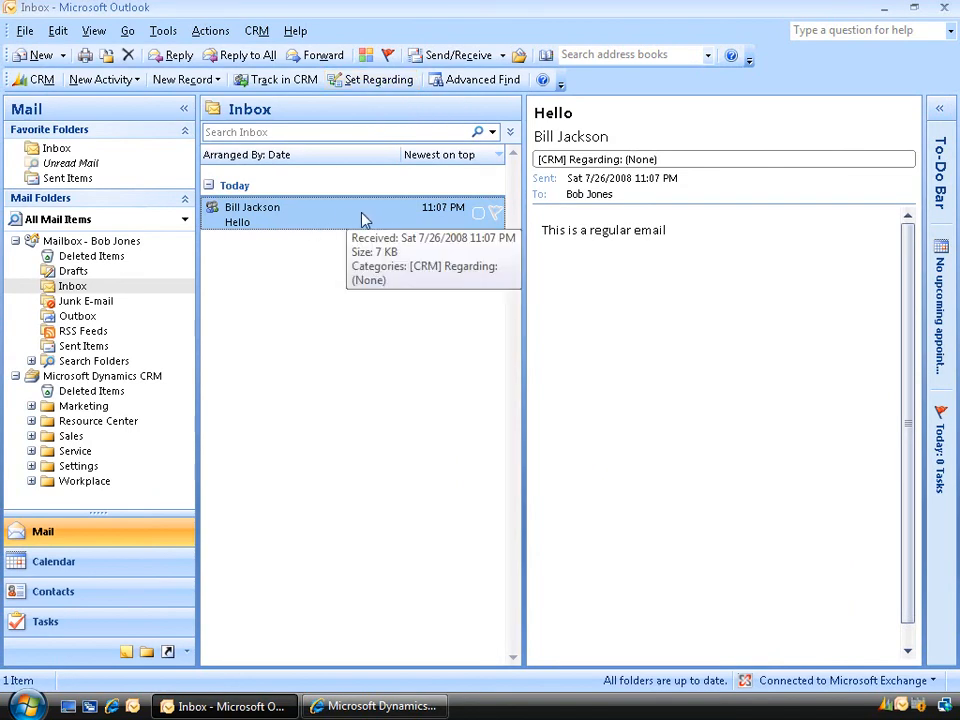
{"action": "mouse_move", "coordinate": [386, 95]}
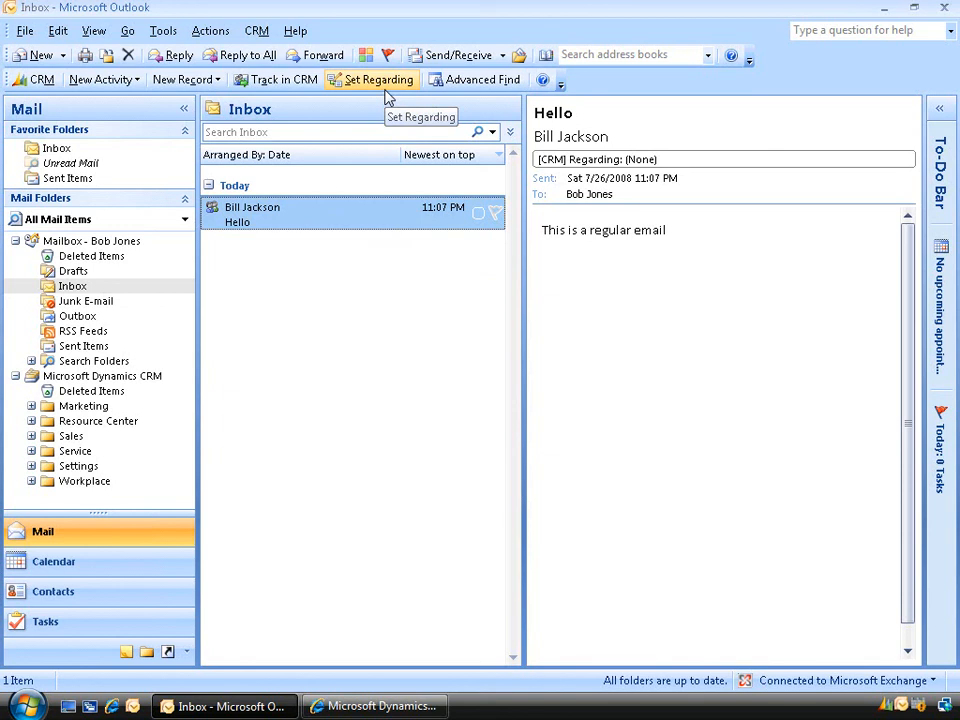
{"action": "mouse_move", "coordinate": [350, 218]}
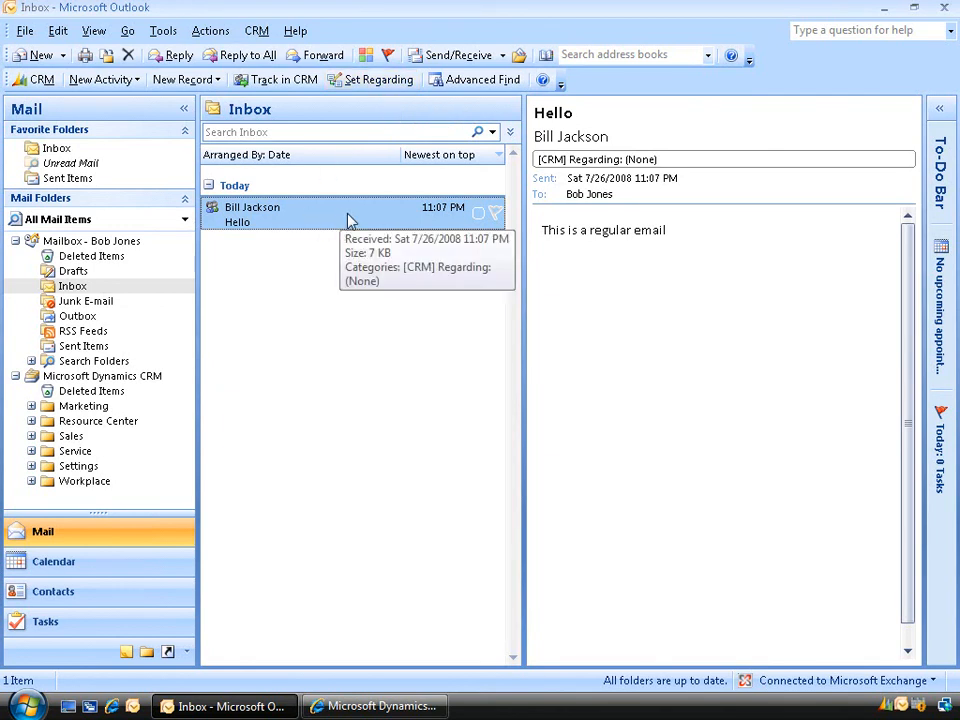
{"action": "mouse_move", "coordinate": [376, 79]}
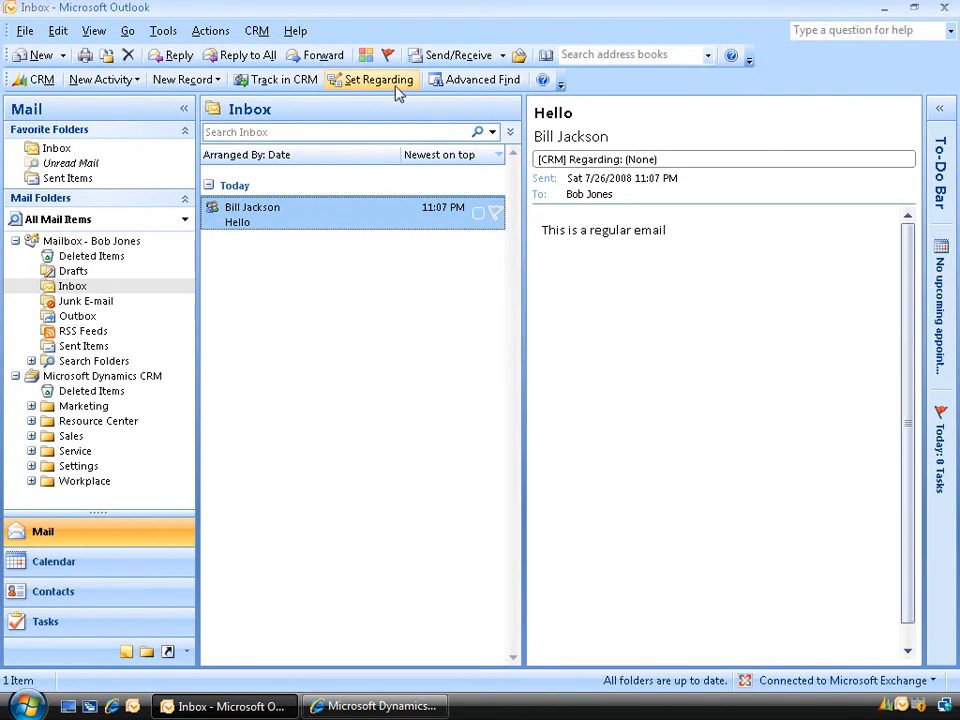
Start Set Regarding for the Hello e-mail and switch the lookup from Account to Contact.
{"action": "left_click", "coordinate": [377, 79]}
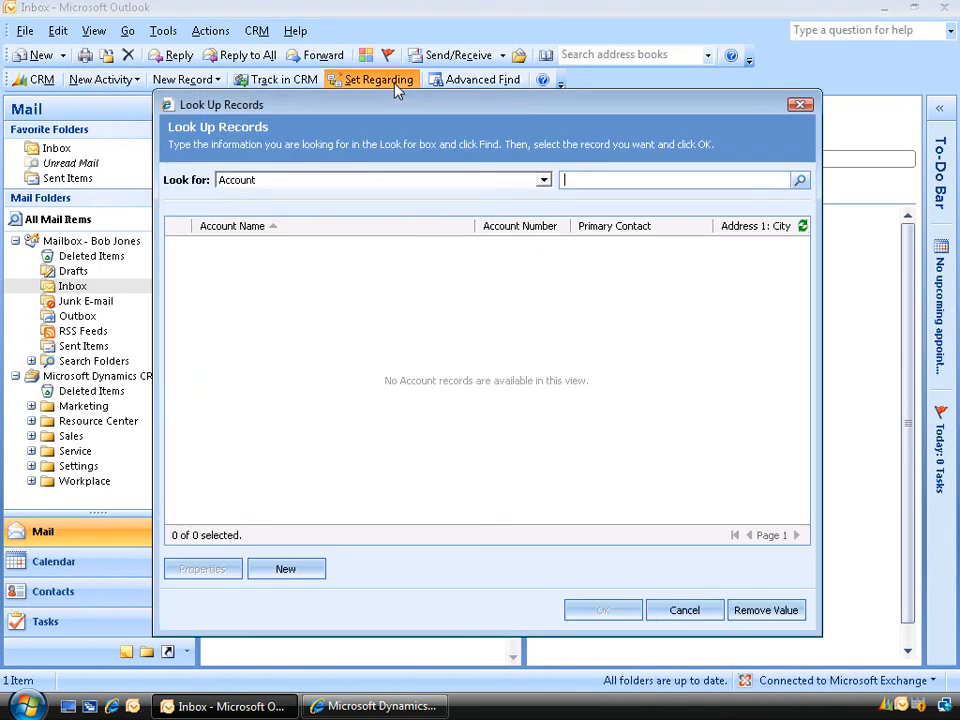
{"action": "mouse_move", "coordinate": [543, 183]}
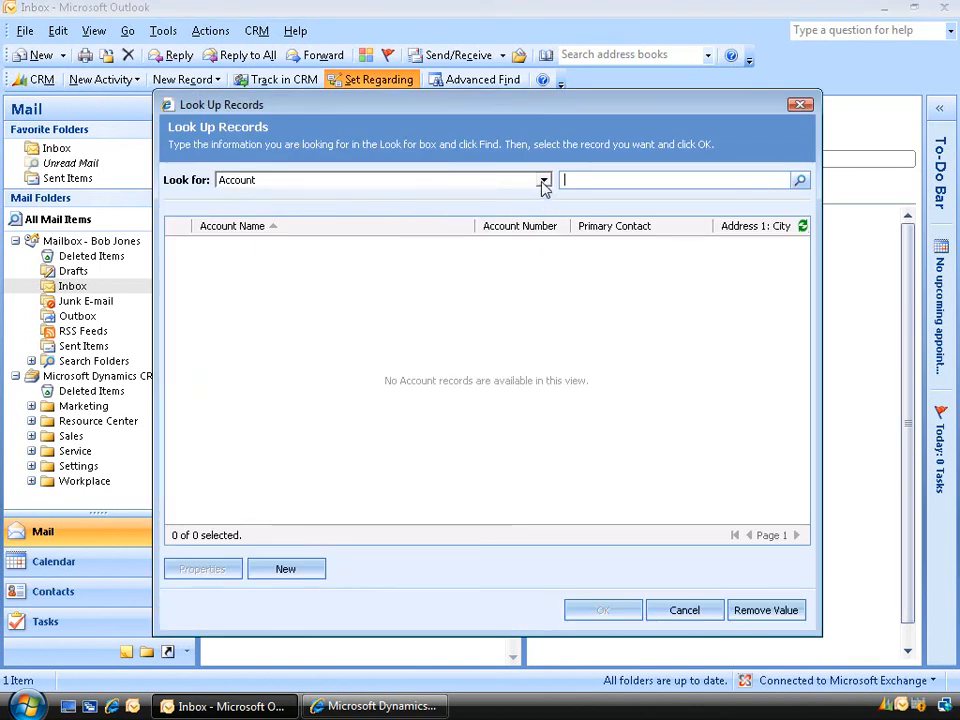
{"action": "left_click", "coordinate": [543, 180]}
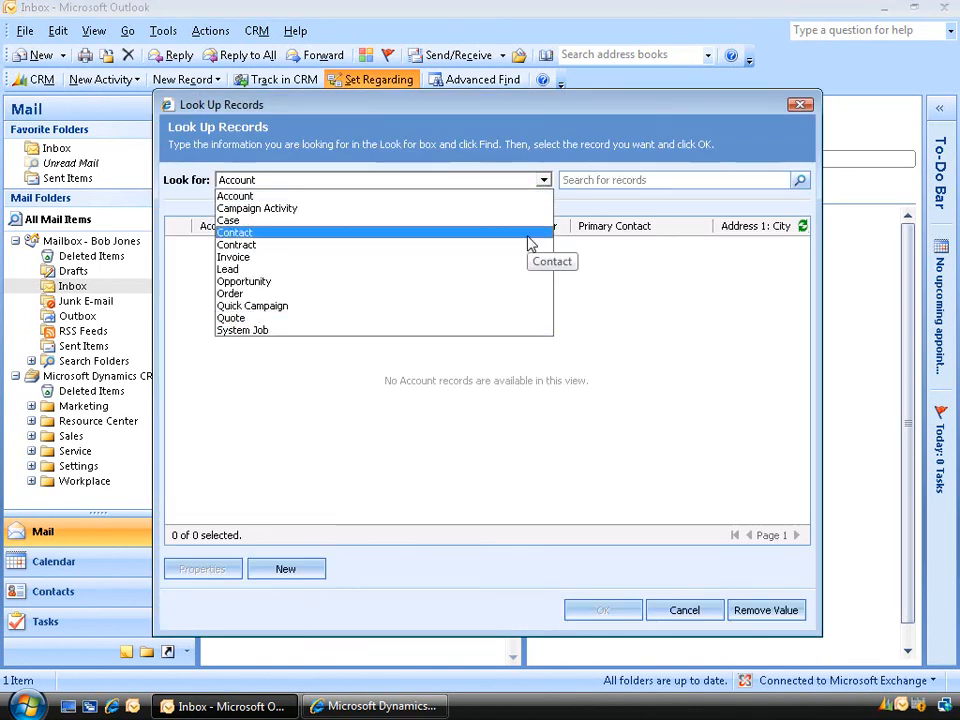
{"action": "mouse_move", "coordinate": [498, 262]}
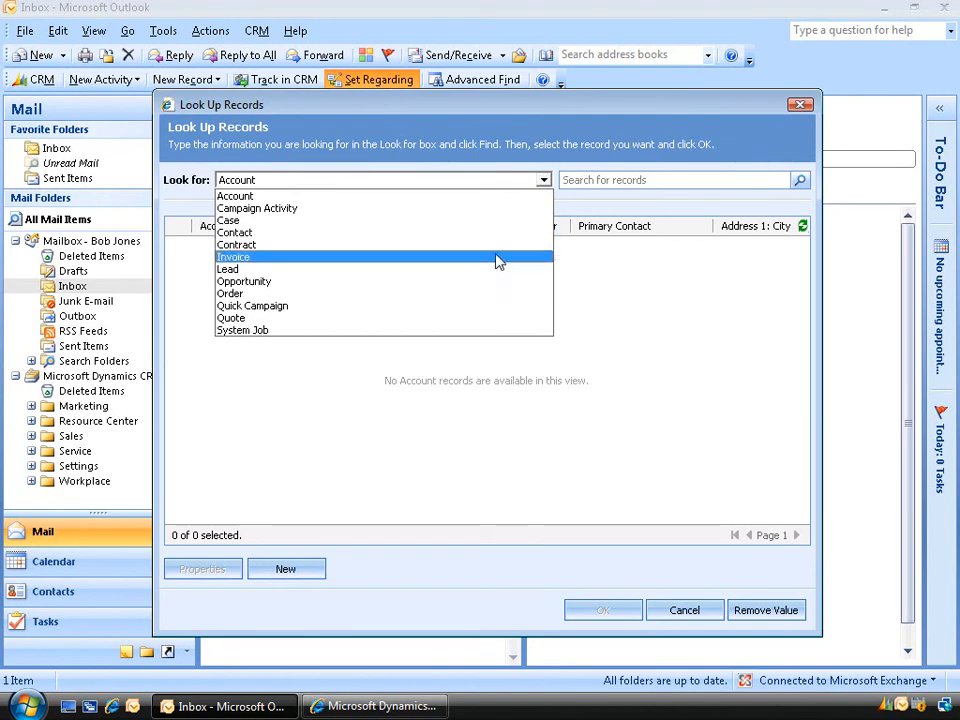
{"action": "left_click", "coordinate": [235, 232]}
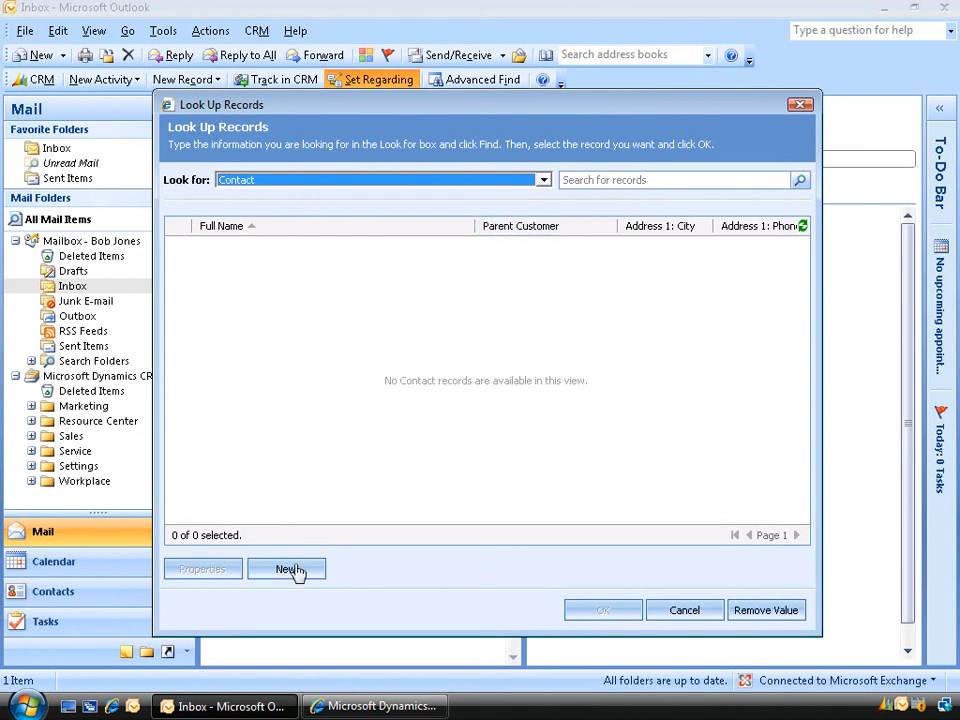
Add a new contact with first name Joe and last name Bloggs, then save and close.
{"action": "left_click", "coordinate": [287, 569]}
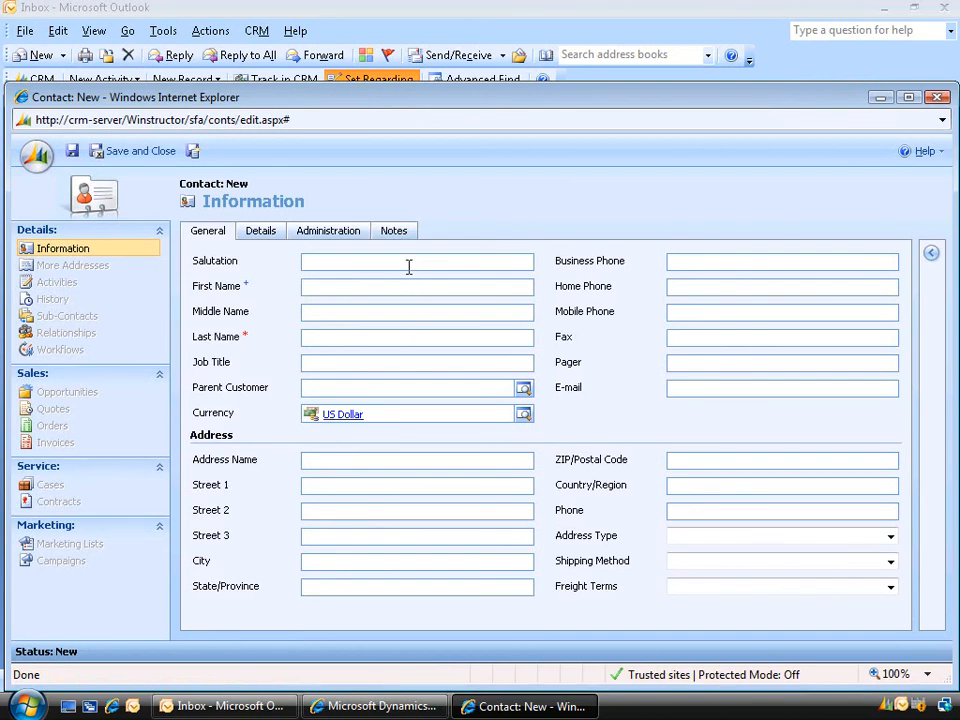
{"action": "type", "text": "Joe"}
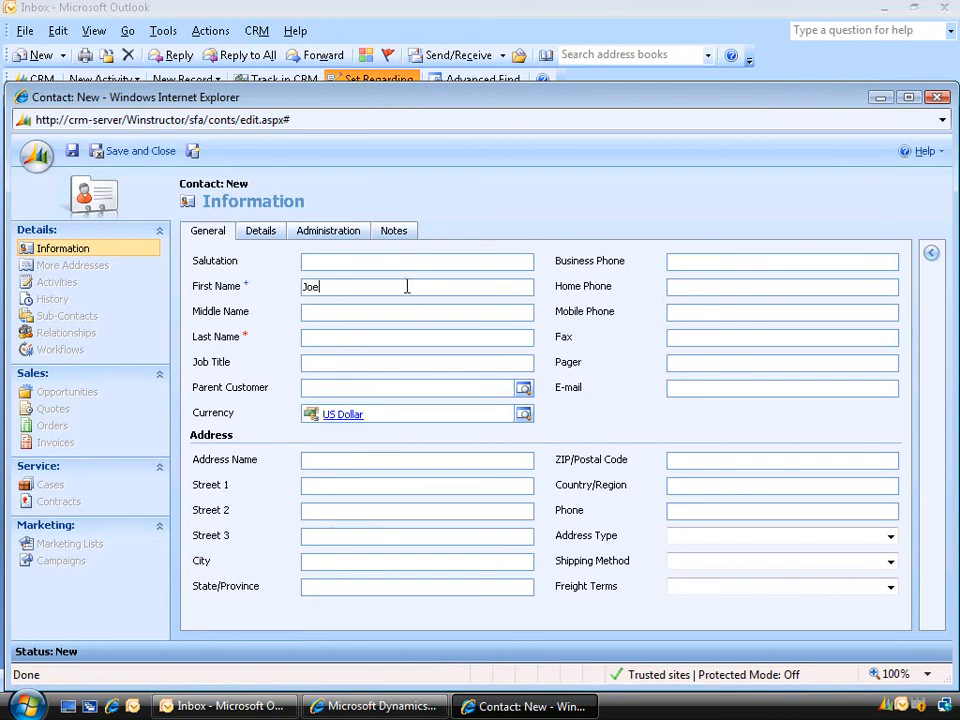
{"action": "type", "text": "Blo"}
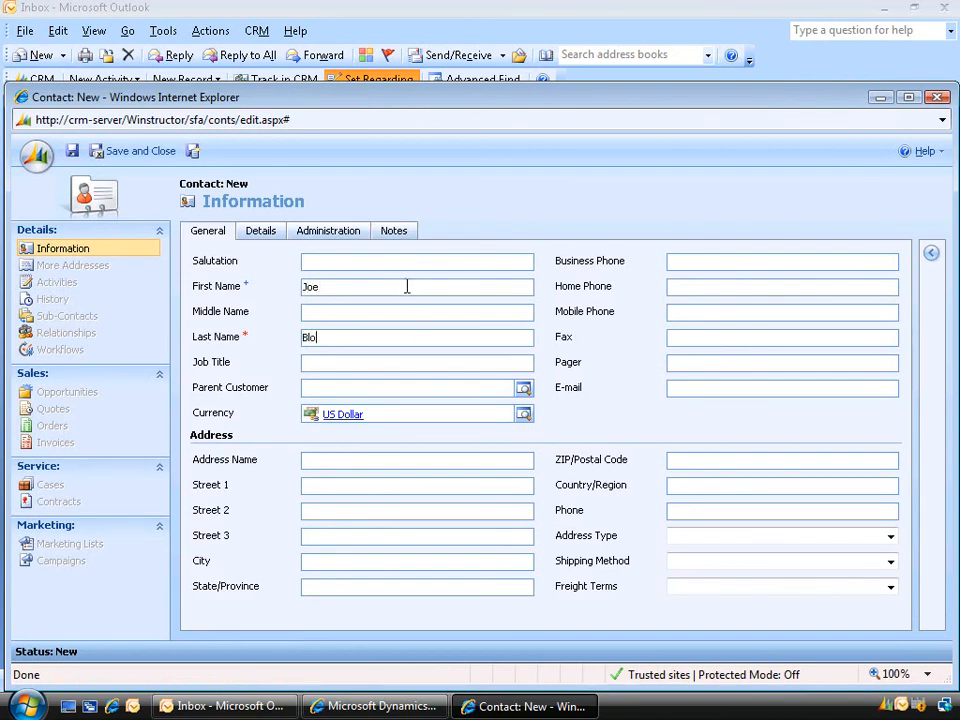
{"action": "type", "text": "Bloggs"}
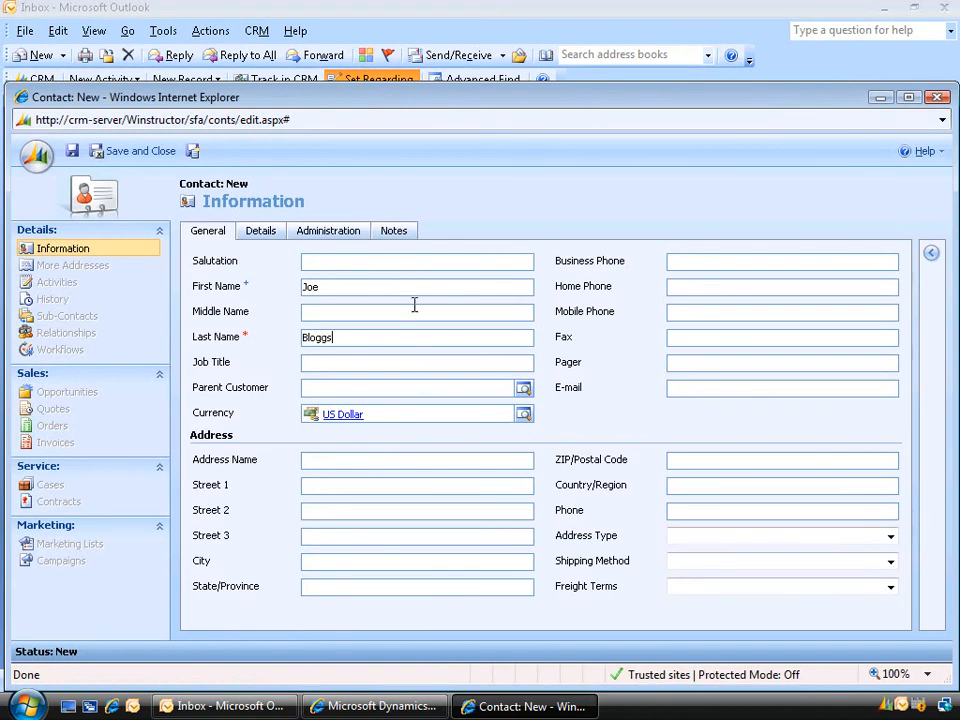
{"action": "mouse_move", "coordinate": [548, 361]}
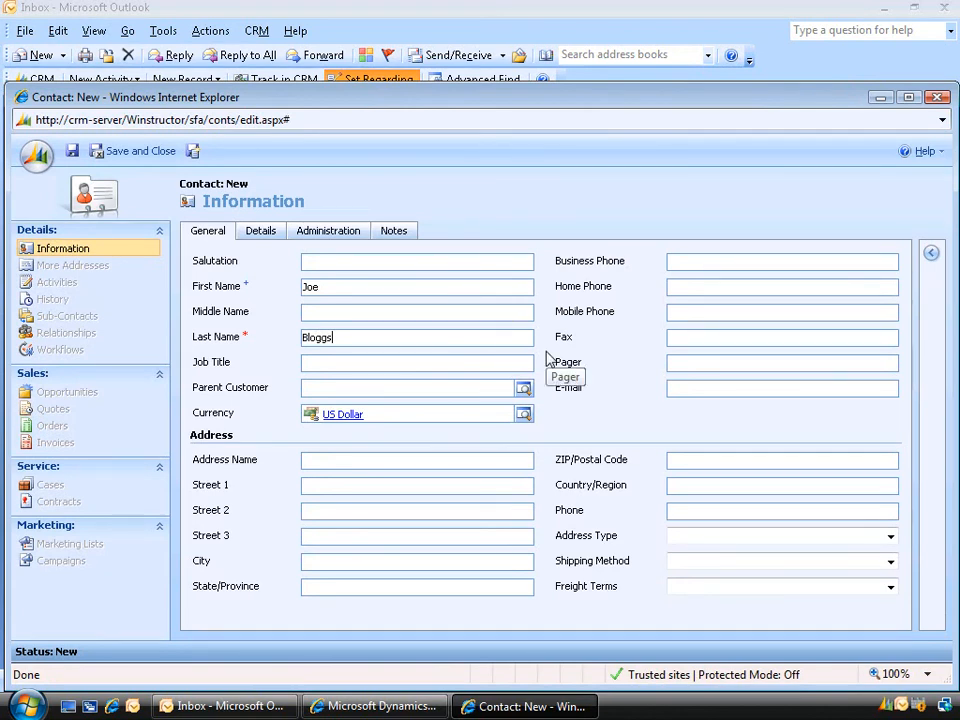
{"action": "mouse_move", "coordinate": [140, 165]}
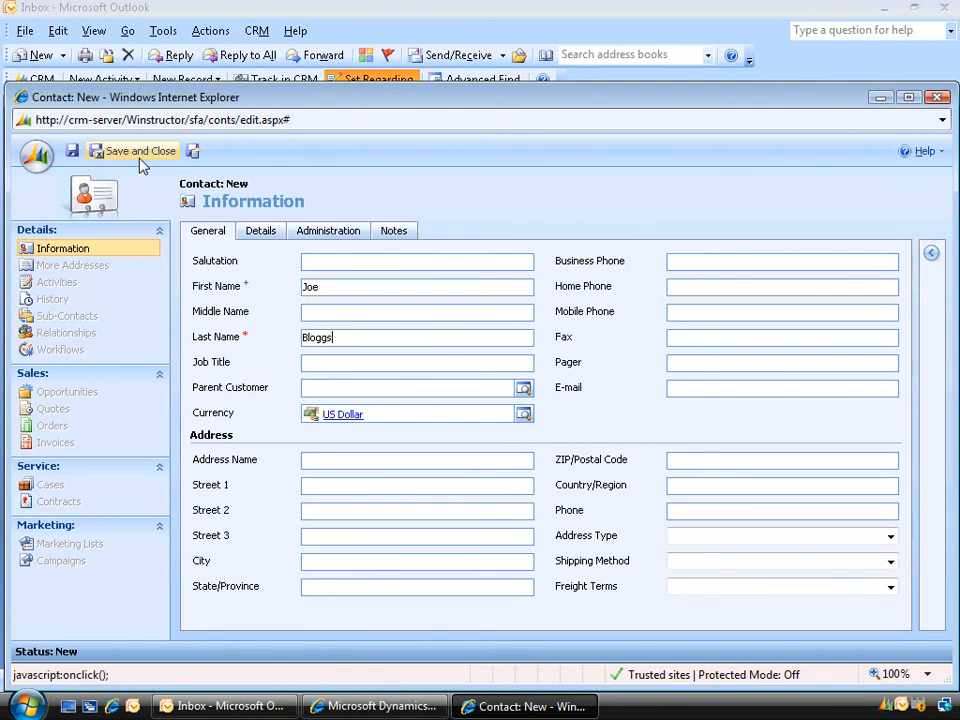
{"action": "left_click", "coordinate": [133, 150]}
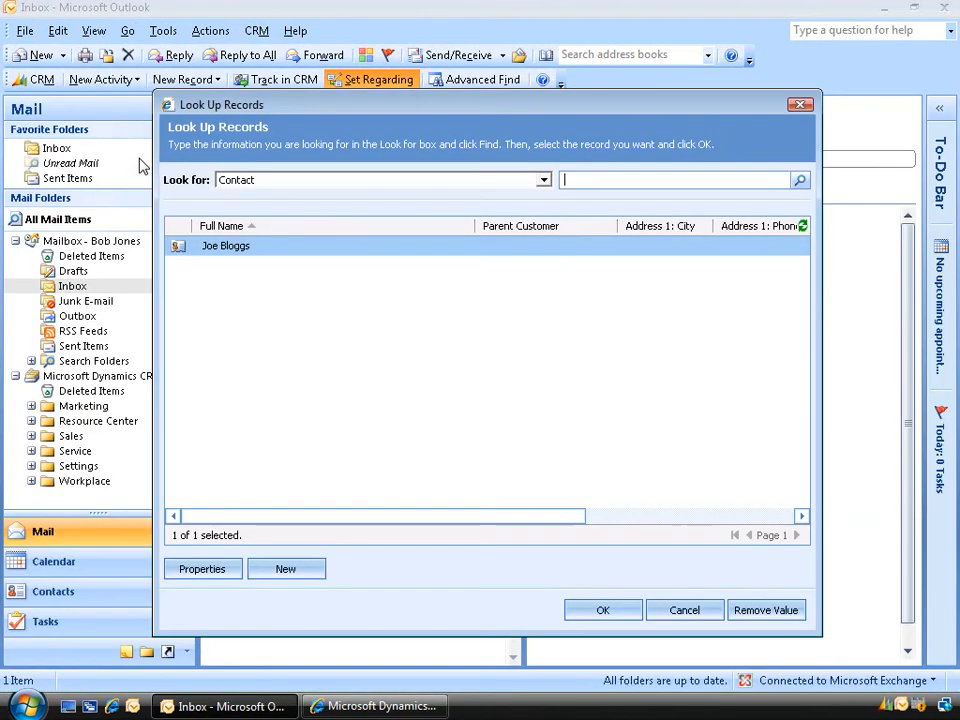
{"action": "mouse_move", "coordinate": [228, 246]}
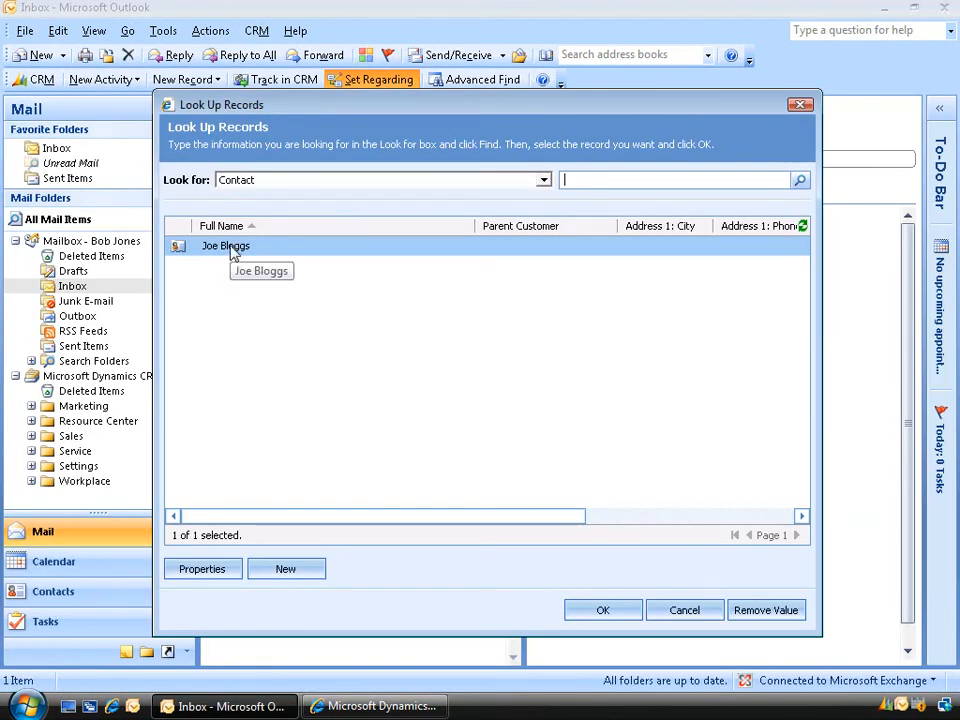
{"action": "left_click", "coordinate": [603, 610]}
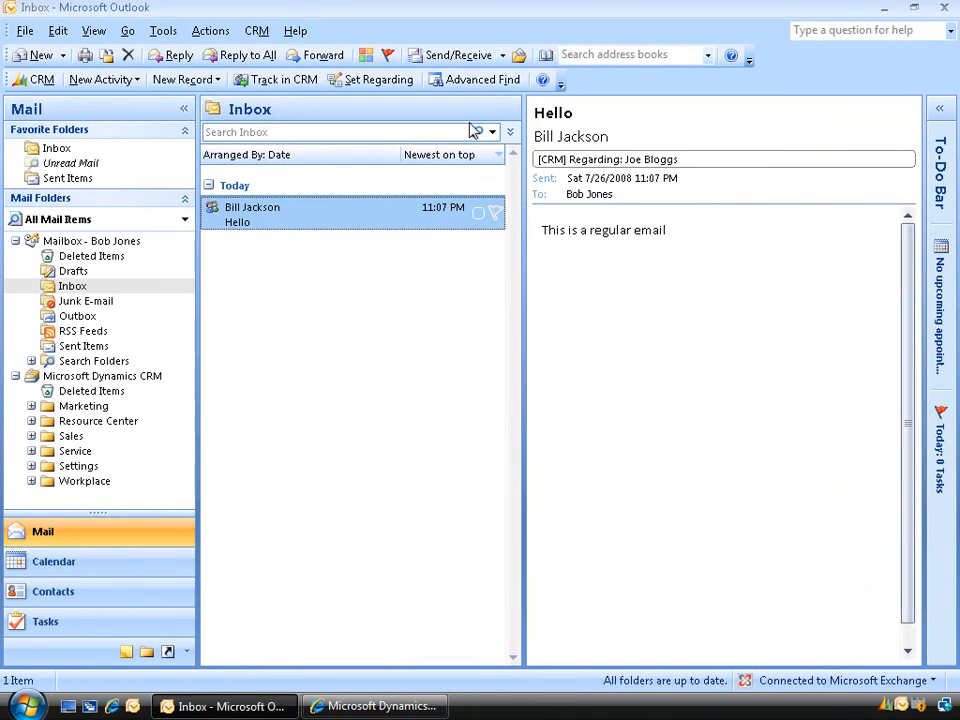
{"action": "mouse_move", "coordinate": [486, 79]}
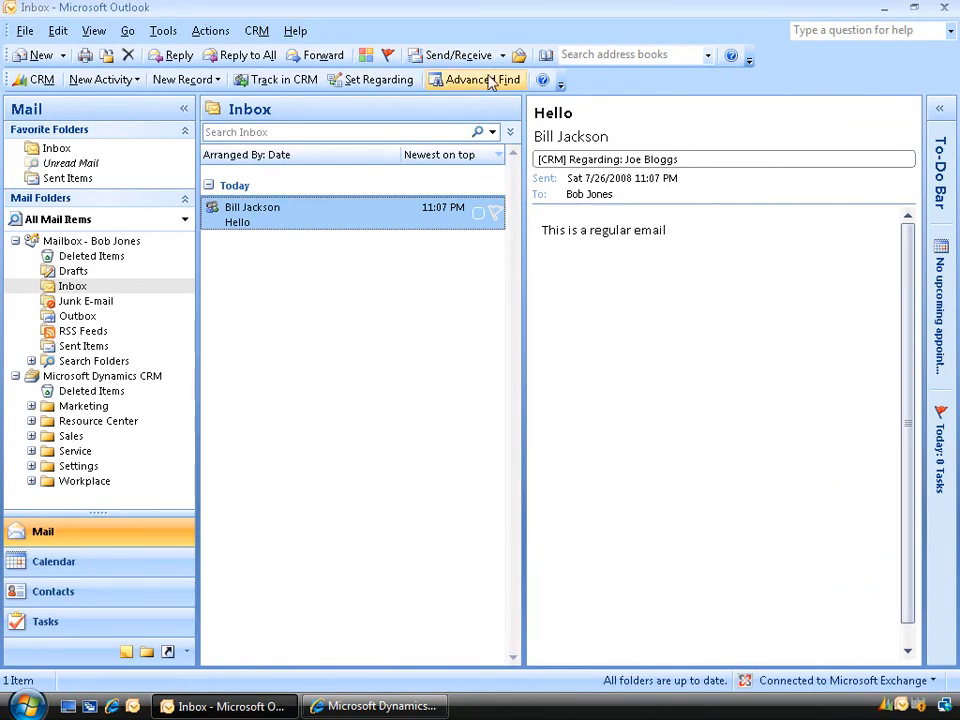
{"action": "mouse_move", "coordinate": [480, 79]}
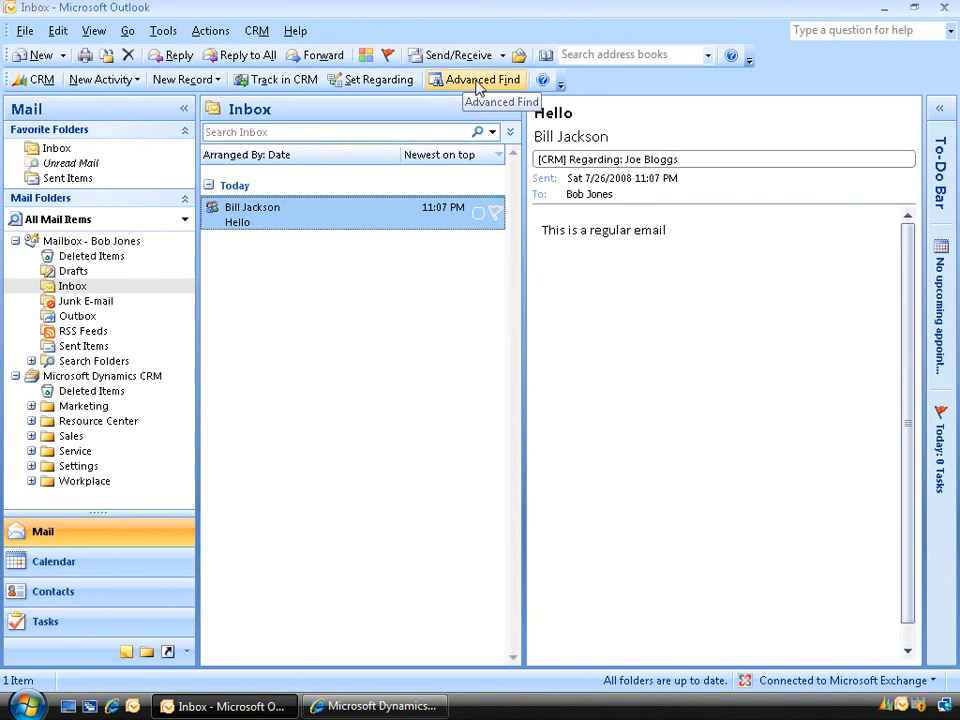
{"action": "left_click", "coordinate": [486, 79]}
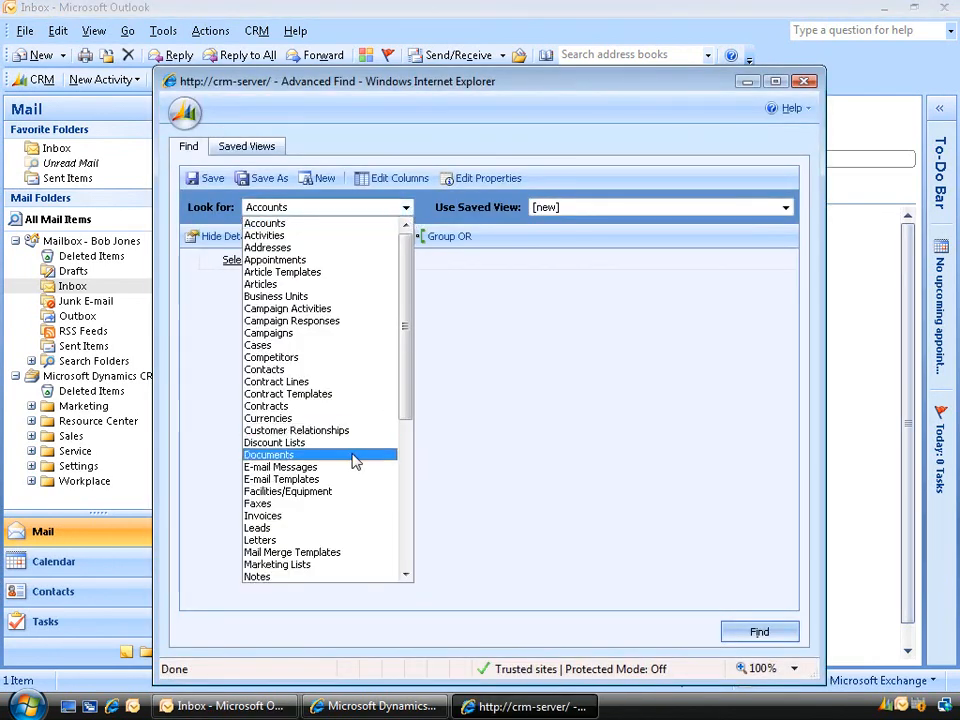
{"action": "left_click", "coordinate": [281, 466]}
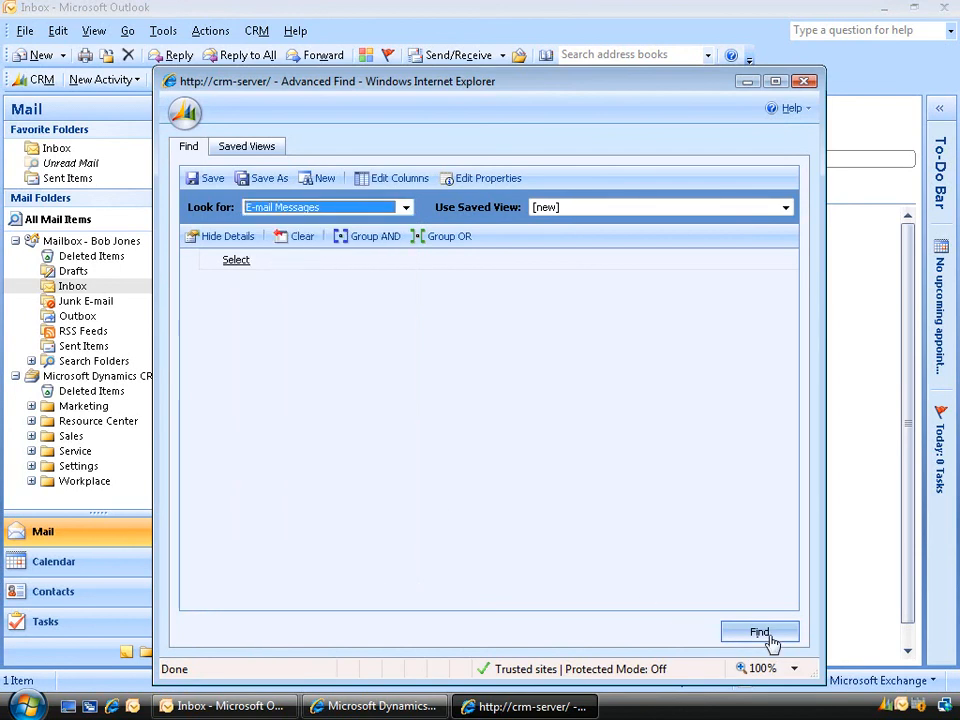
{"action": "left_click", "coordinate": [758, 632]}
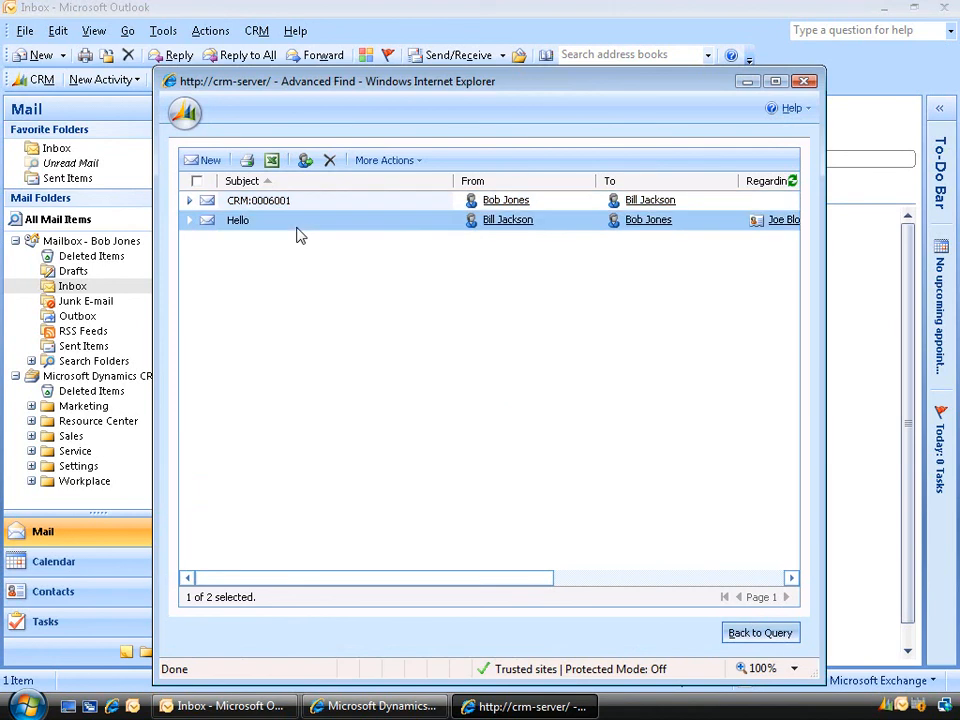
{"action": "mouse_move", "coordinate": [493, 233]}
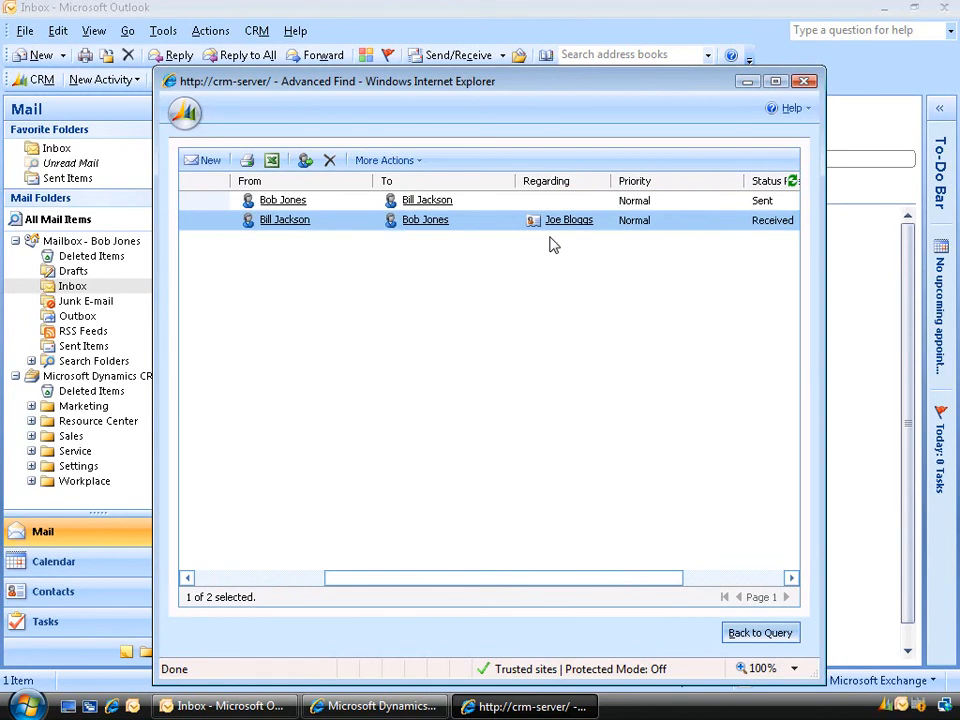
{"action": "mouse_move", "coordinate": [810, 179]}
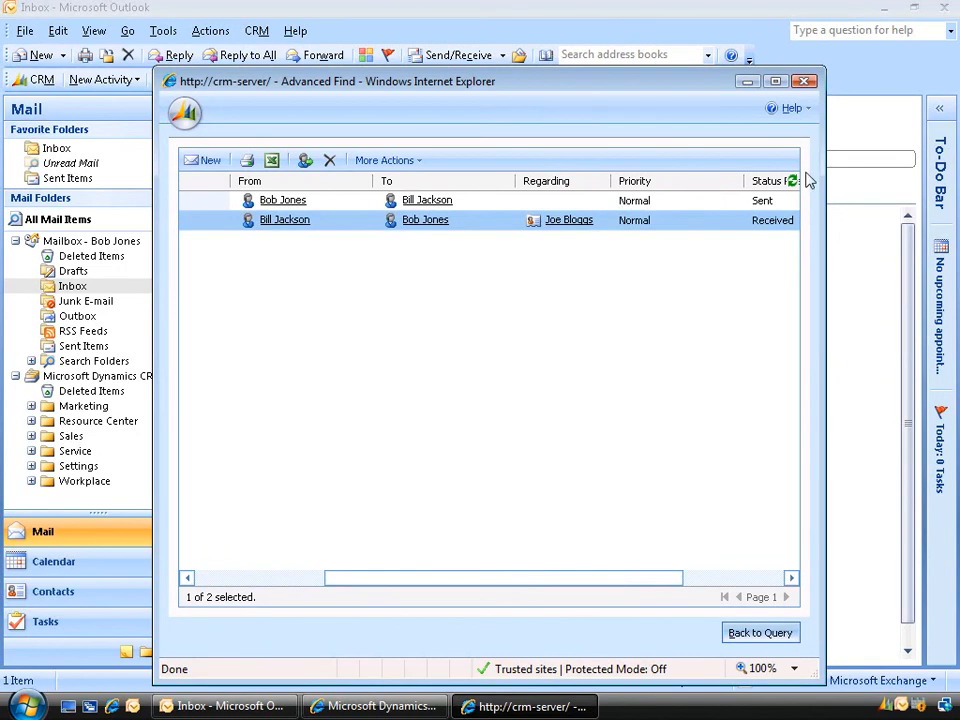
{"action": "left_click", "coordinate": [803, 75]}
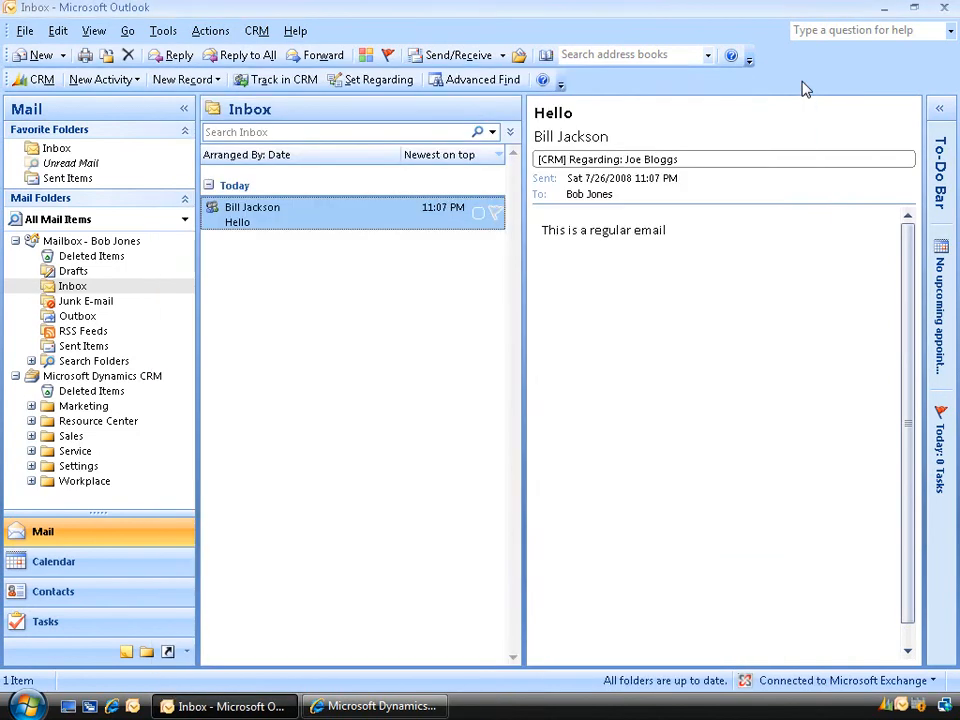
{"action": "mouse_move", "coordinate": [434, 319]}
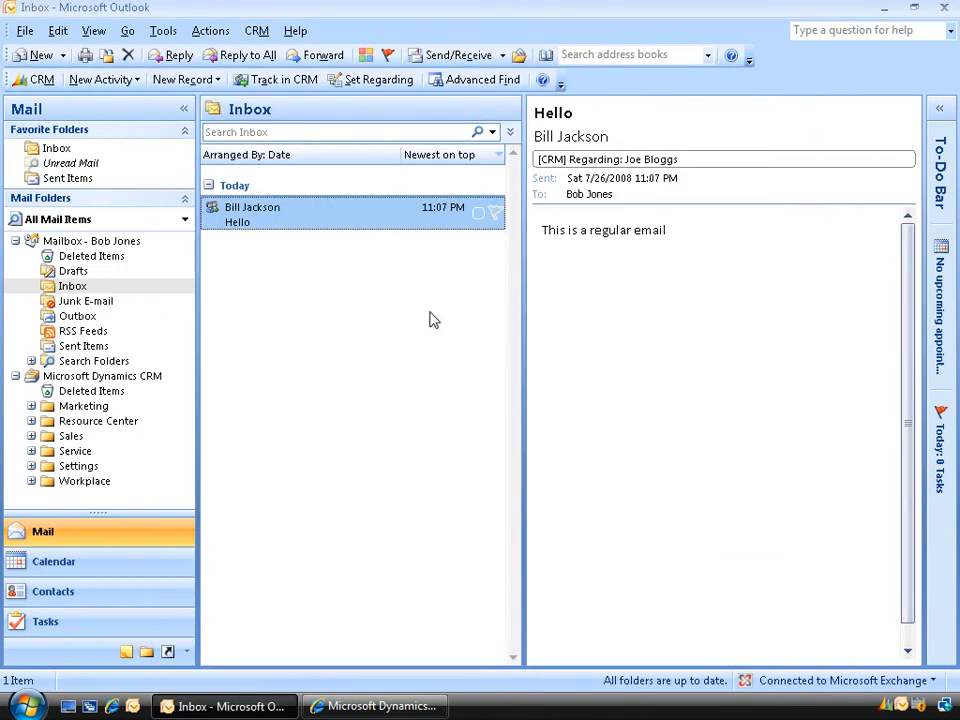
{"action": "mouse_move", "coordinate": [108, 441]}
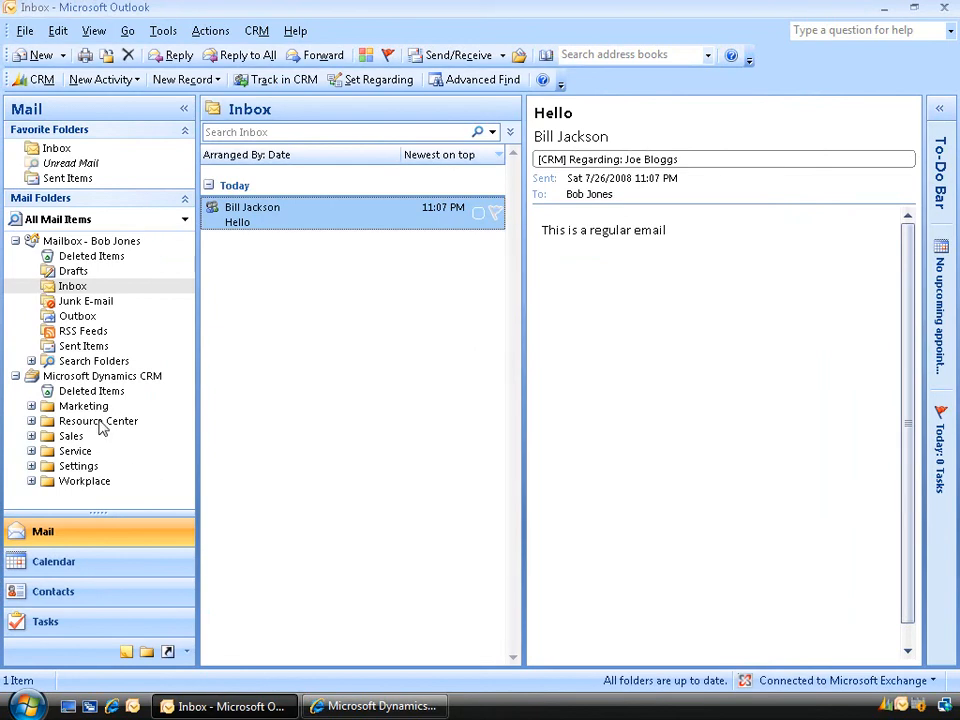
Show Workplace > Customers > Contacts in the CRM folder pane, listing Joe Bloggs.
{"action": "left_click", "coordinate": [31, 480]}
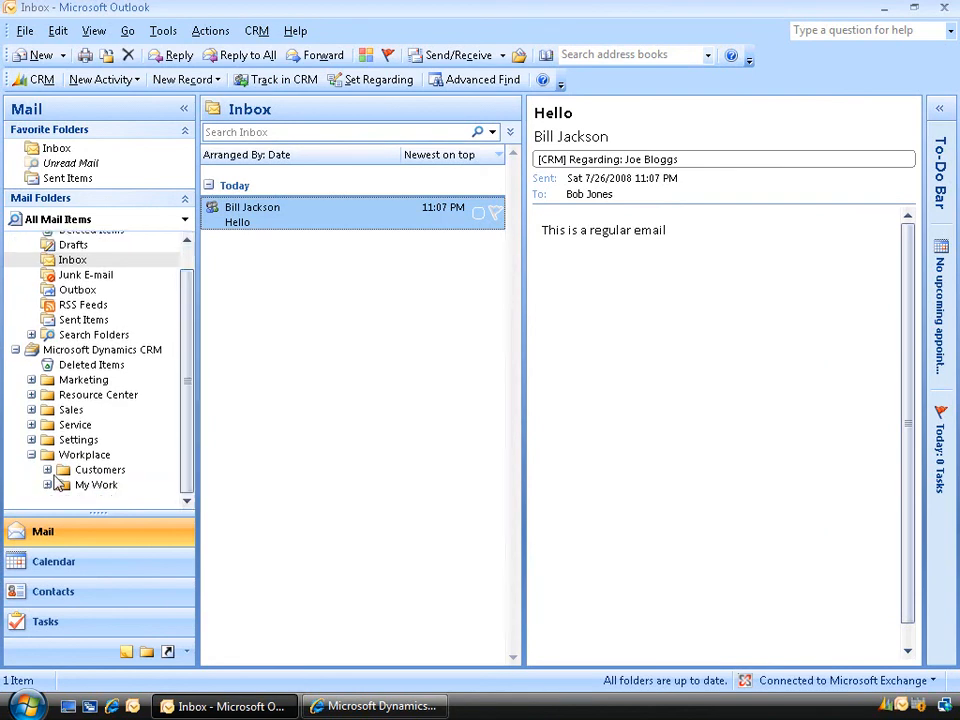
{"action": "left_click", "coordinate": [49, 469]}
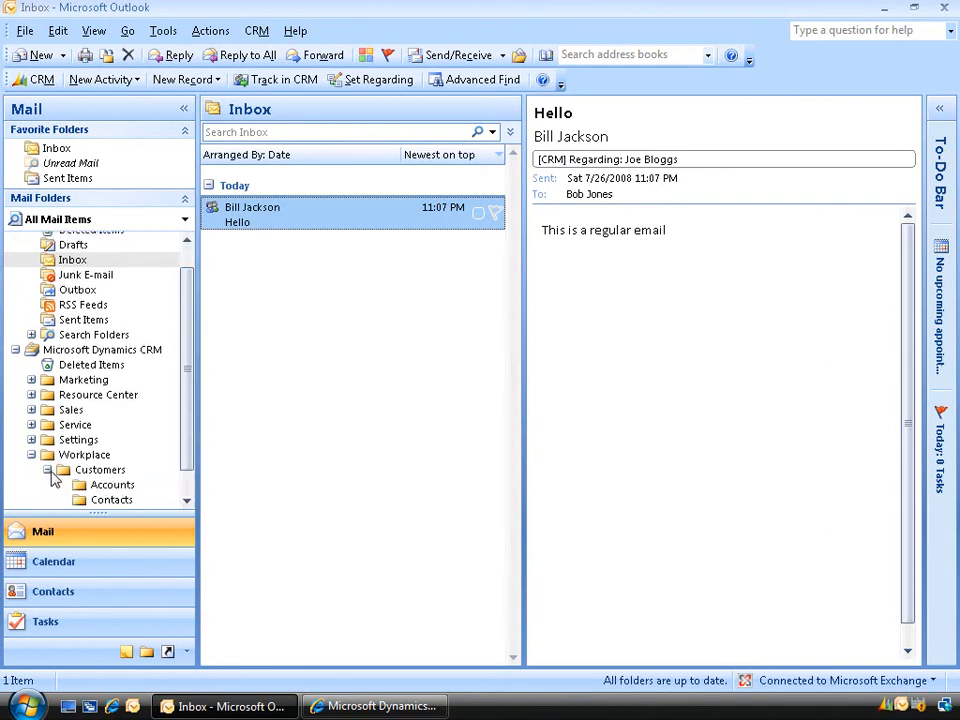
{"action": "left_click", "coordinate": [110, 499]}
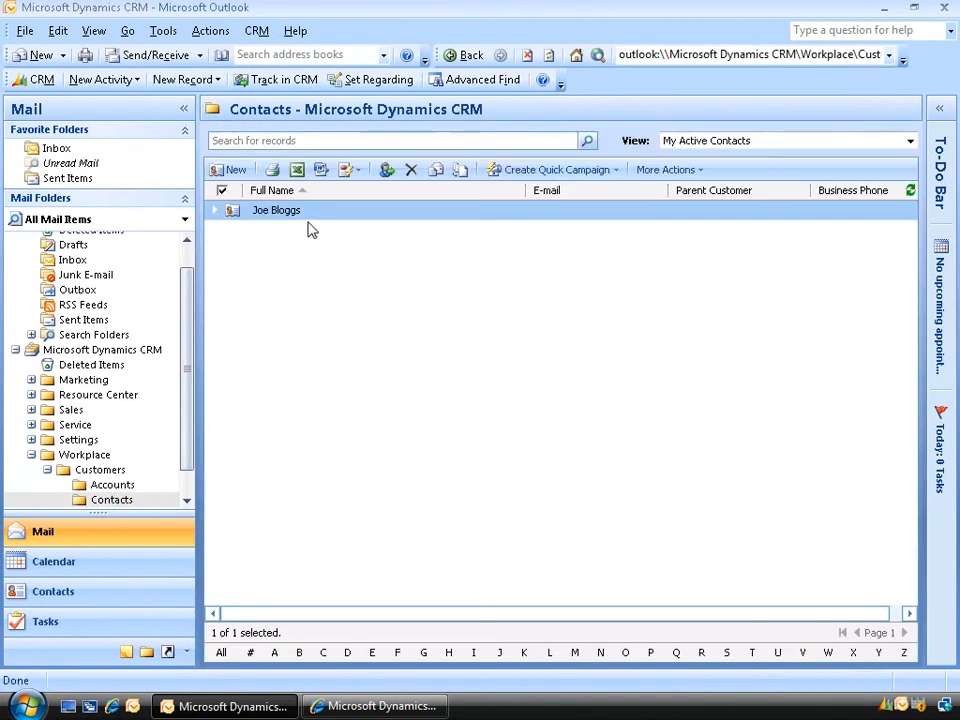
{"action": "mouse_move", "coordinate": [280, 213]}
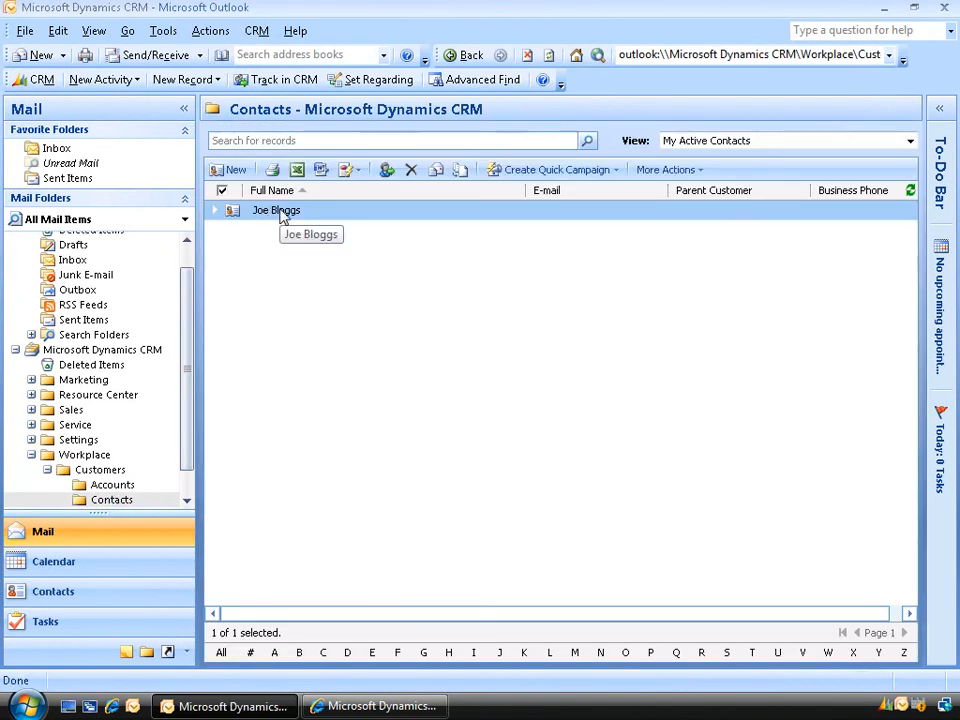
{"action": "double_click", "coordinate": [275, 210]}
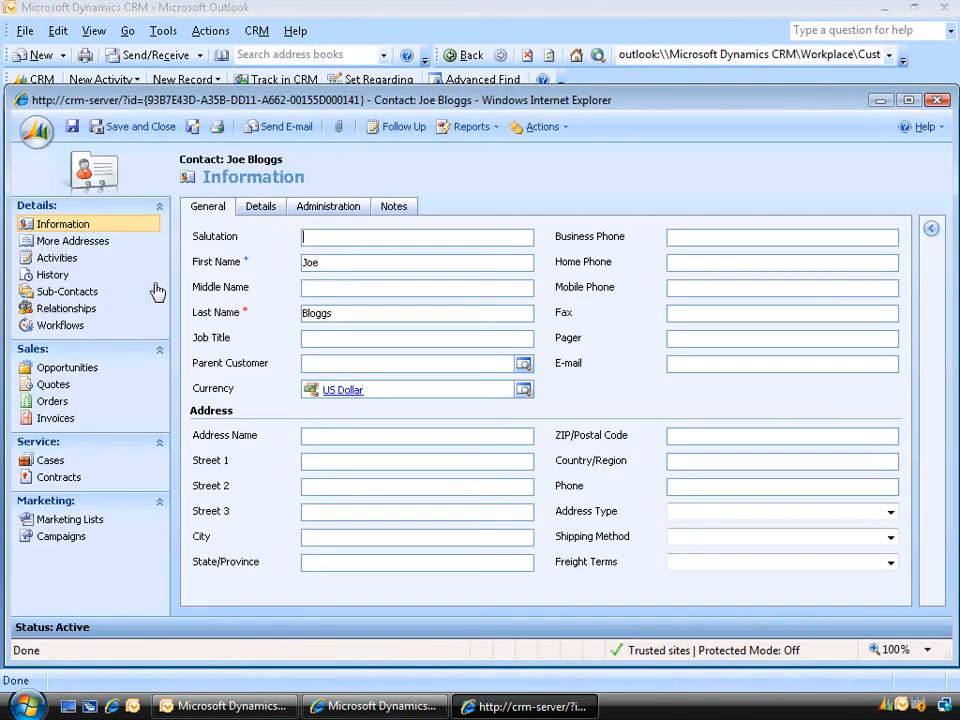
{"action": "left_click", "coordinate": [51, 274]}
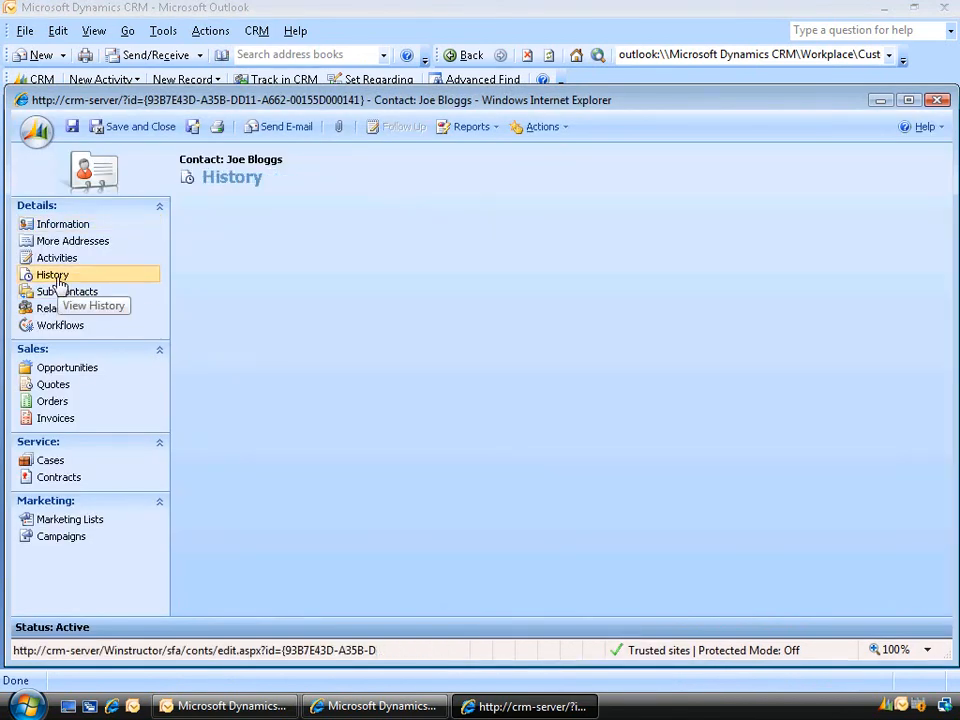
{"action": "left_click", "coordinate": [51, 274]}
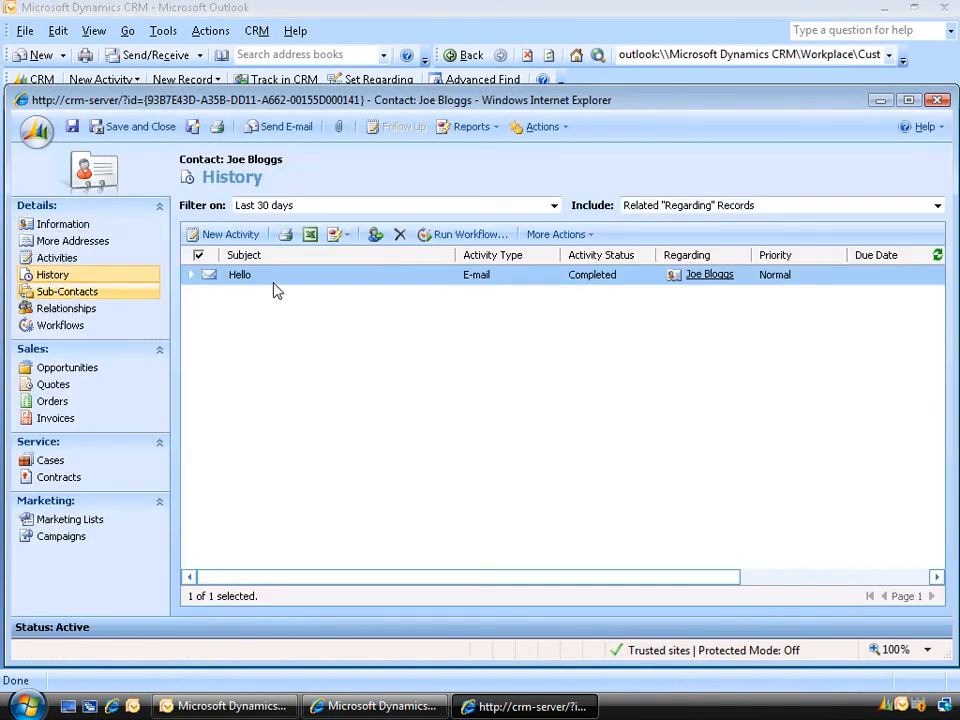
{"action": "mouse_move", "coordinate": [264, 278]}
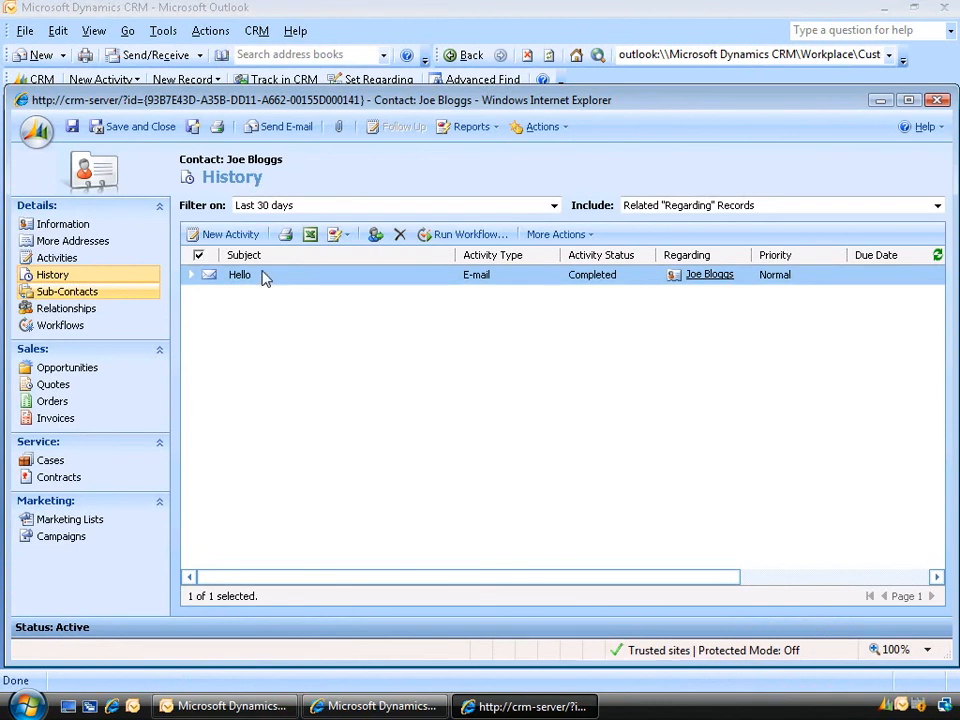
{"action": "double_click", "coordinate": [239, 274]}
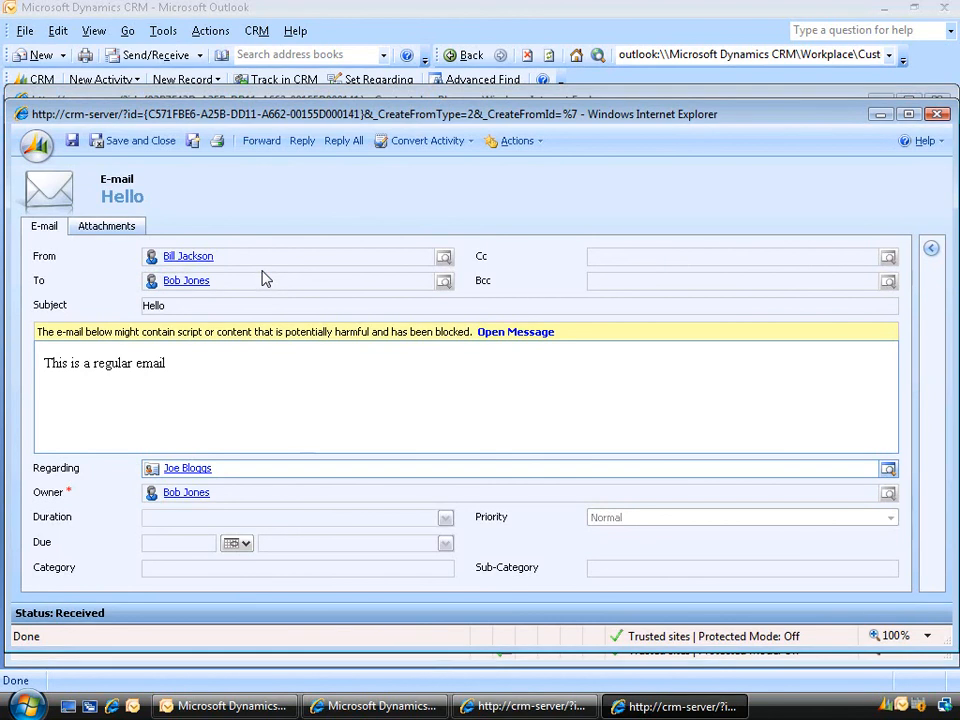
{"action": "mouse_move", "coordinate": [596, 213]}
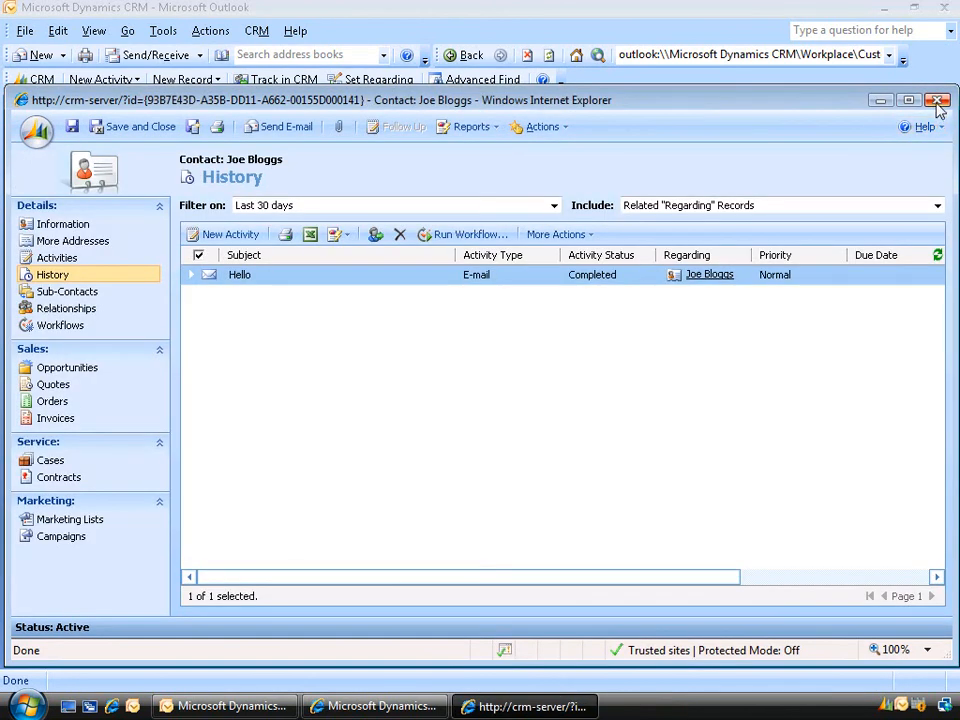
{"action": "left_click", "coordinate": [938, 100]}
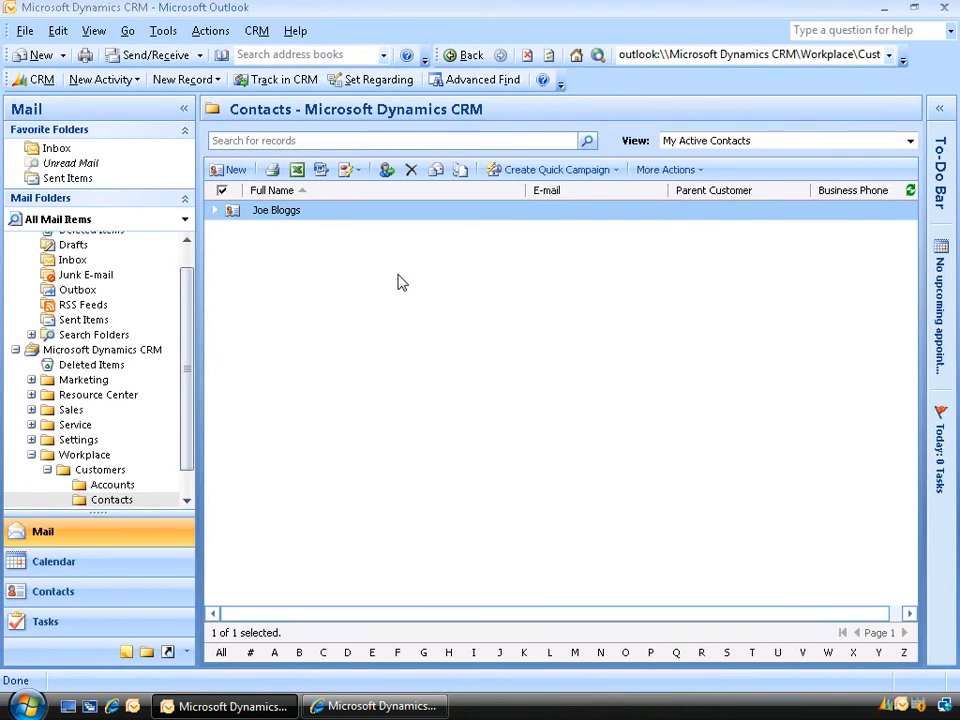
{"action": "mouse_move", "coordinate": [85, 133]}
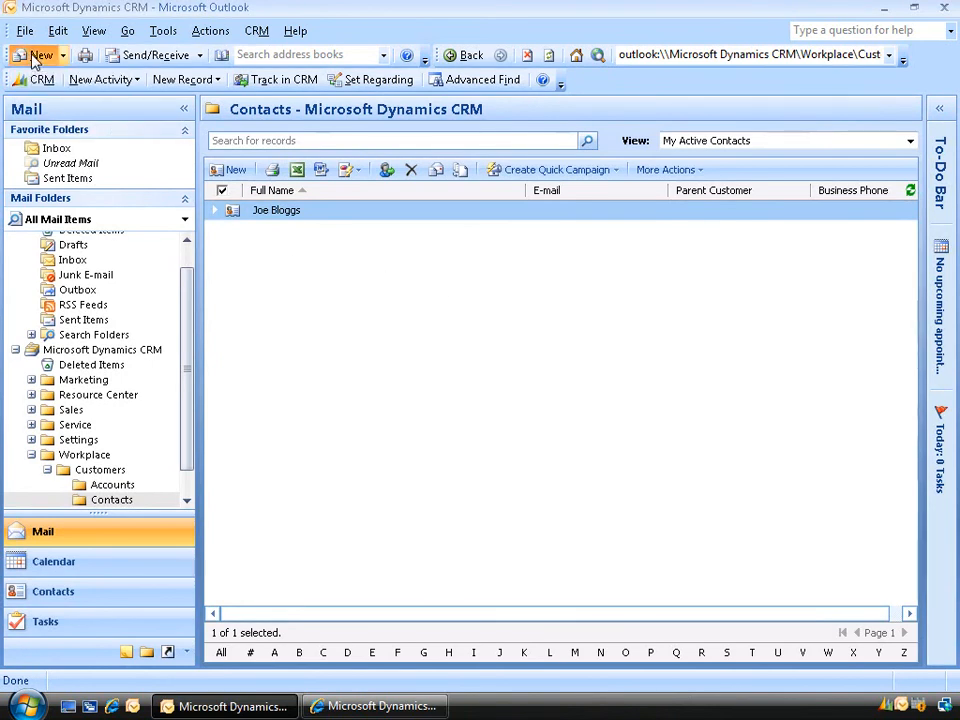
Start a new blank Outlook e-mail message from the toolbar.
{"action": "left_click", "coordinate": [38, 53]}
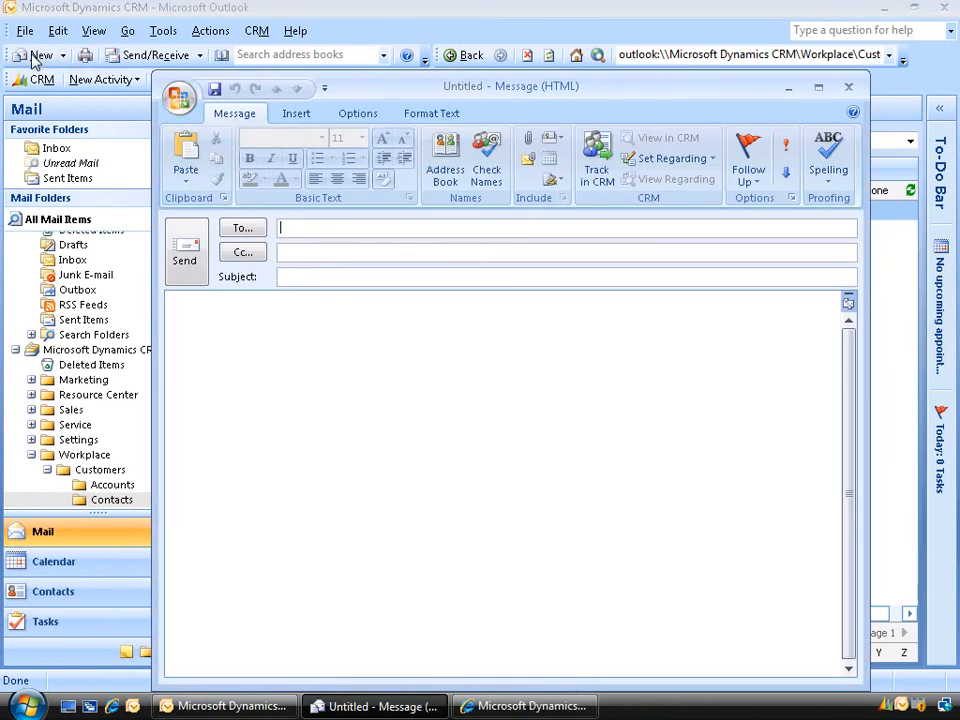
{"action": "mouse_move", "coordinate": [370, 319]}
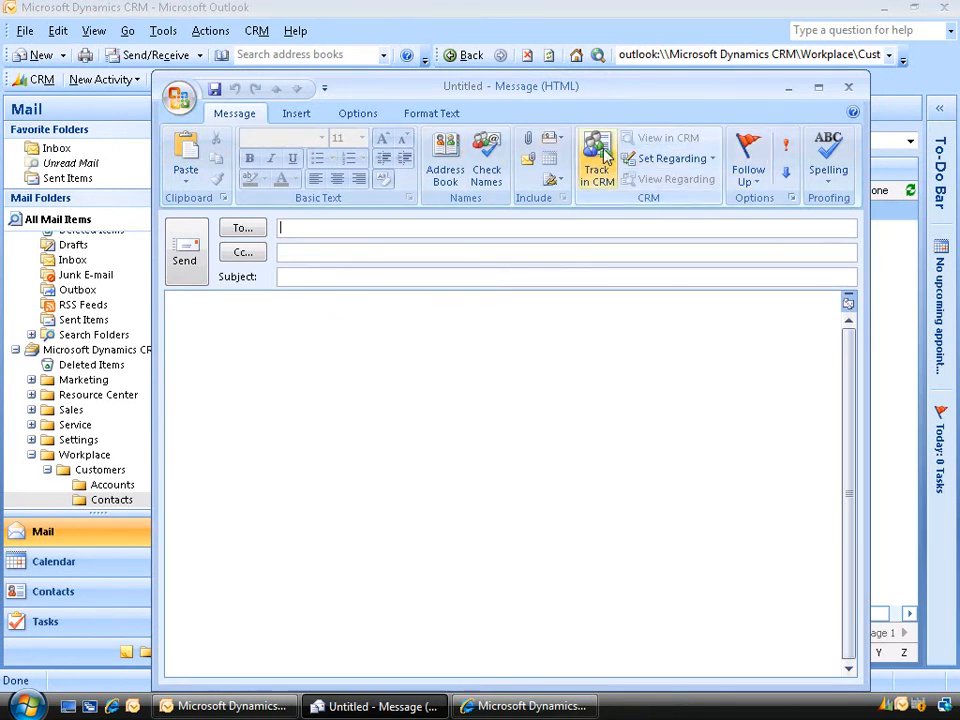
{"action": "mouse_move", "coordinate": [599, 160]}
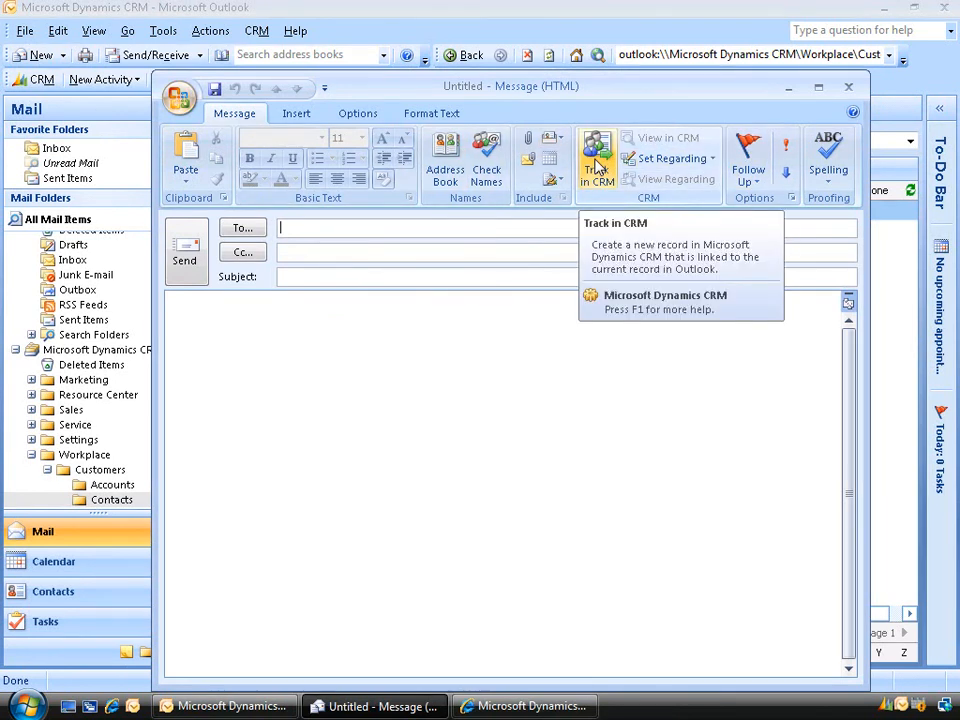